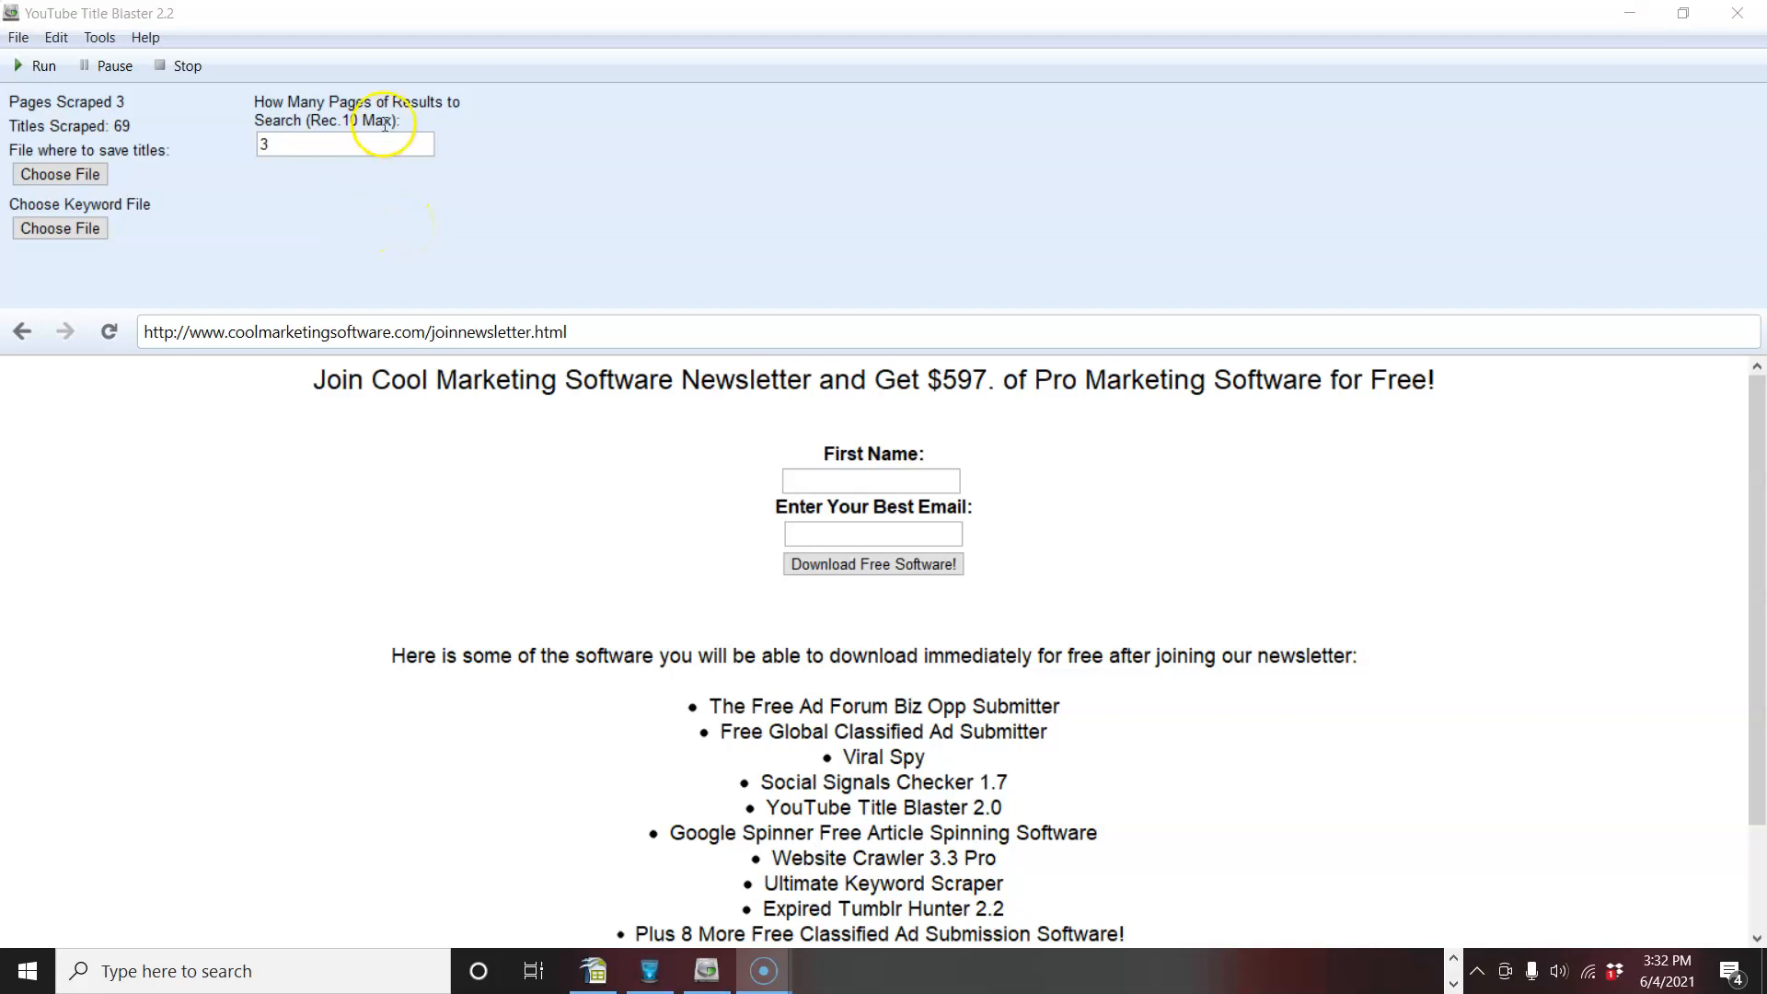
mouse_move(400, 266)
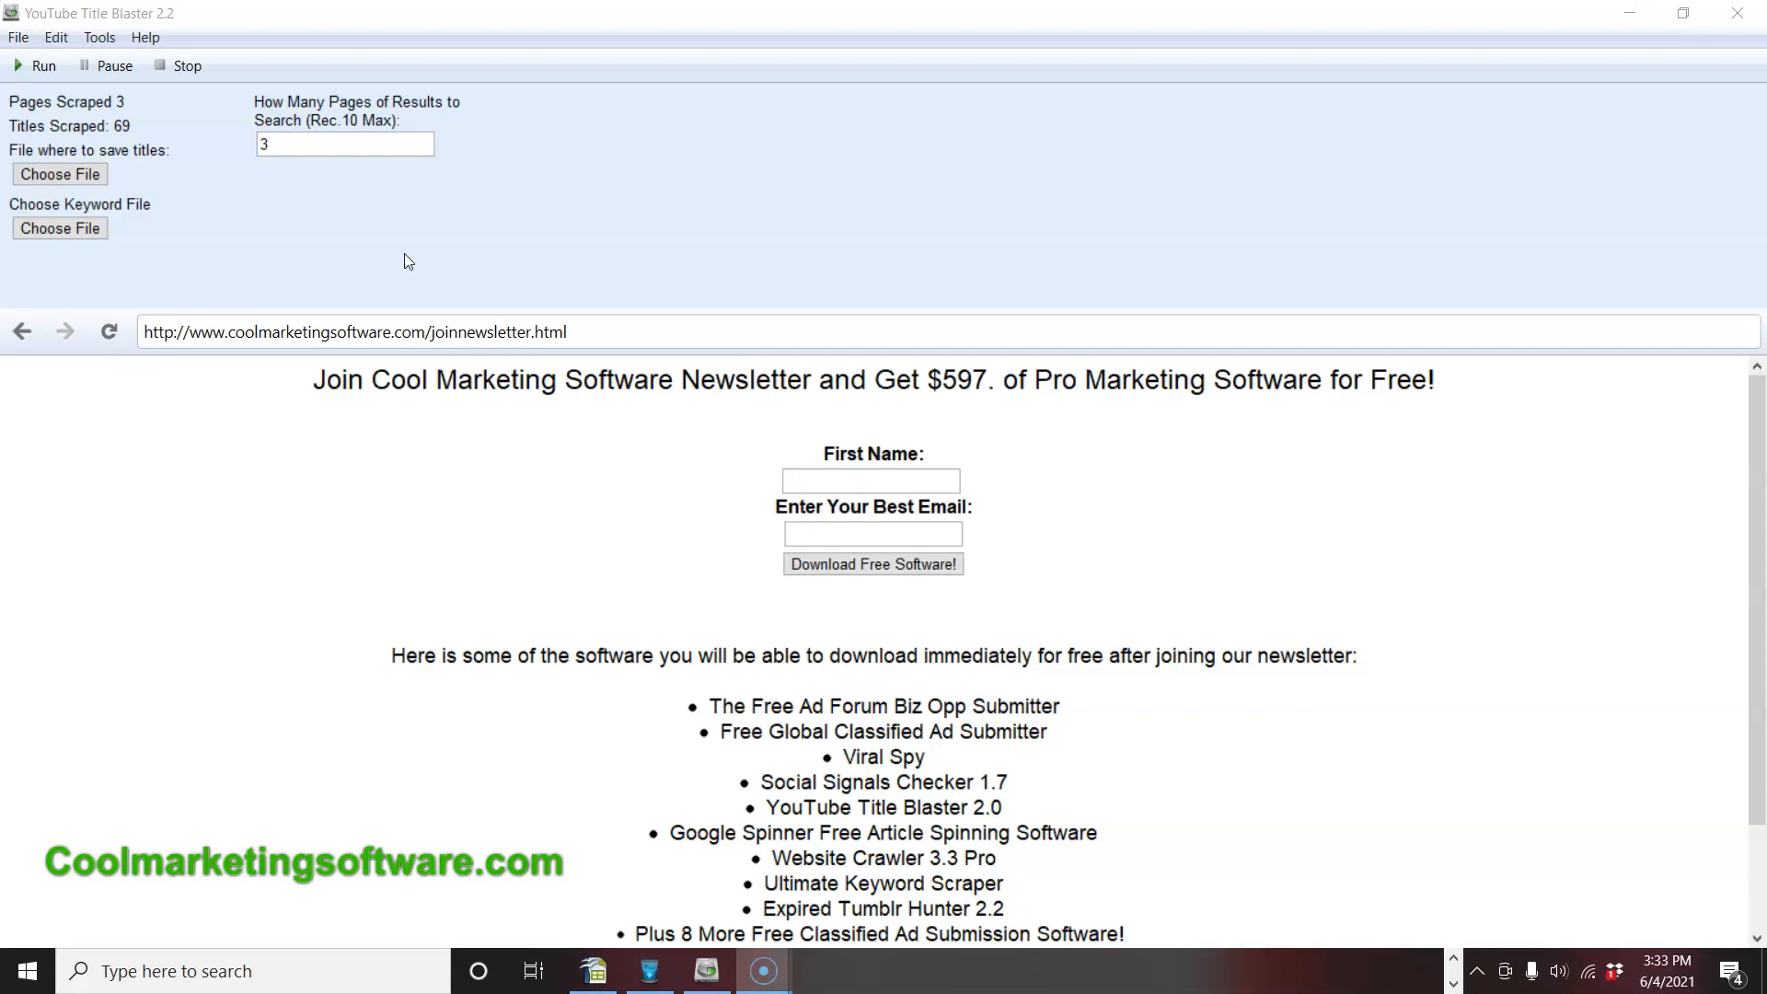
mouse_move(408, 250)
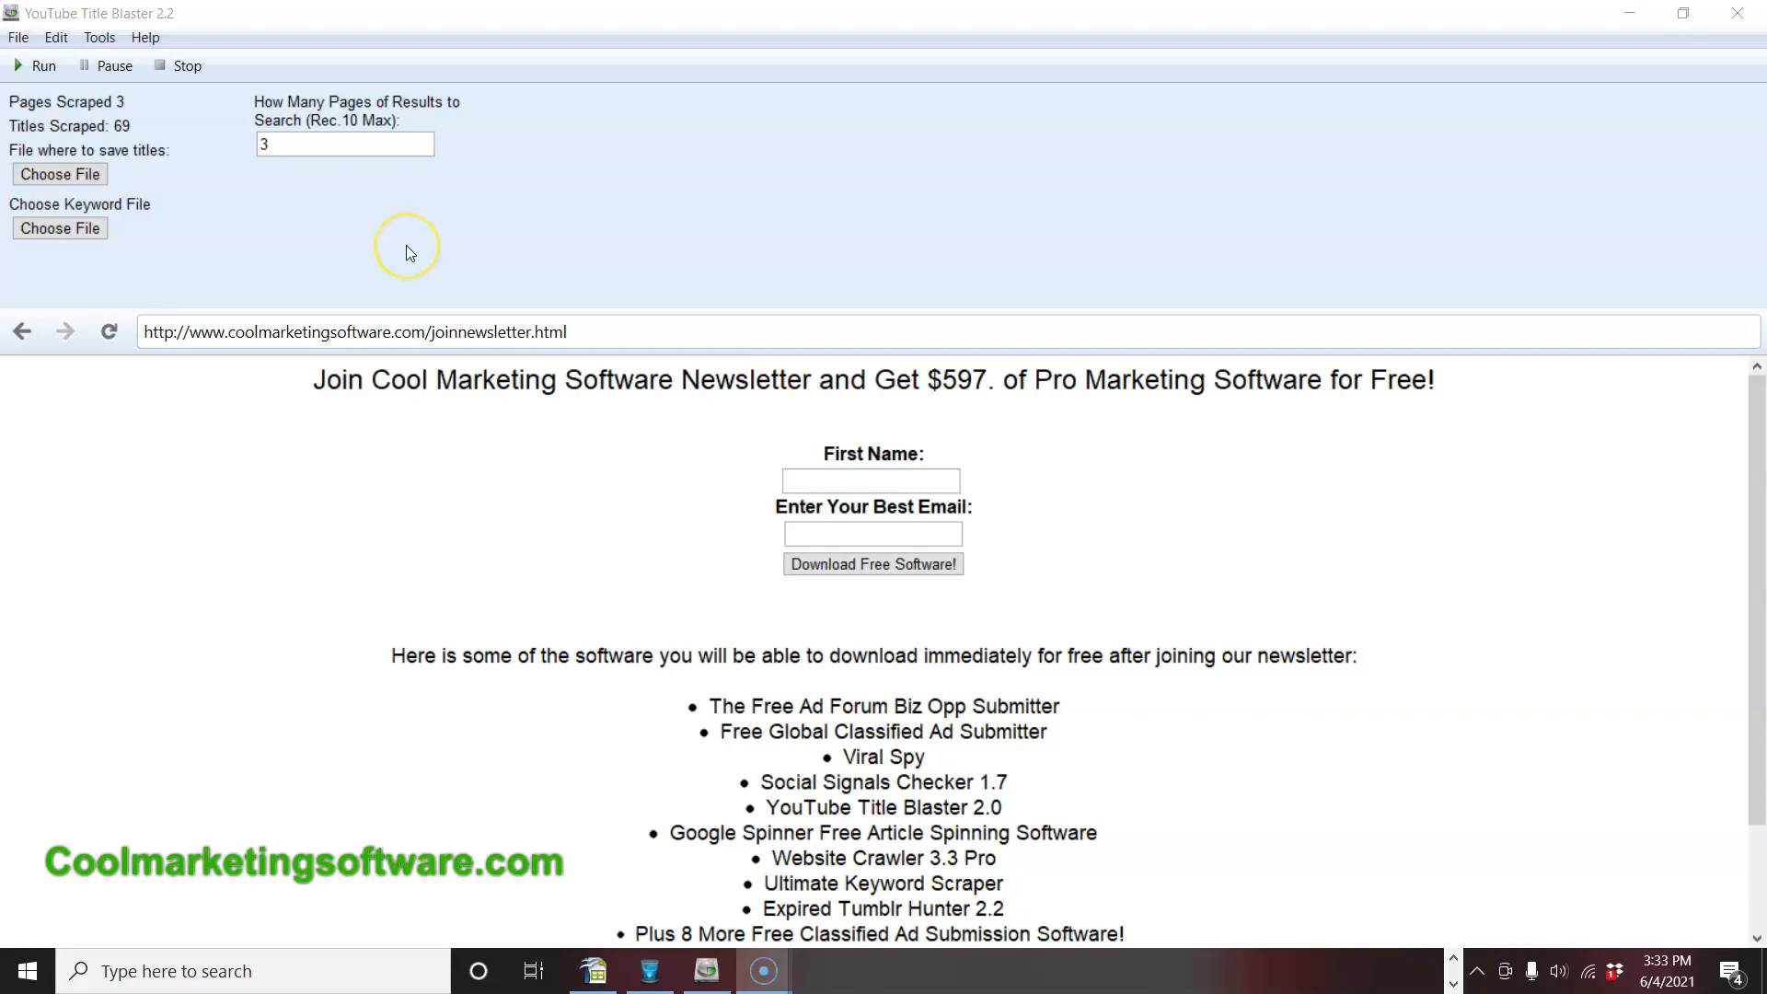
mouse_move(409, 252)
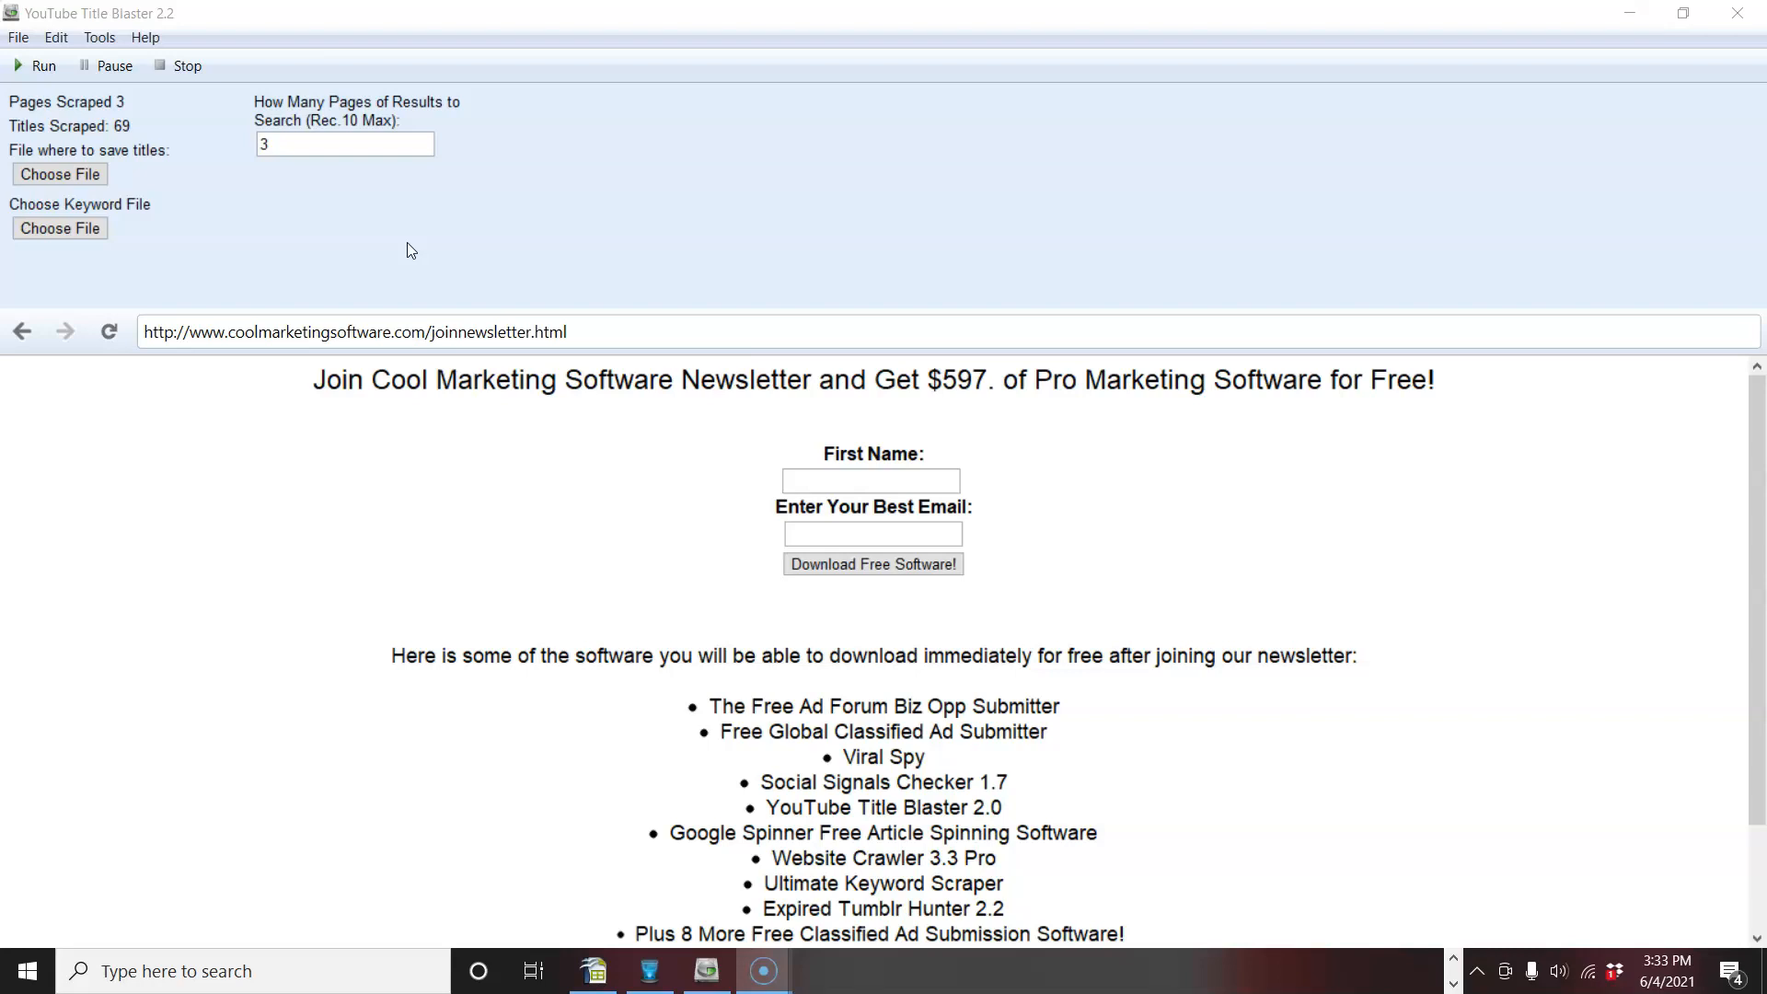
mouse_move(388, 226)
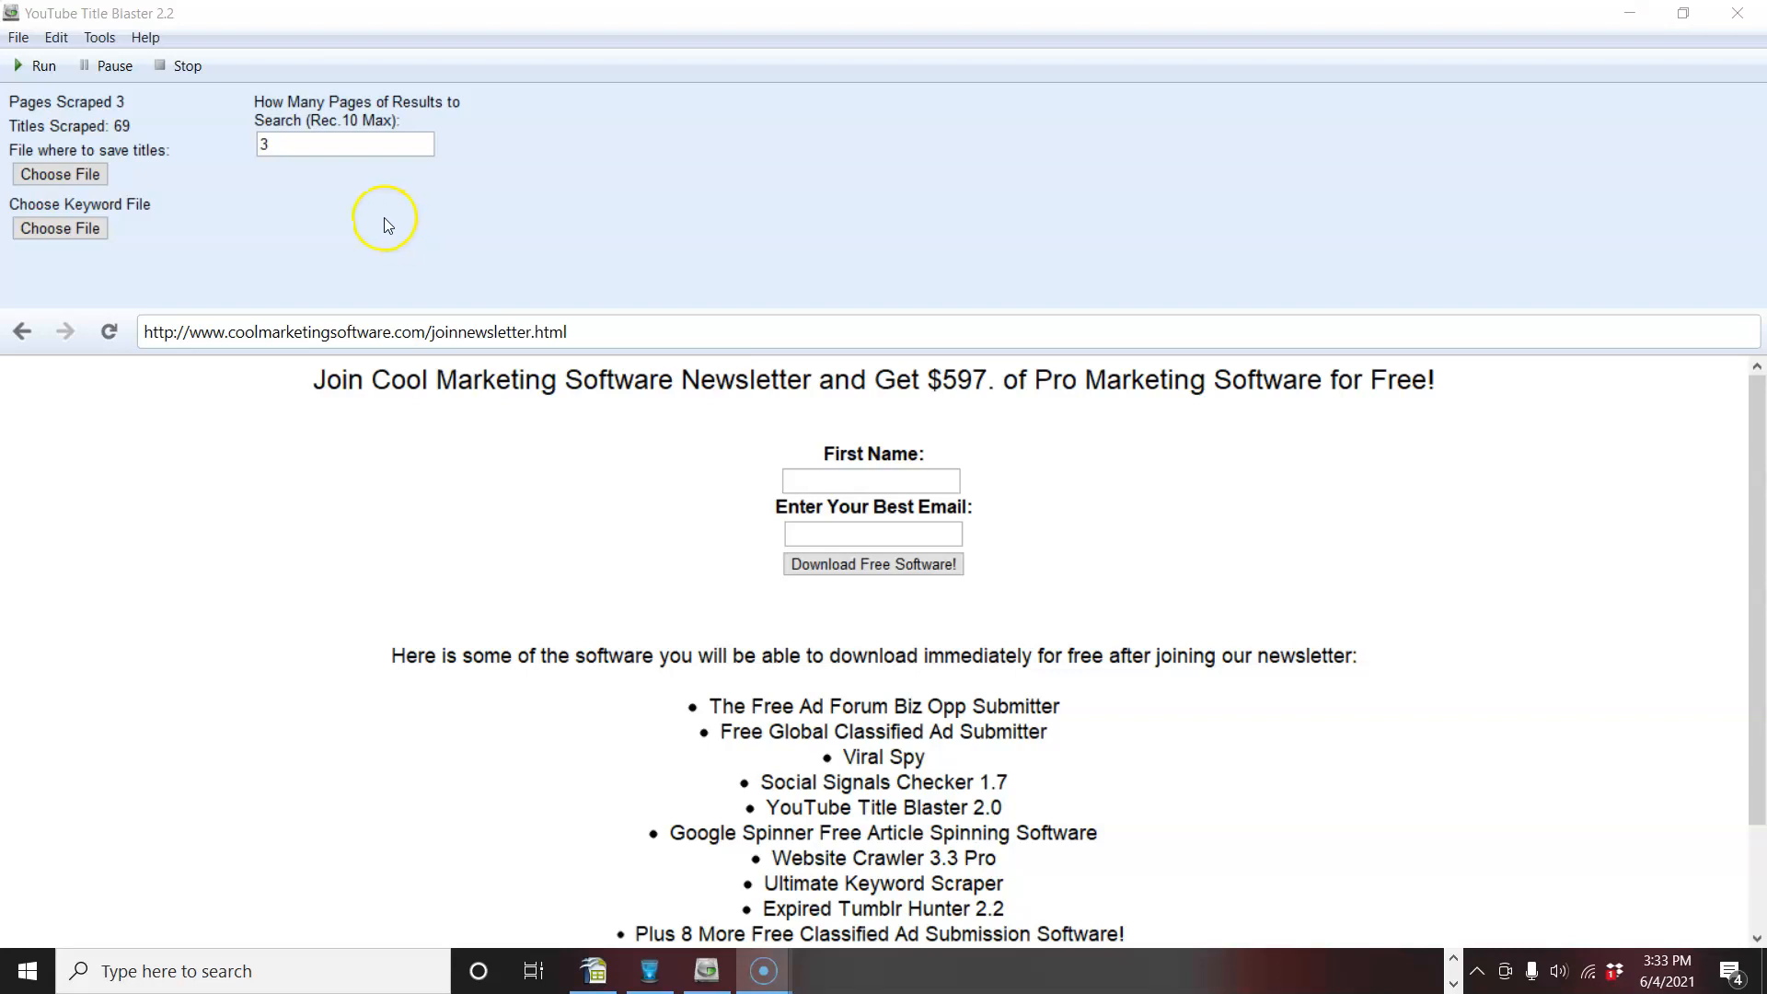
mouse_move(375, 231)
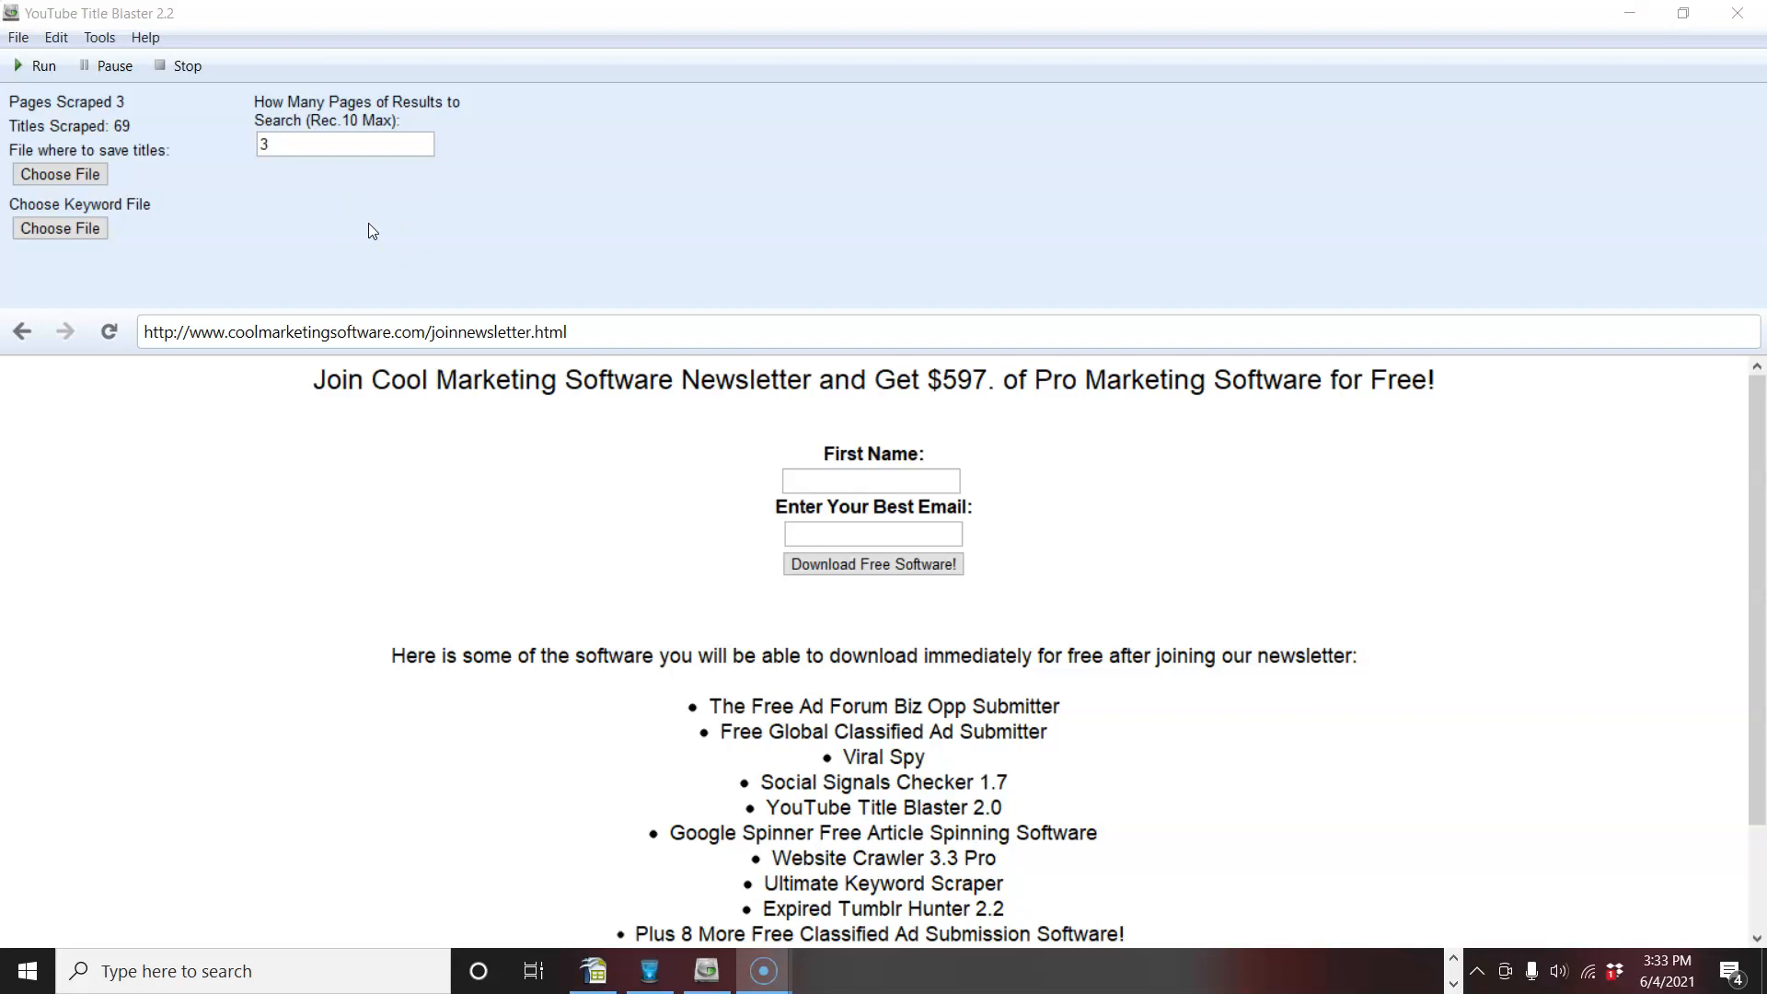
mouse_move(395, 264)
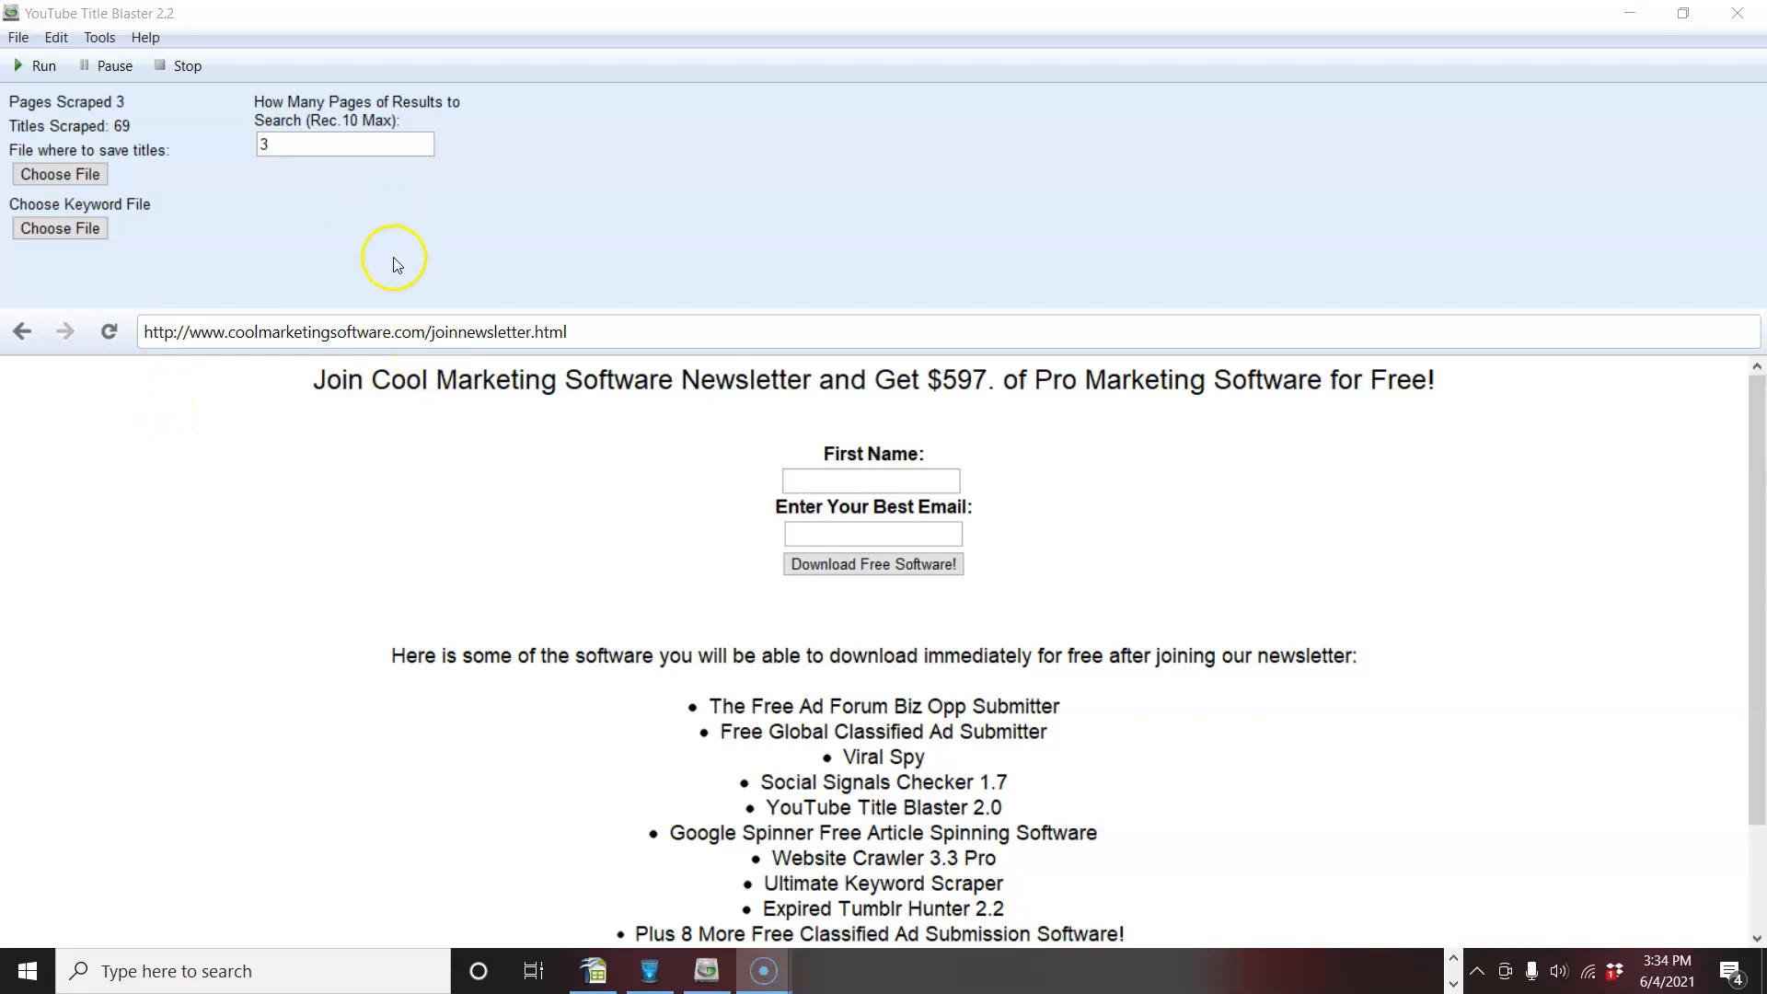
mouse_move(396, 264)
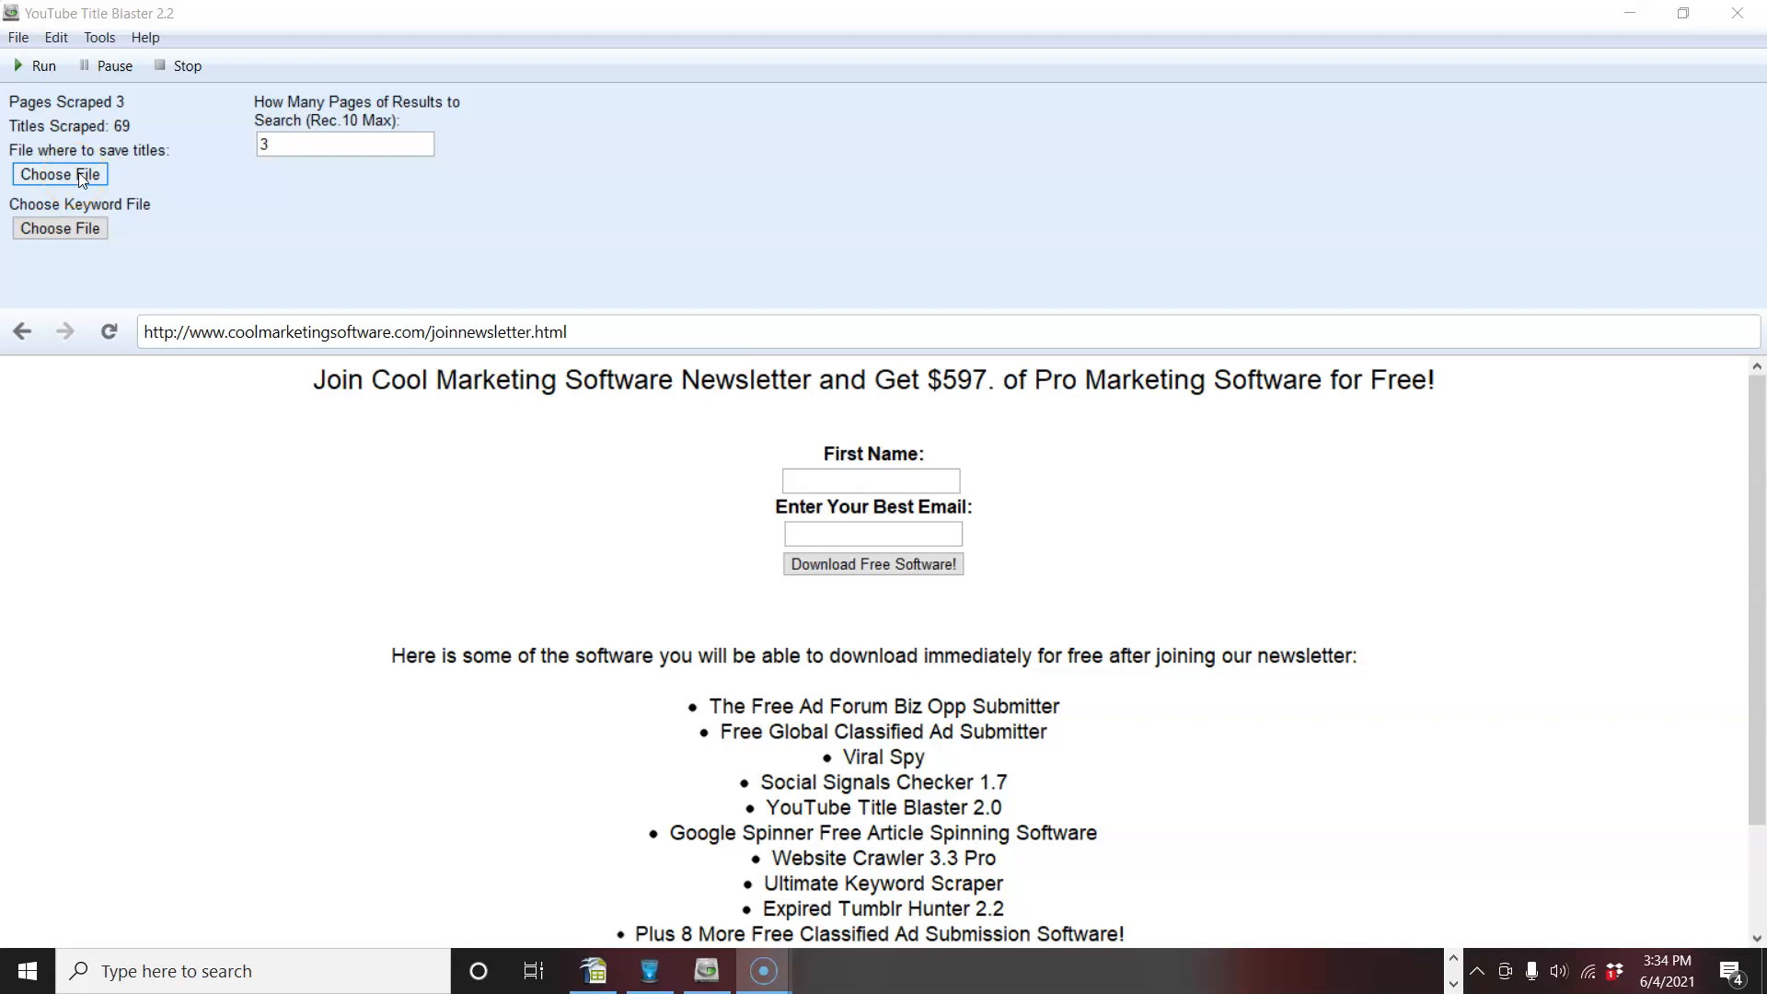
Create a new 'titles' text document in Documents and set it as the titles save file.
left_click(59, 174)
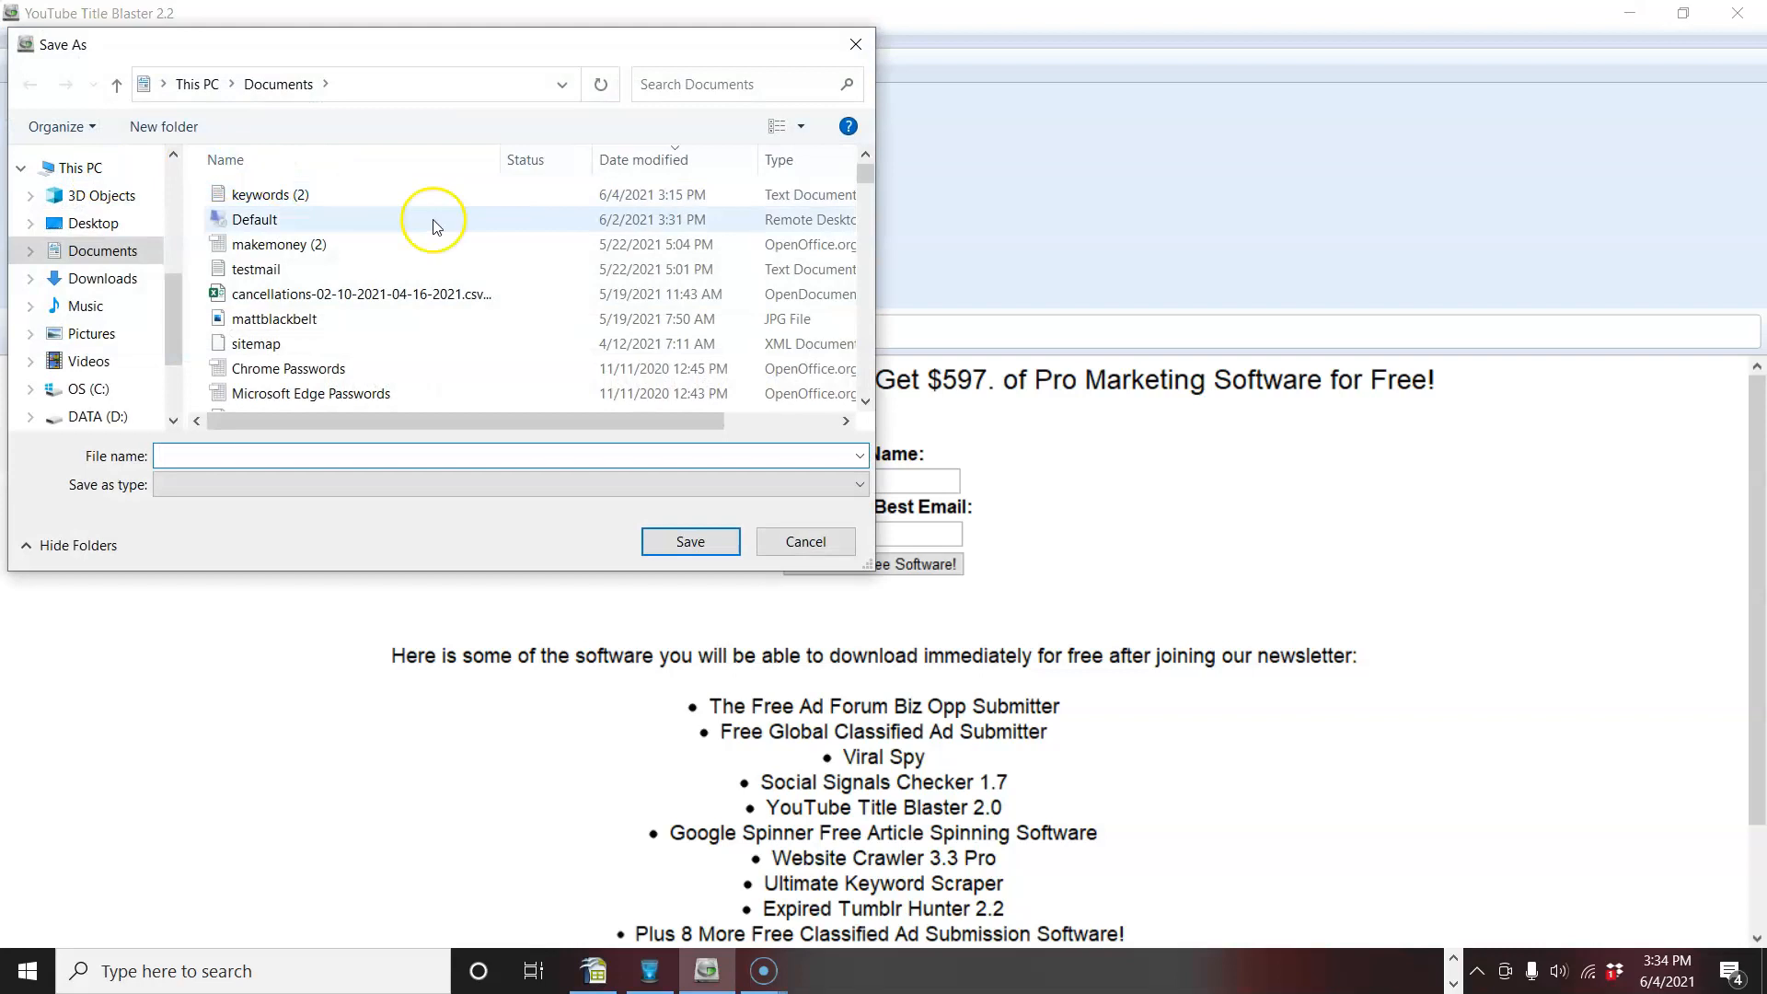
right_click(433, 226)
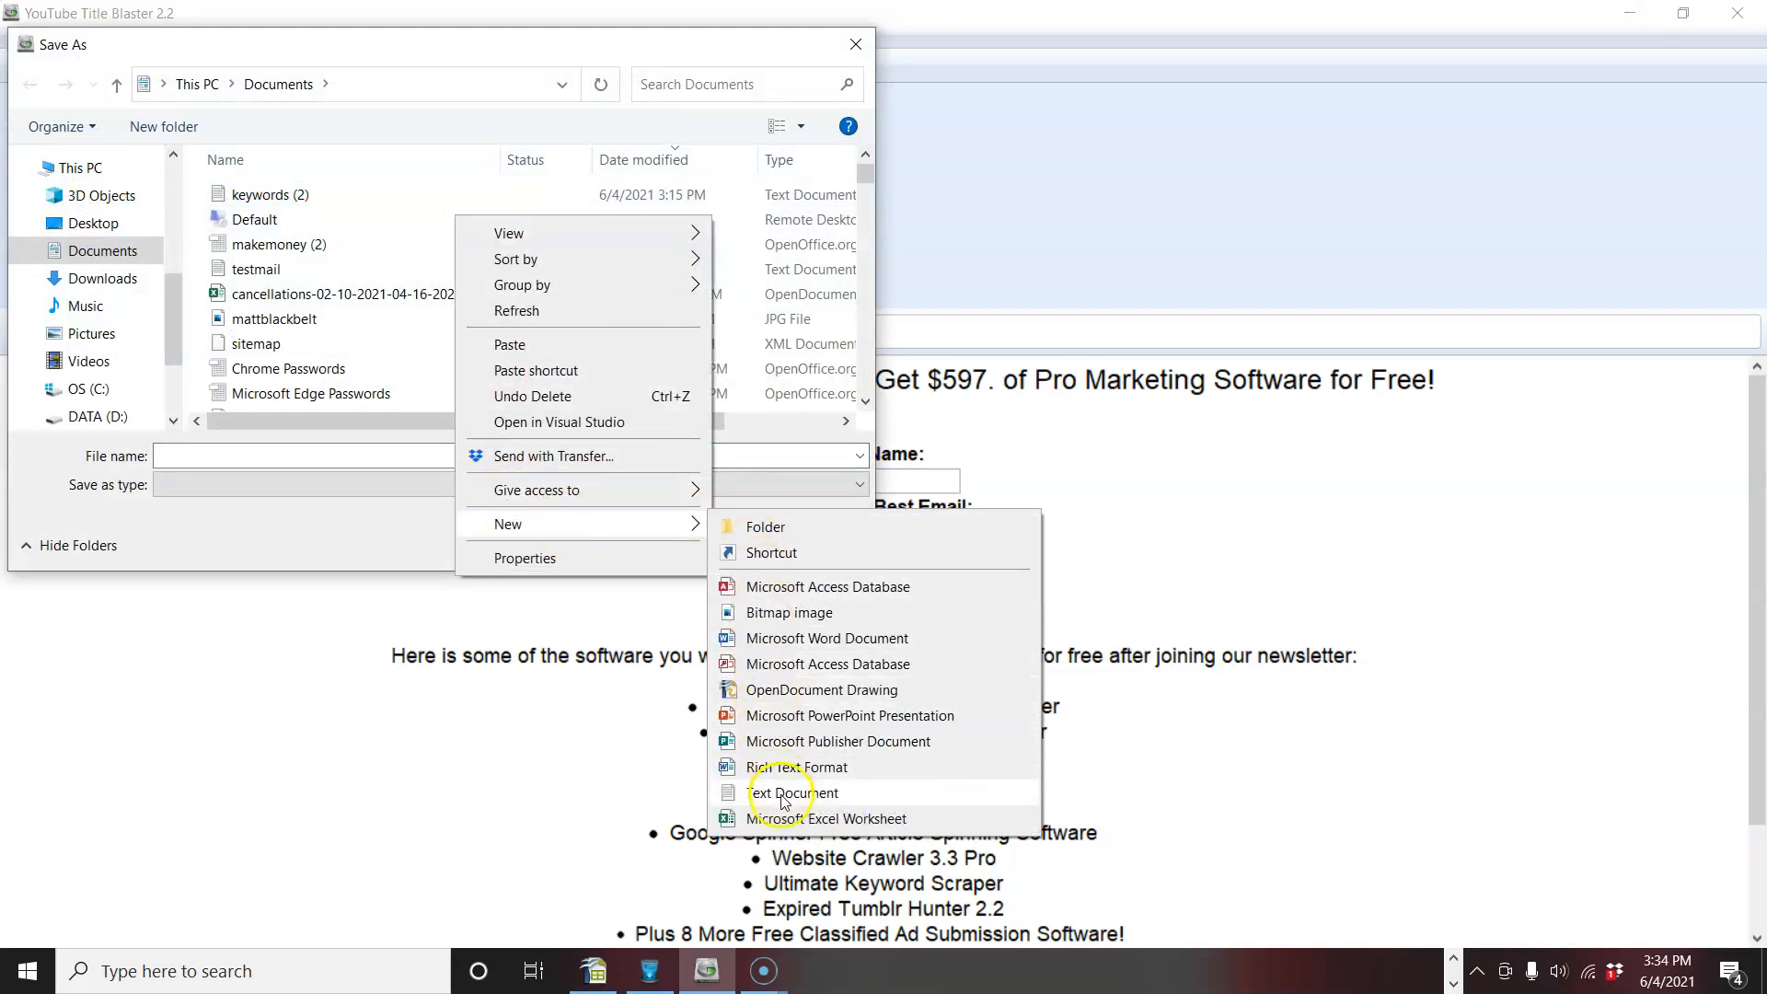
left_click(792, 792)
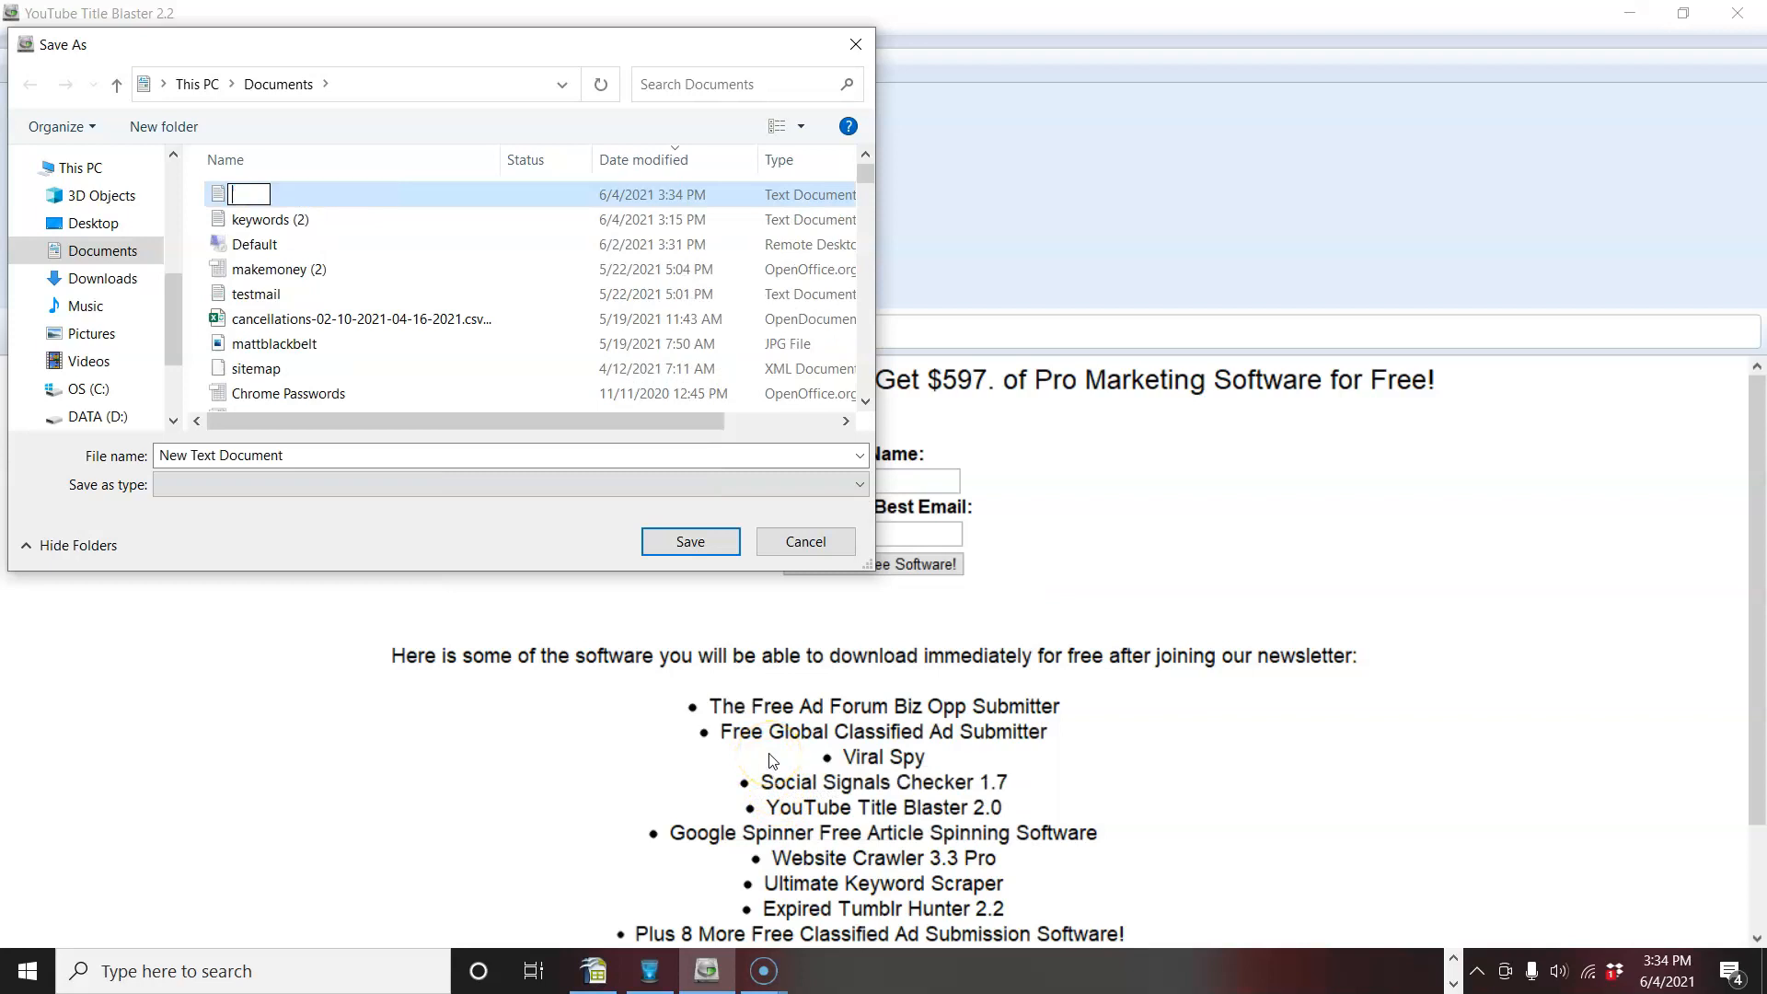
type("titles")
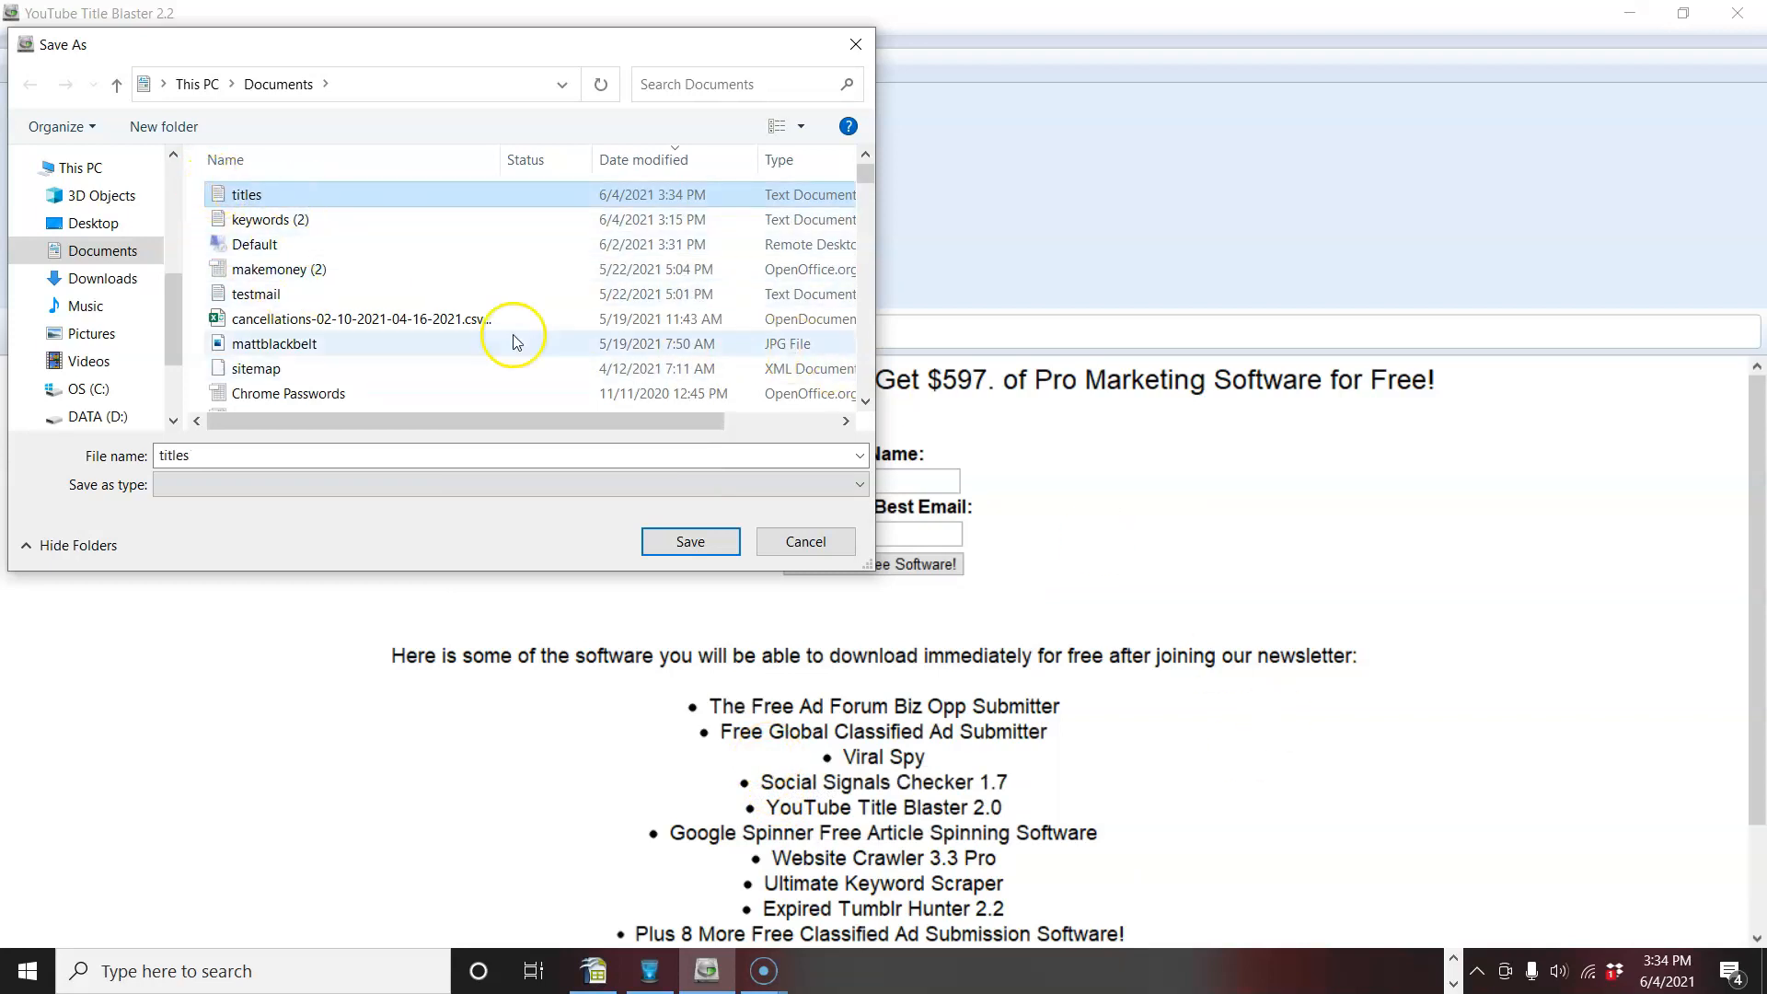
left_click(689, 542)
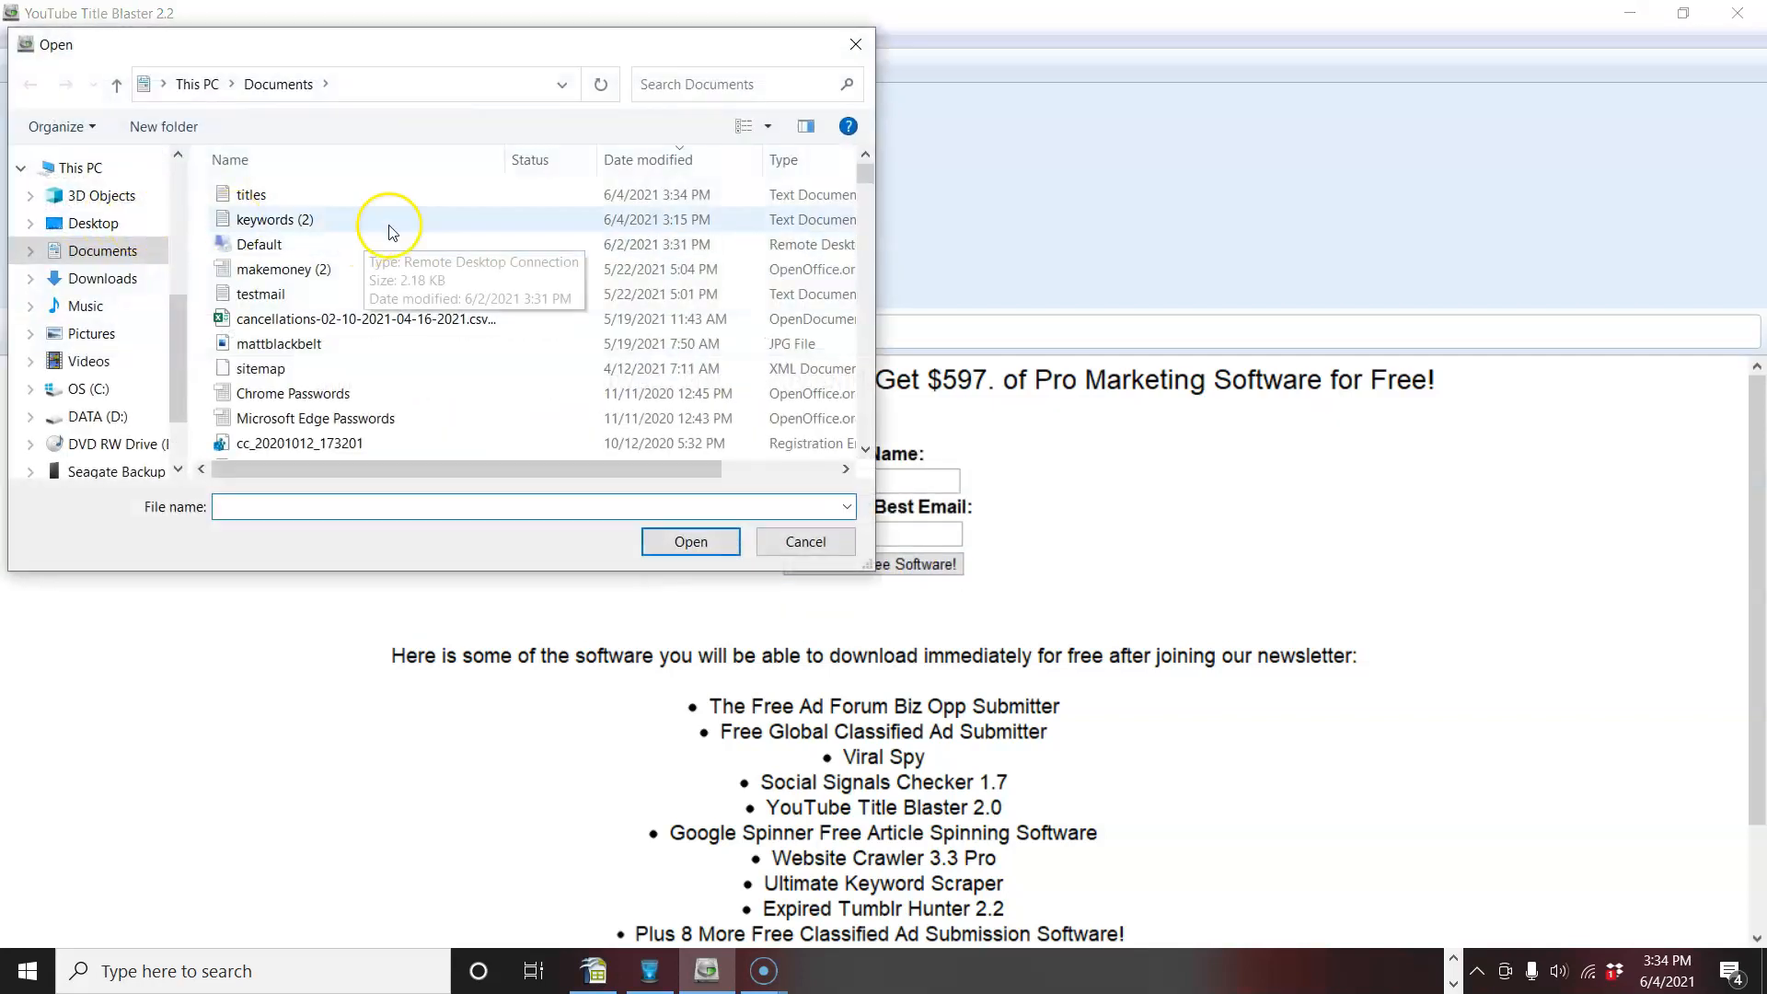
Create an empty 'keywords3' text document in Documents and open it in Notepad.
right_click(388, 225)
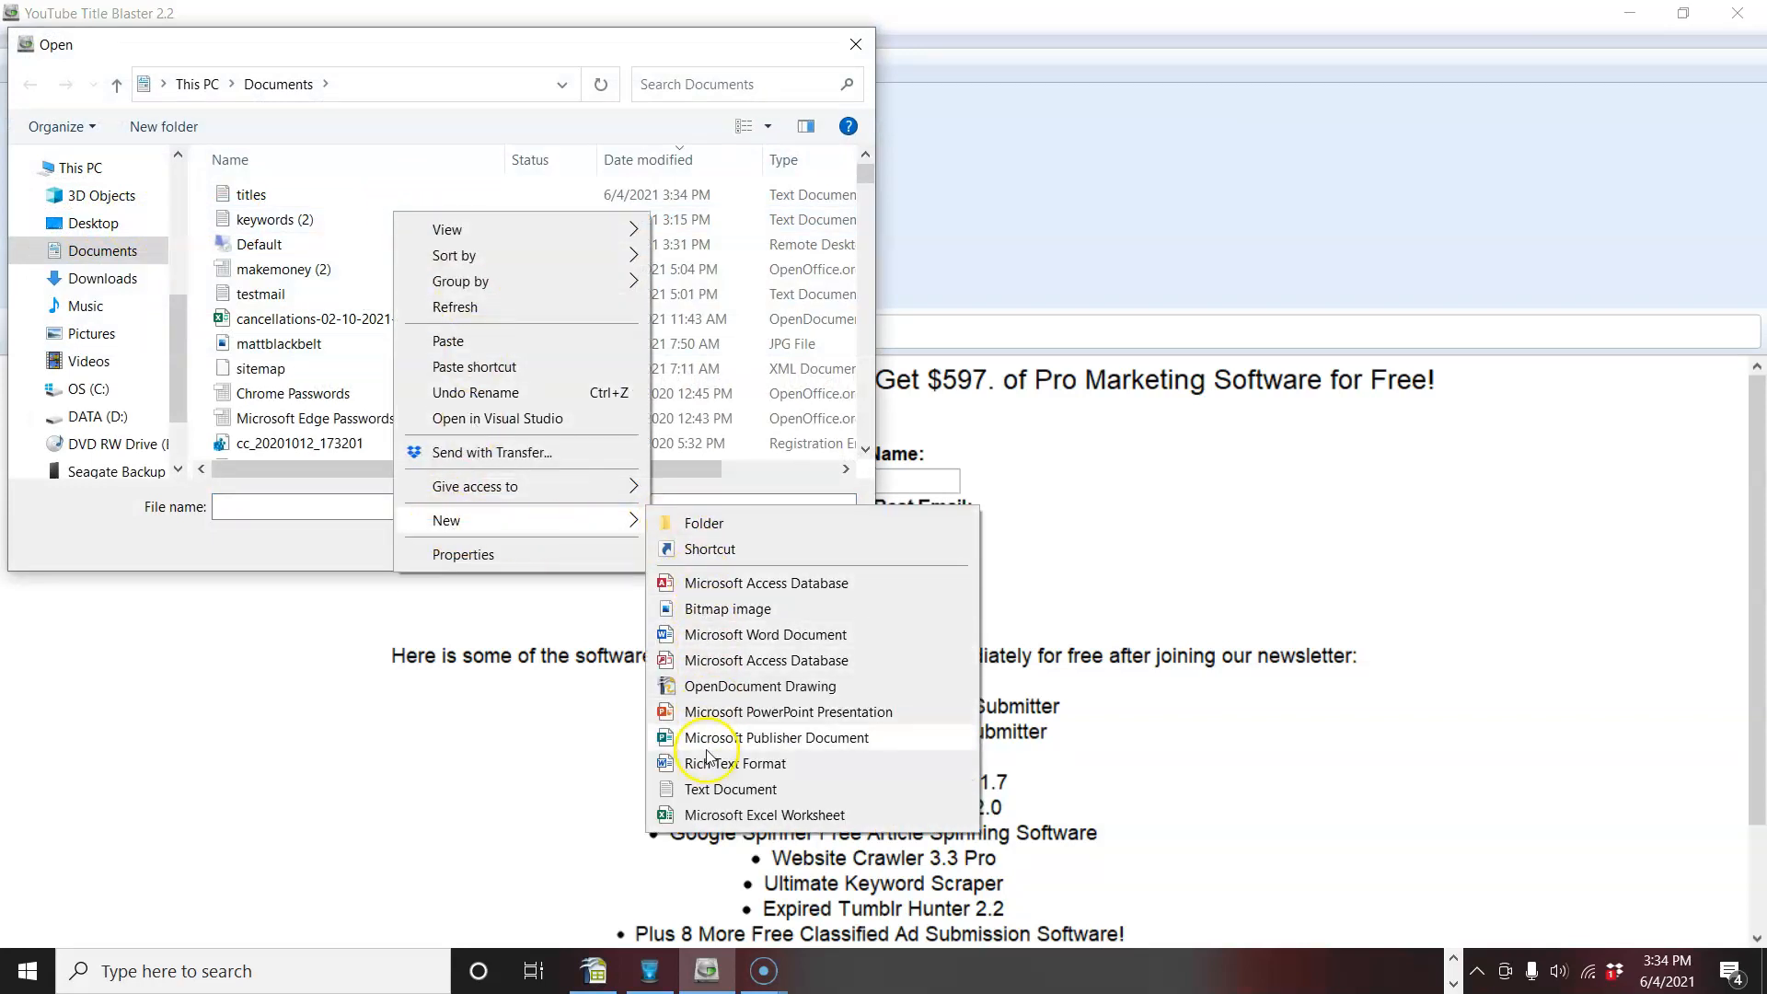
left_click(729, 788)
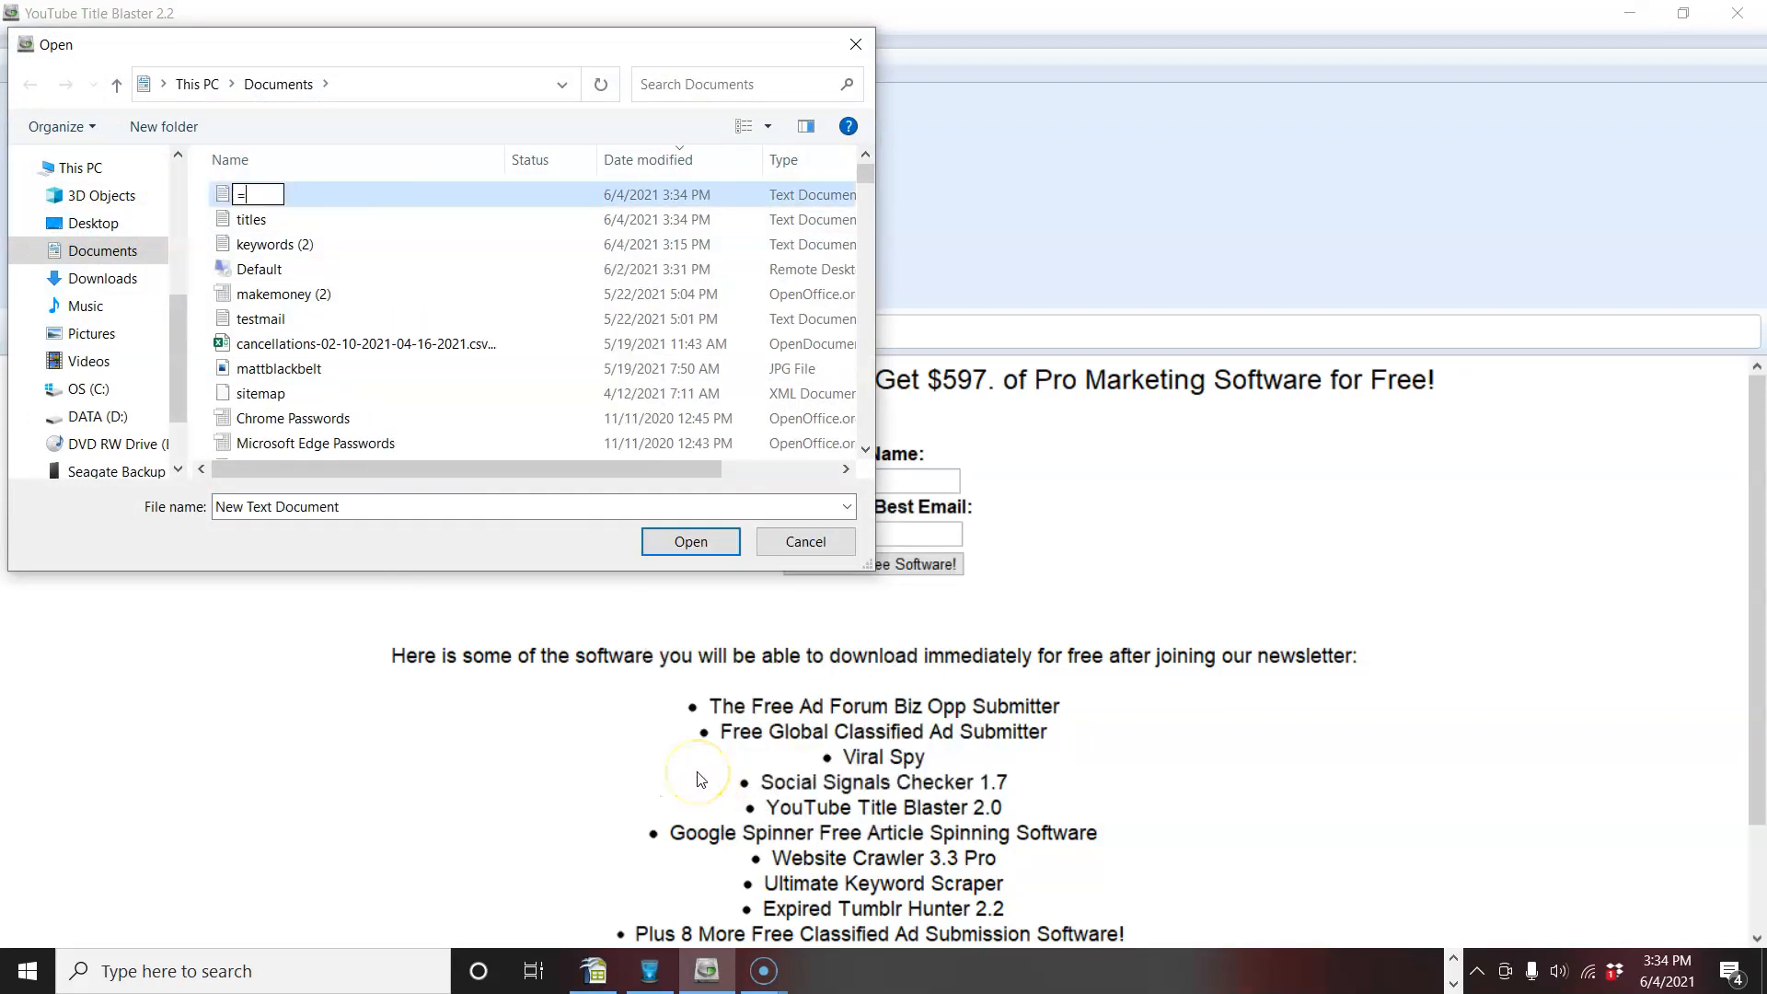
type("keywr")
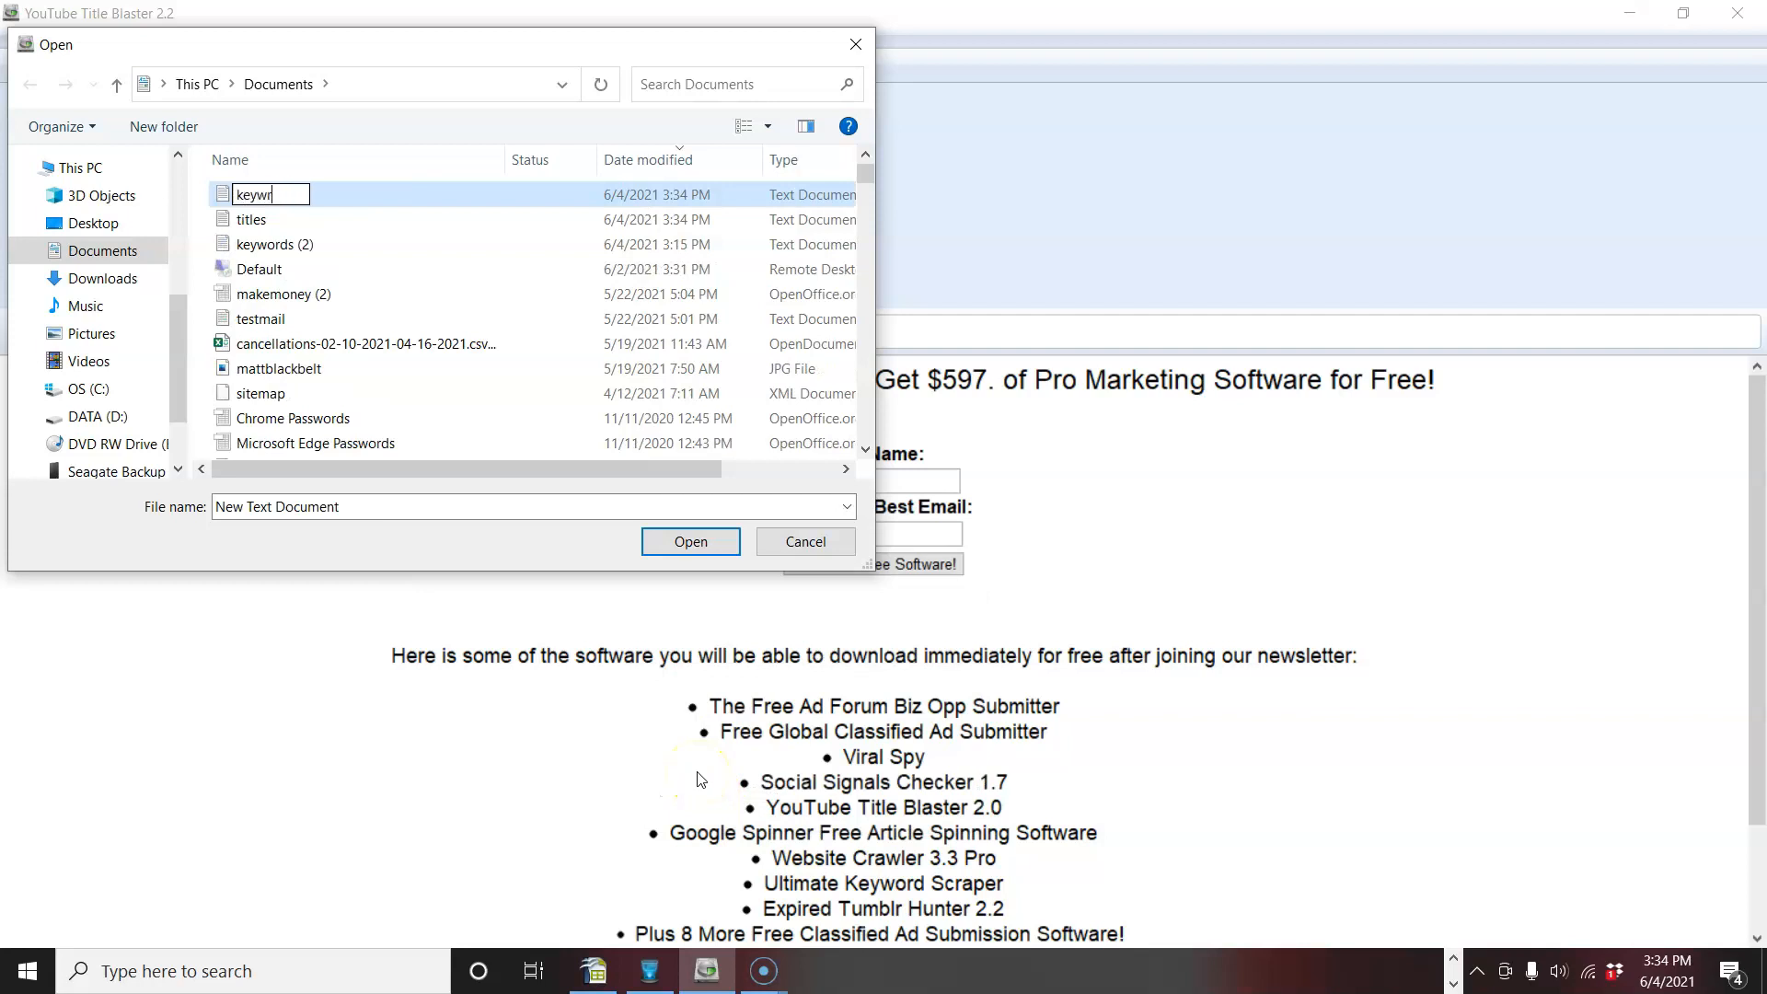
key("Backspace")
type("ords3")
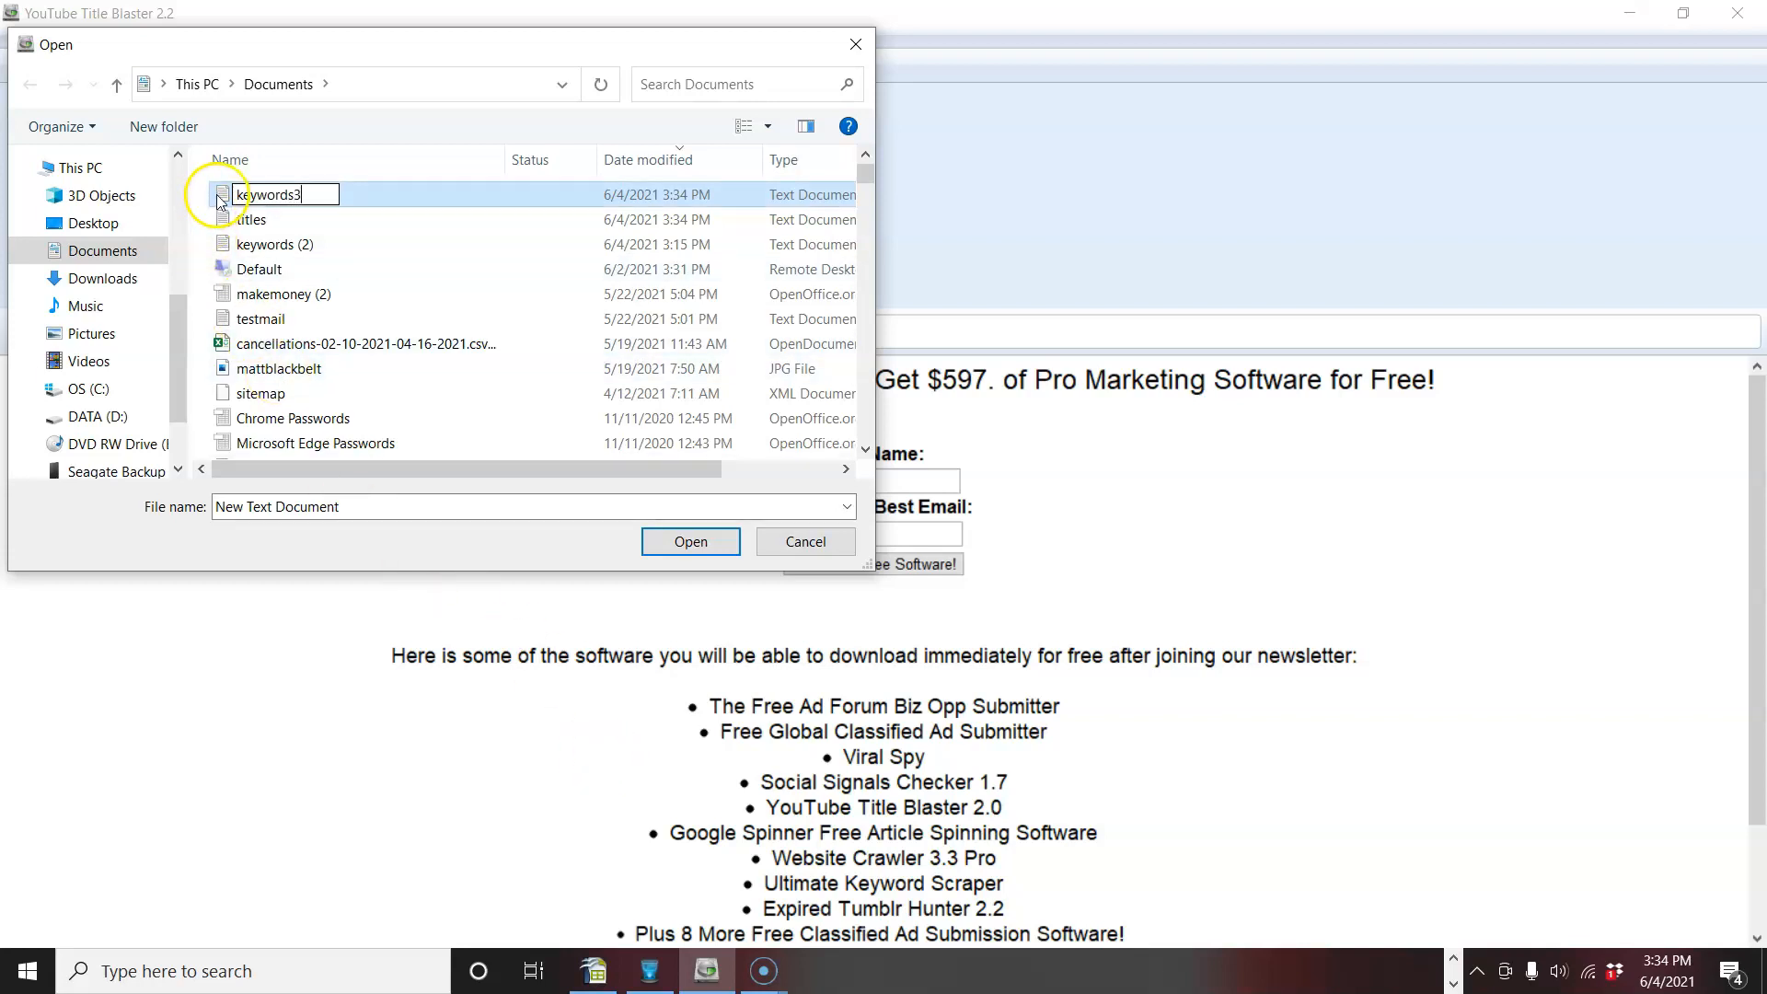
right_click(271, 195)
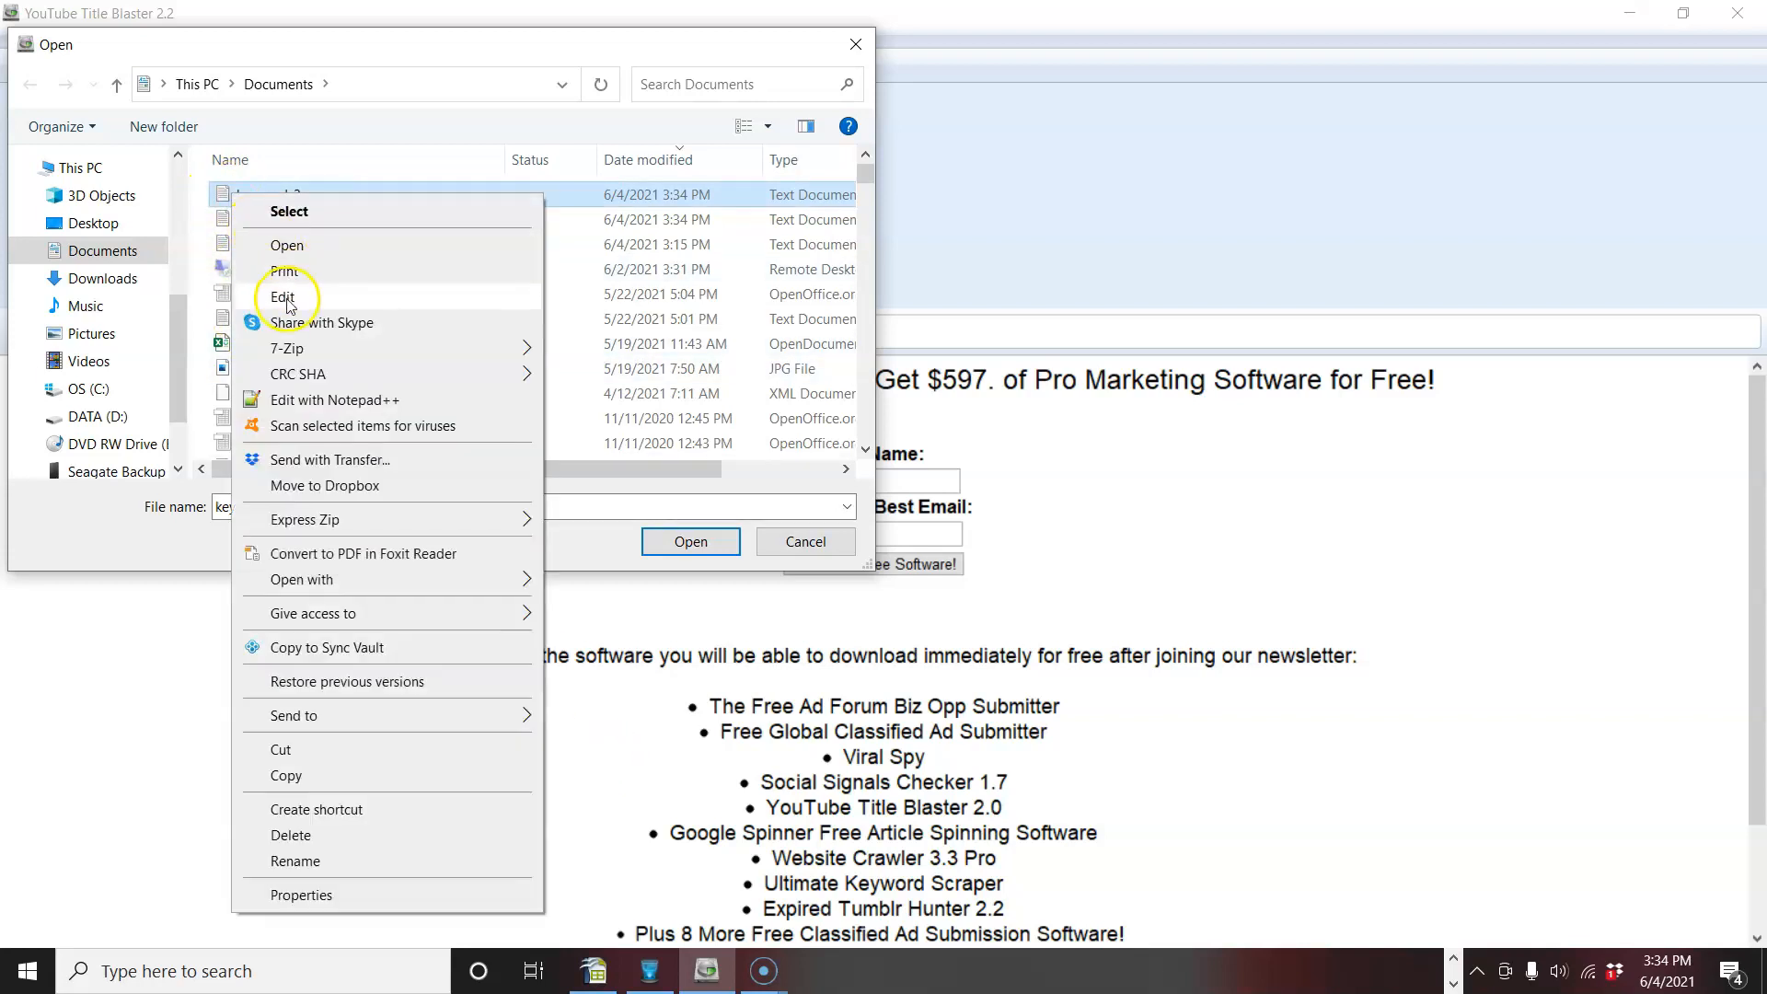
left_click(282, 296)
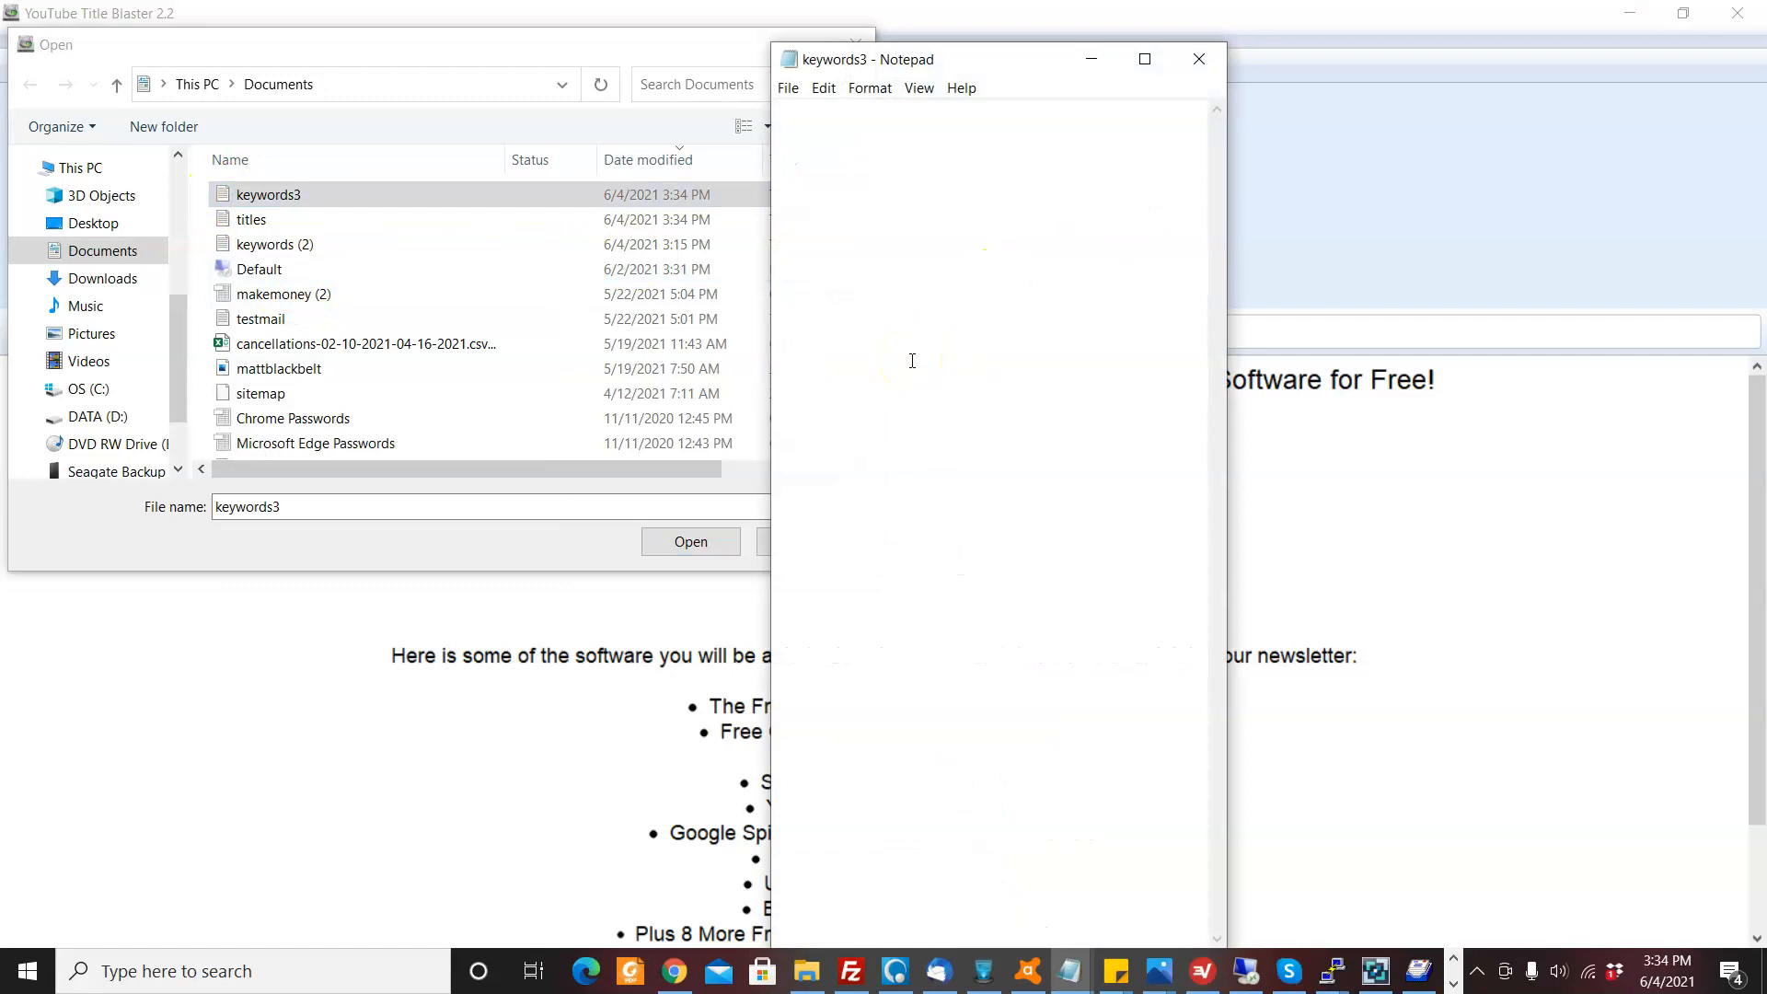
Type keywords make money, work from home, business opportunity into keywords3 and save it.
type("make money")
type("work from hom")
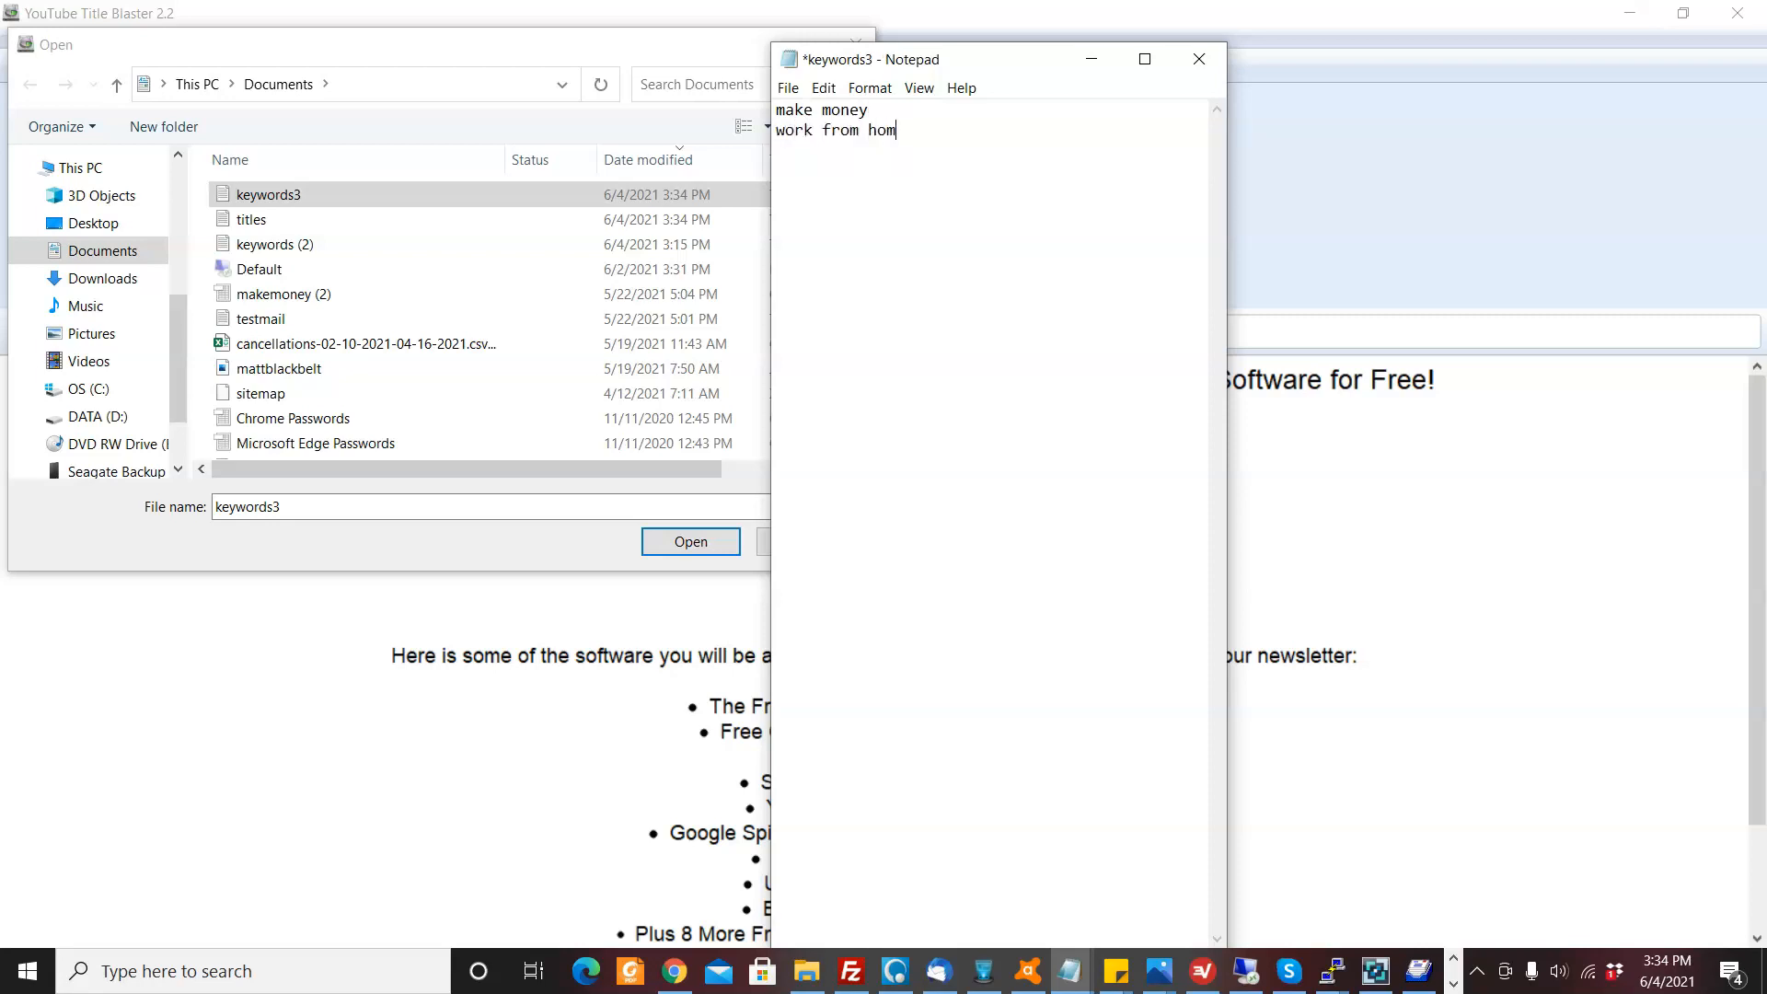
type("business opportunity")
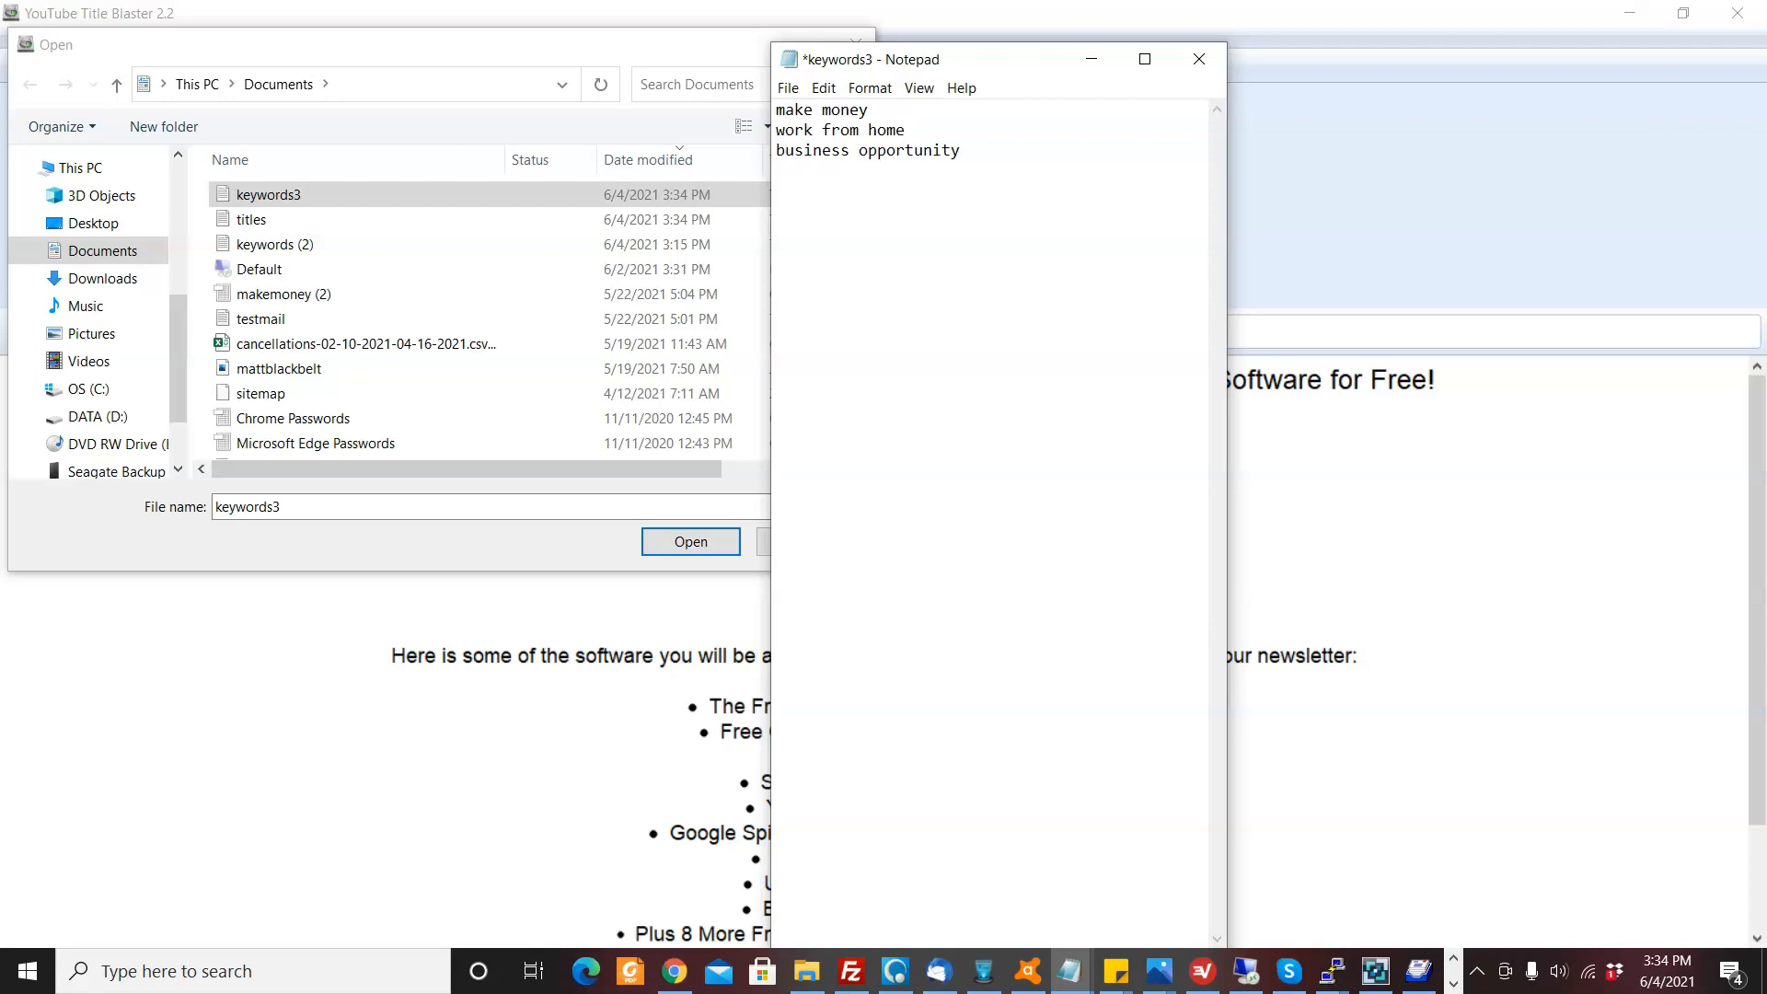
left_click(959, 150)
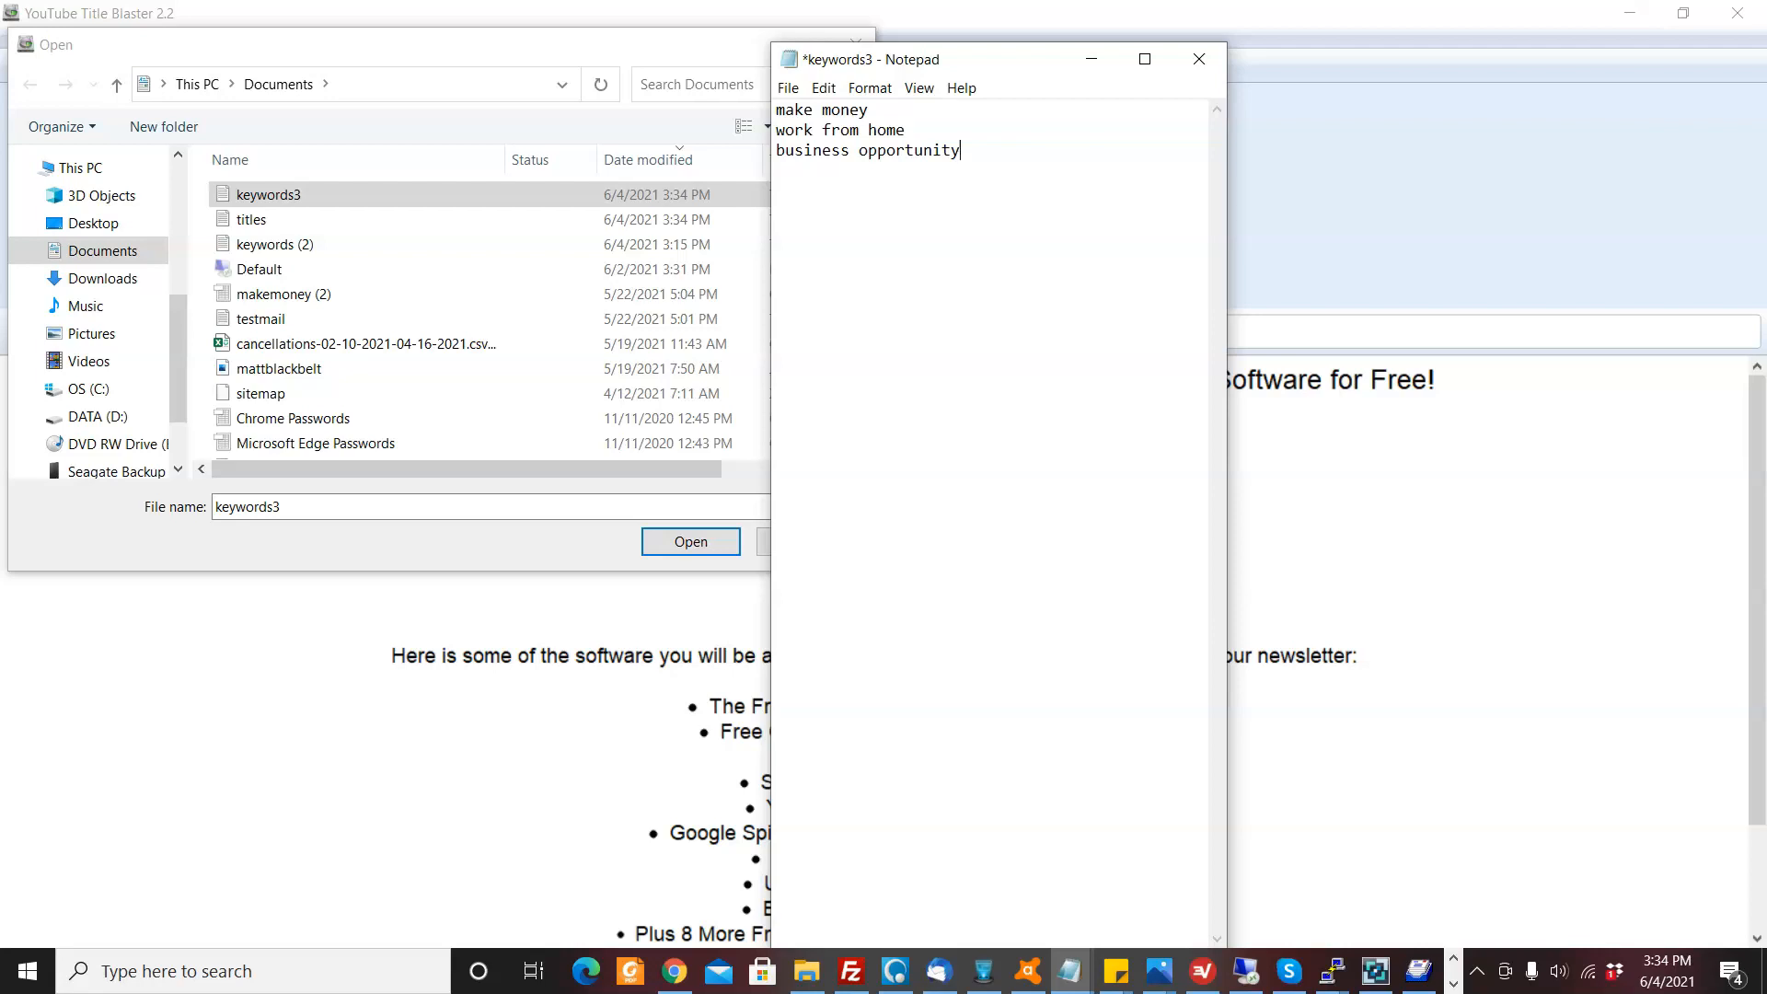
mouse_move(1028, 233)
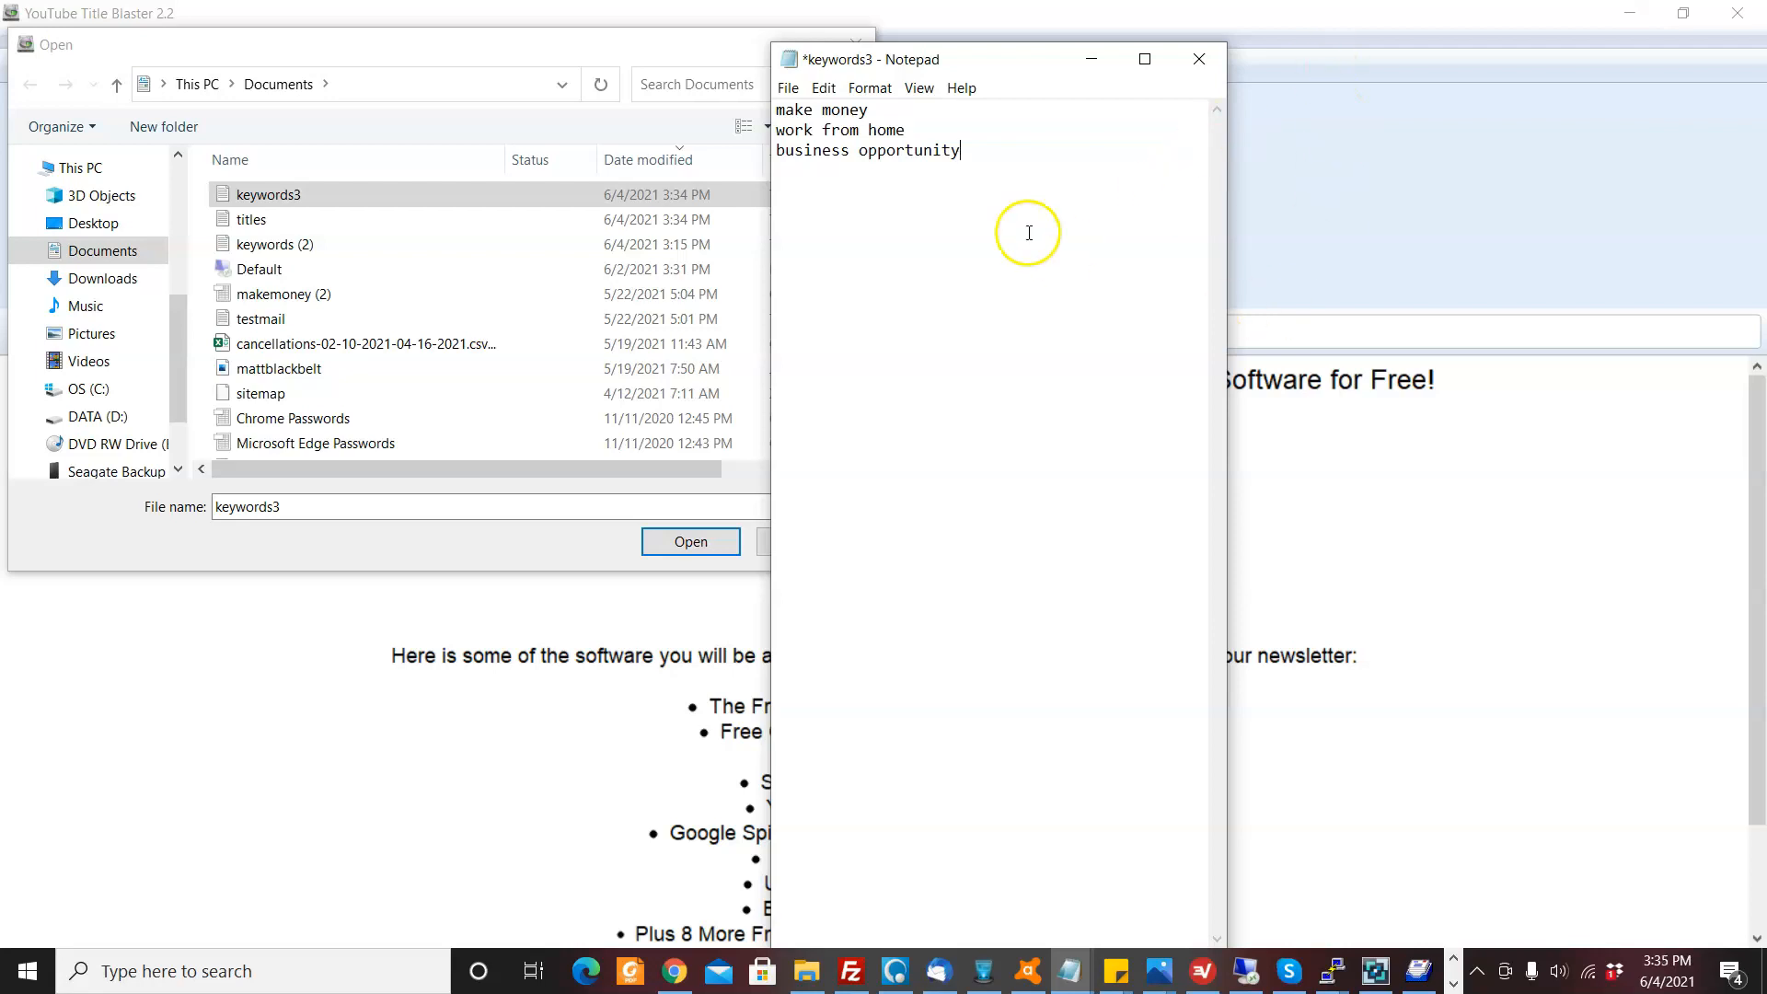
mouse_move(857, 538)
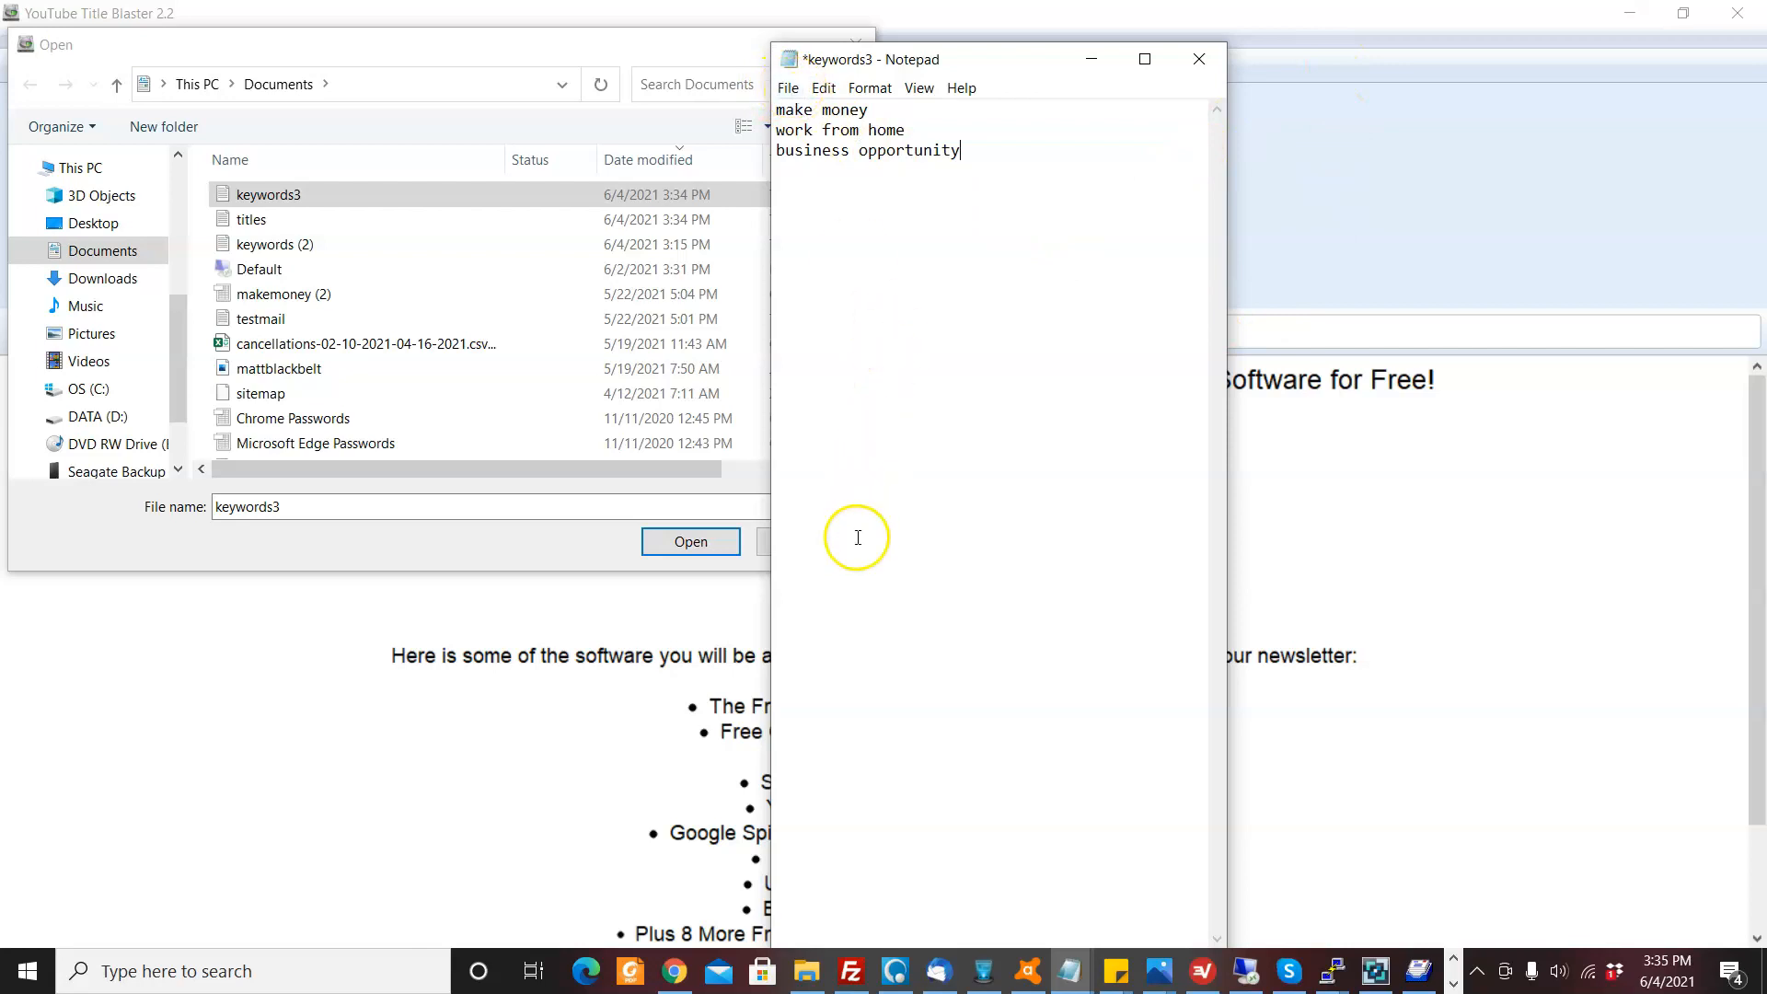
mouse_move(935, 854)
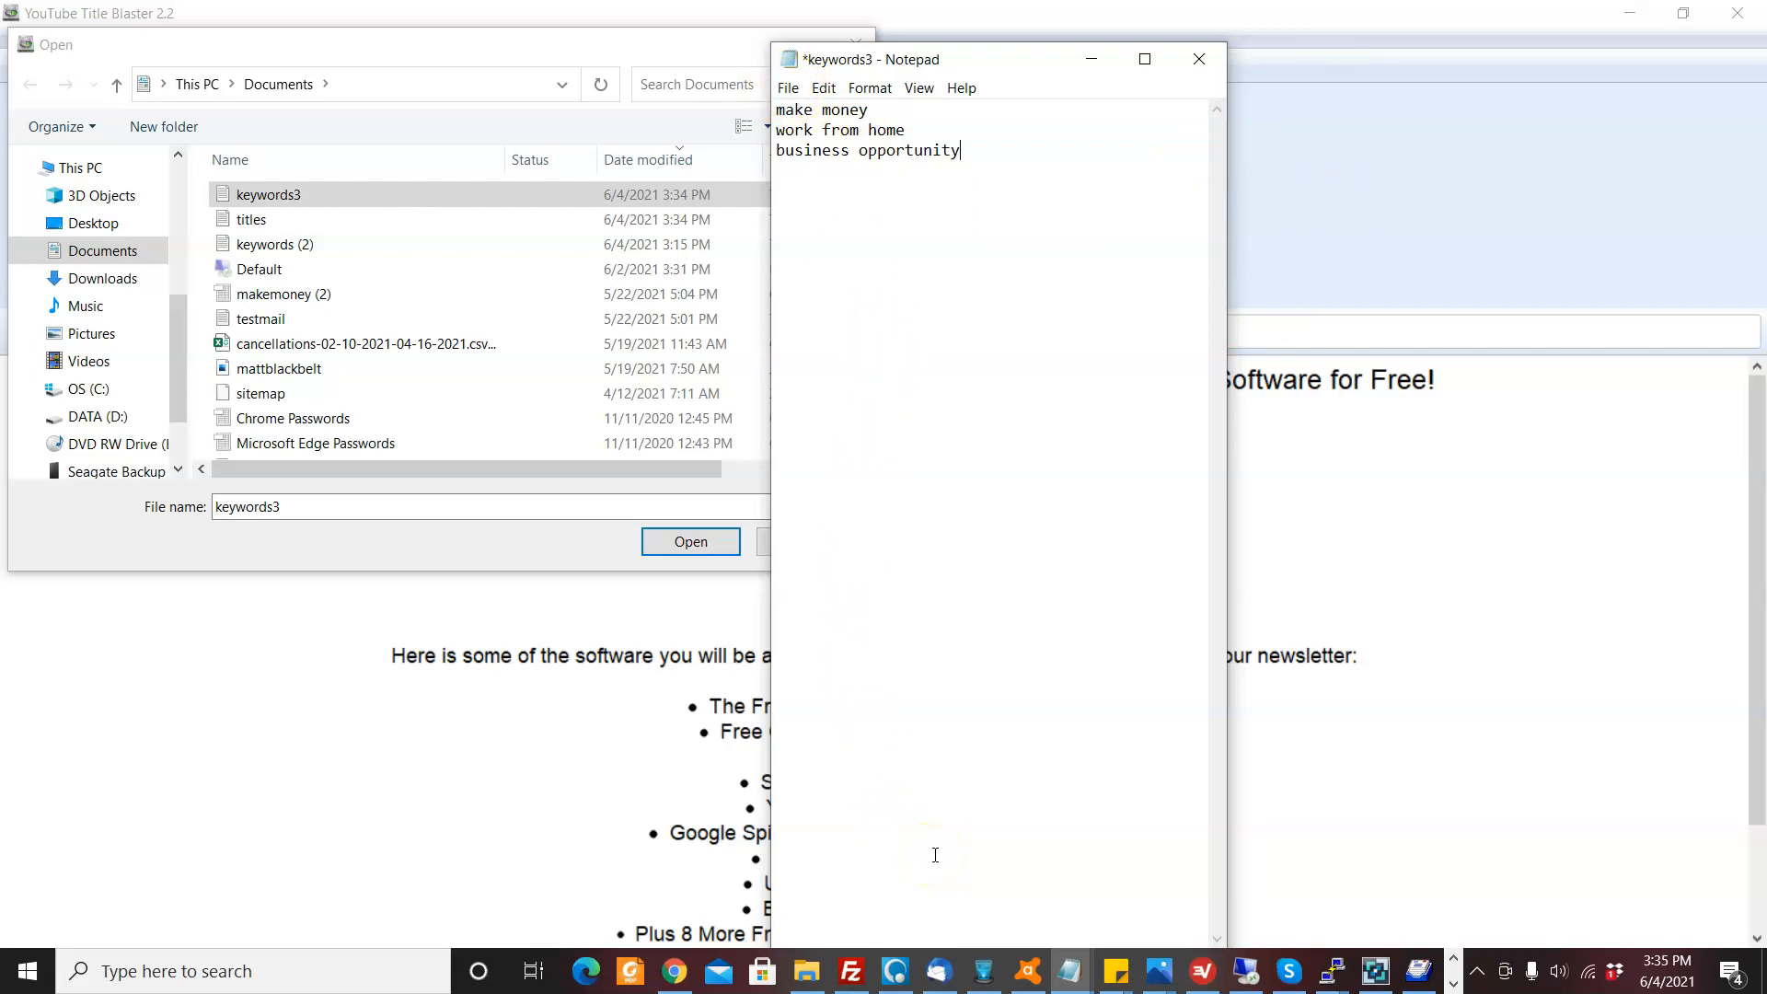
mouse_move(832, 150)
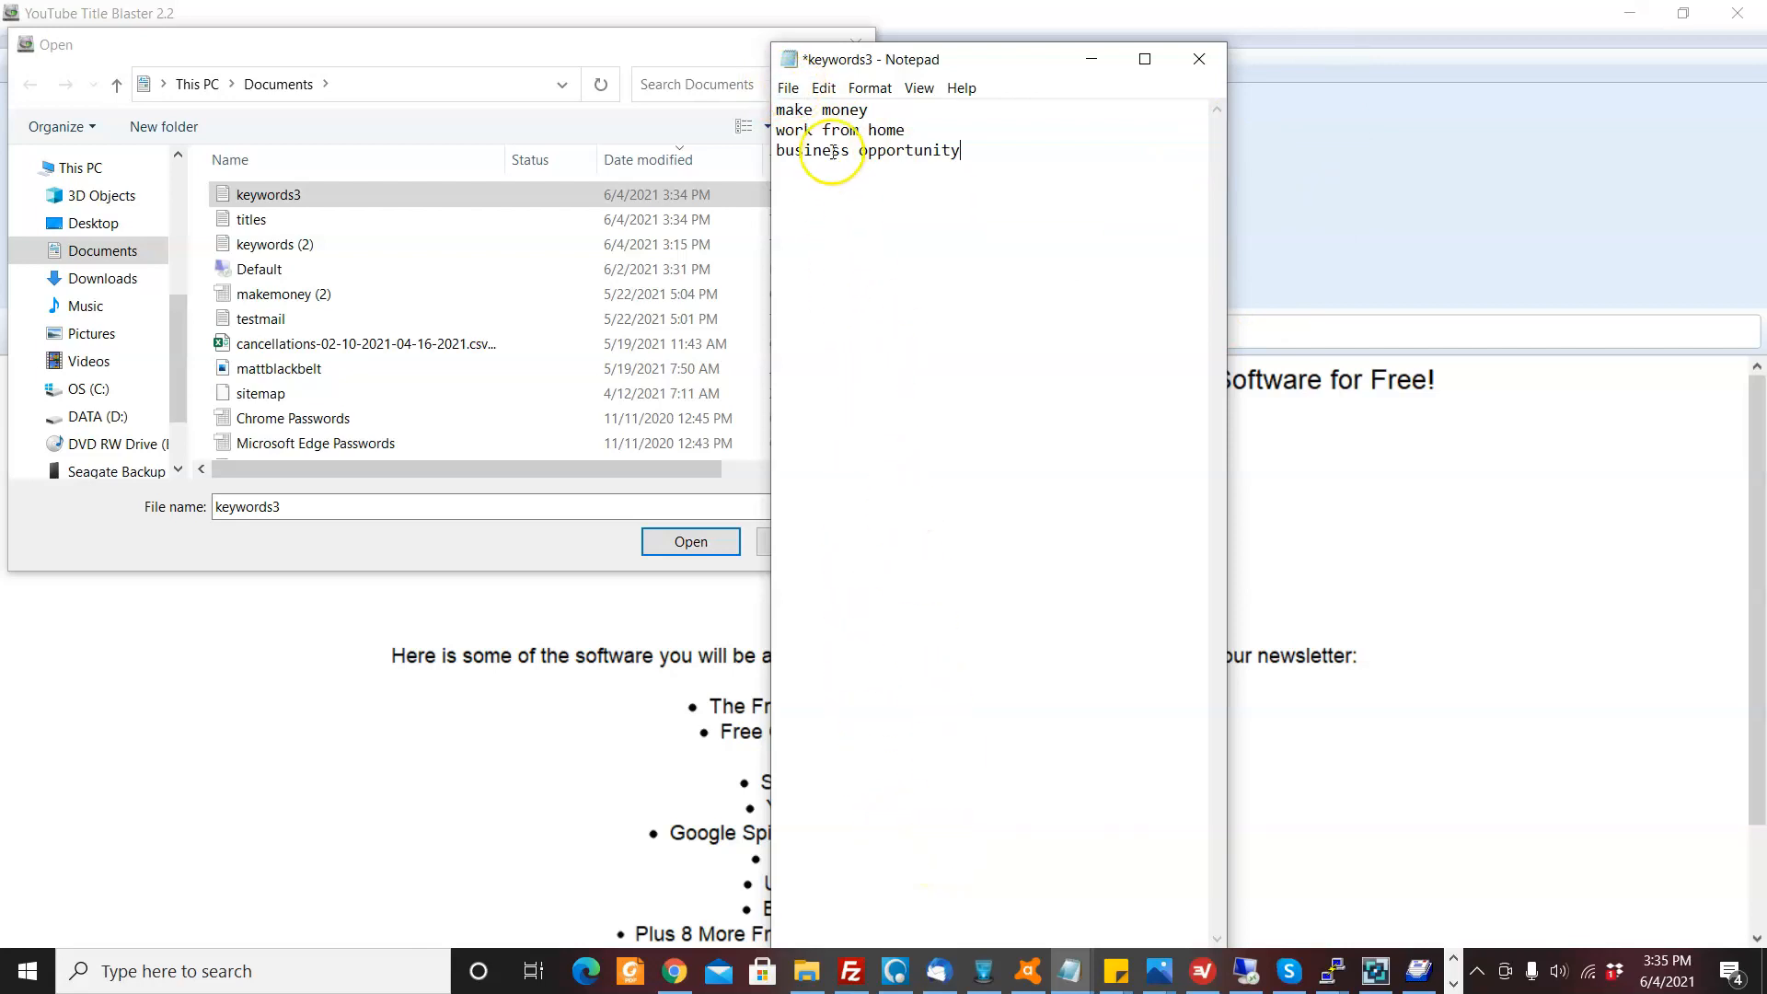
left_click(788, 88)
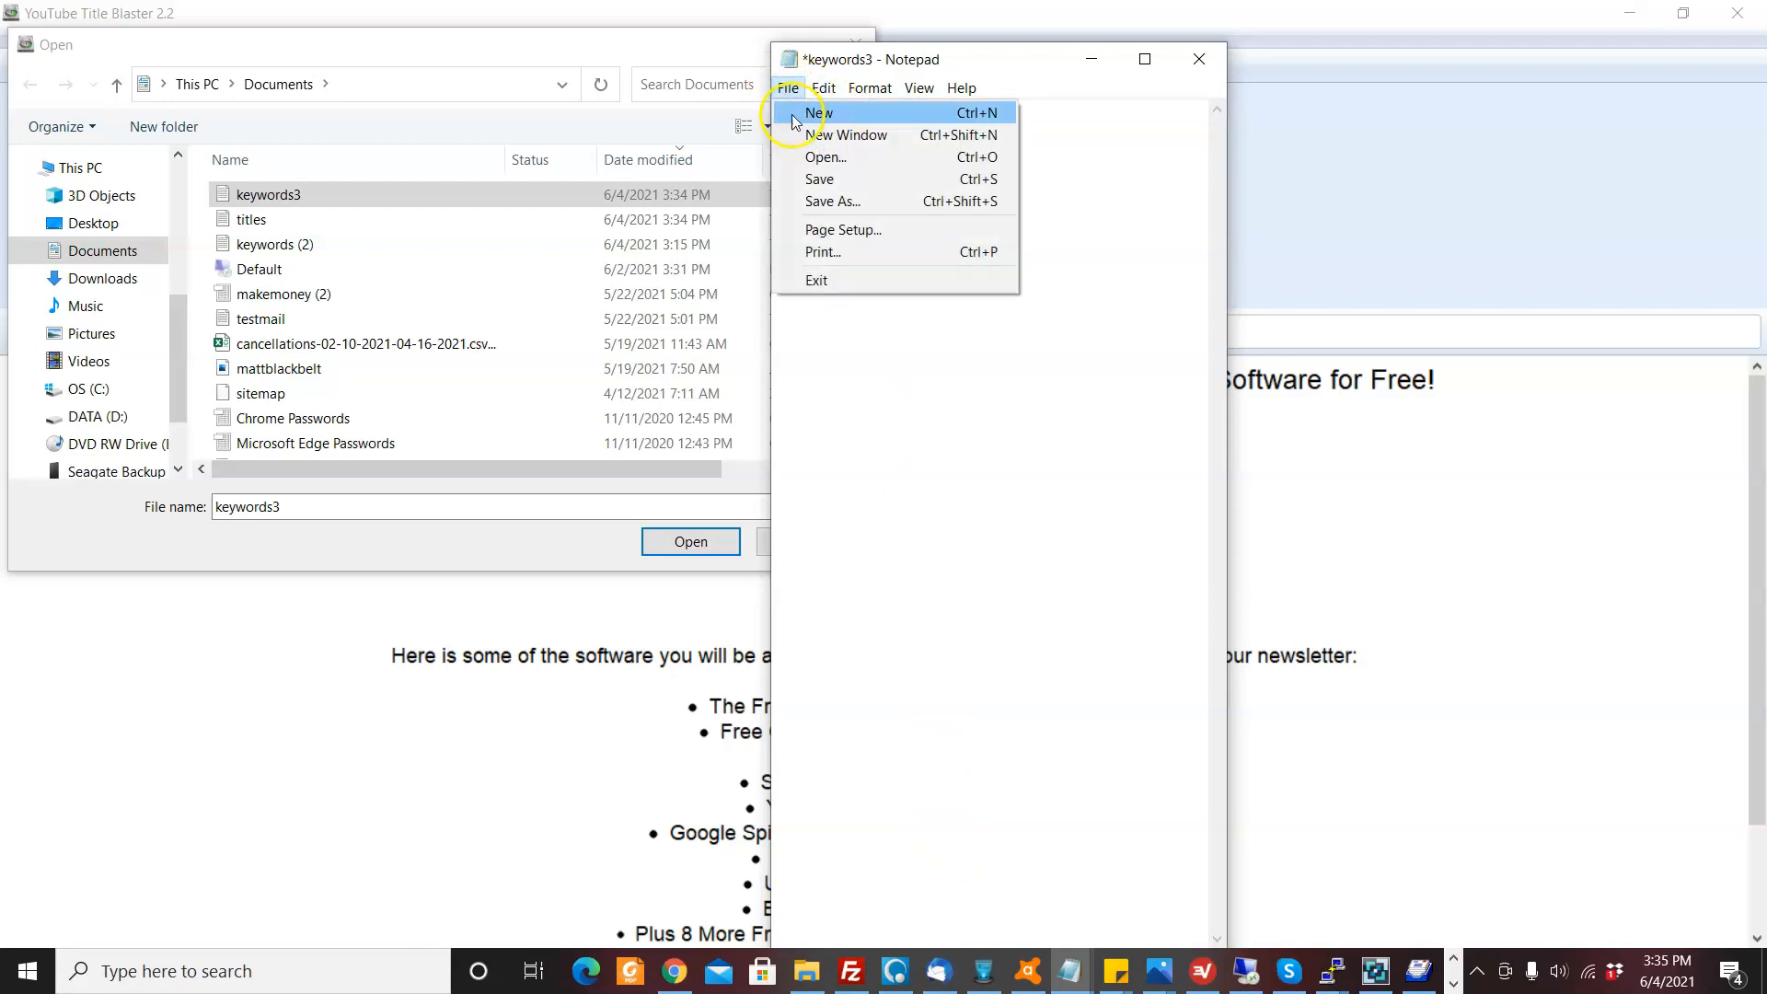
left_click(819, 179)
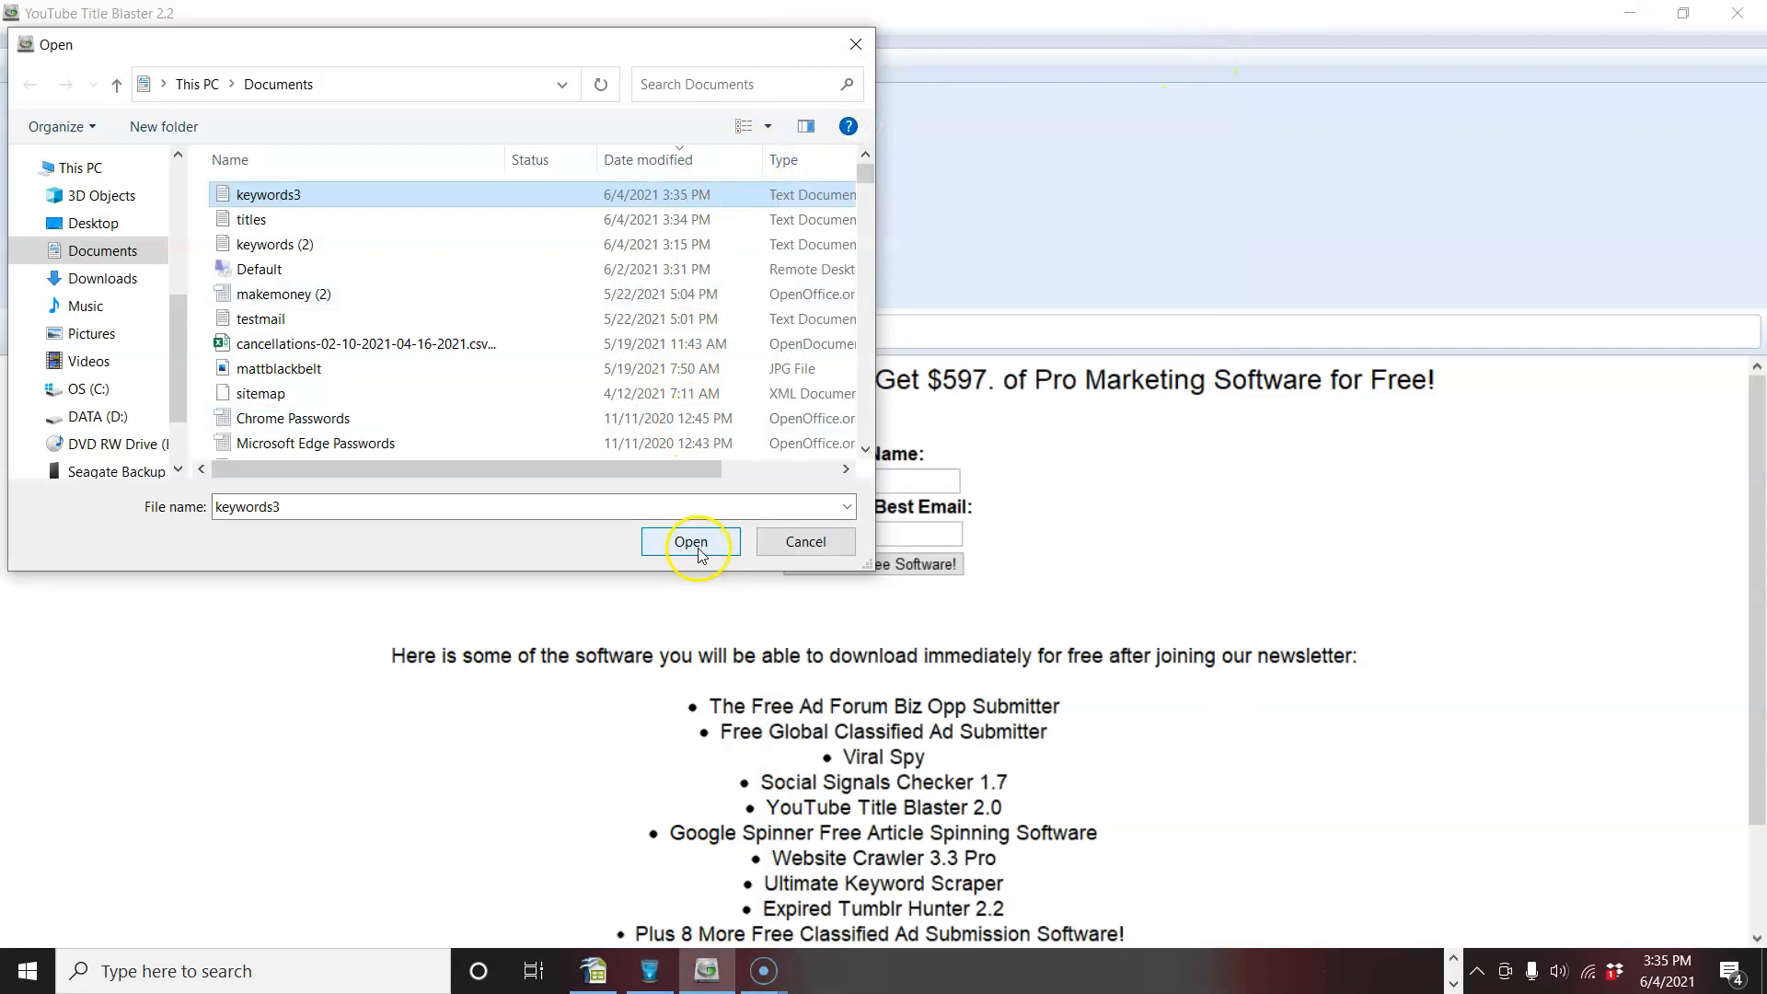
Load keywords3.txt as the keyword file, keeping 3 result pages to search.
left_click(692, 542)
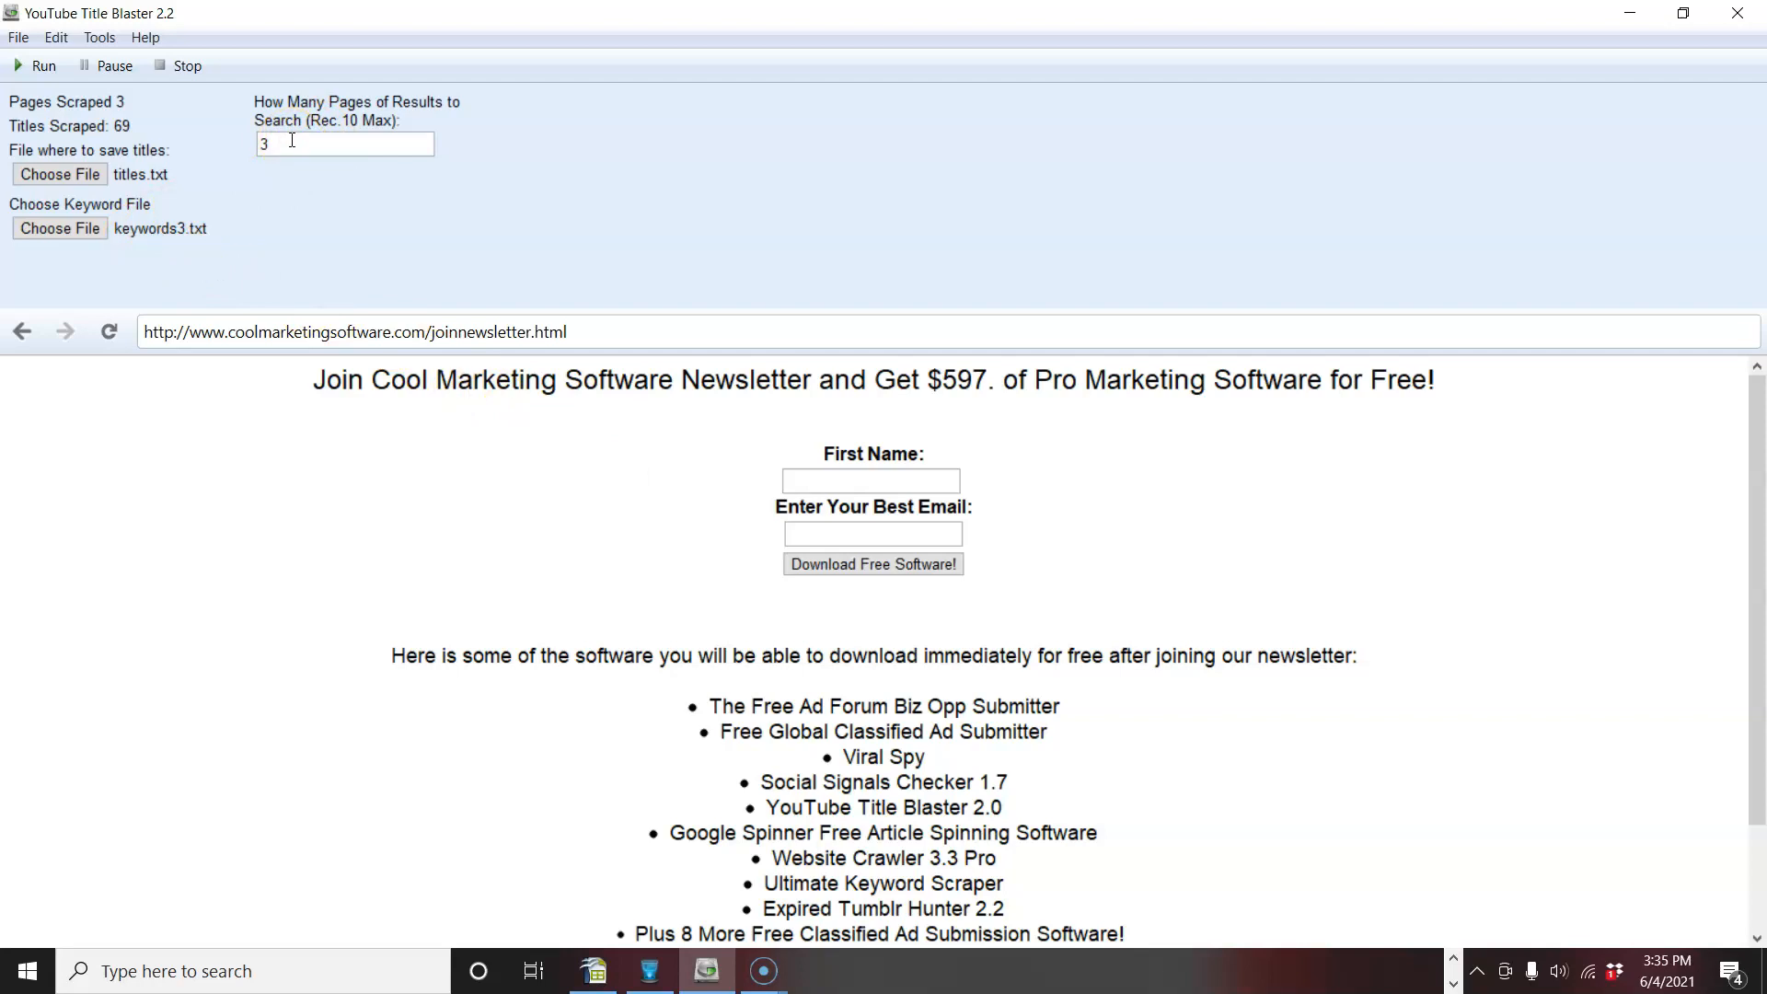
mouse_move(197, 130)
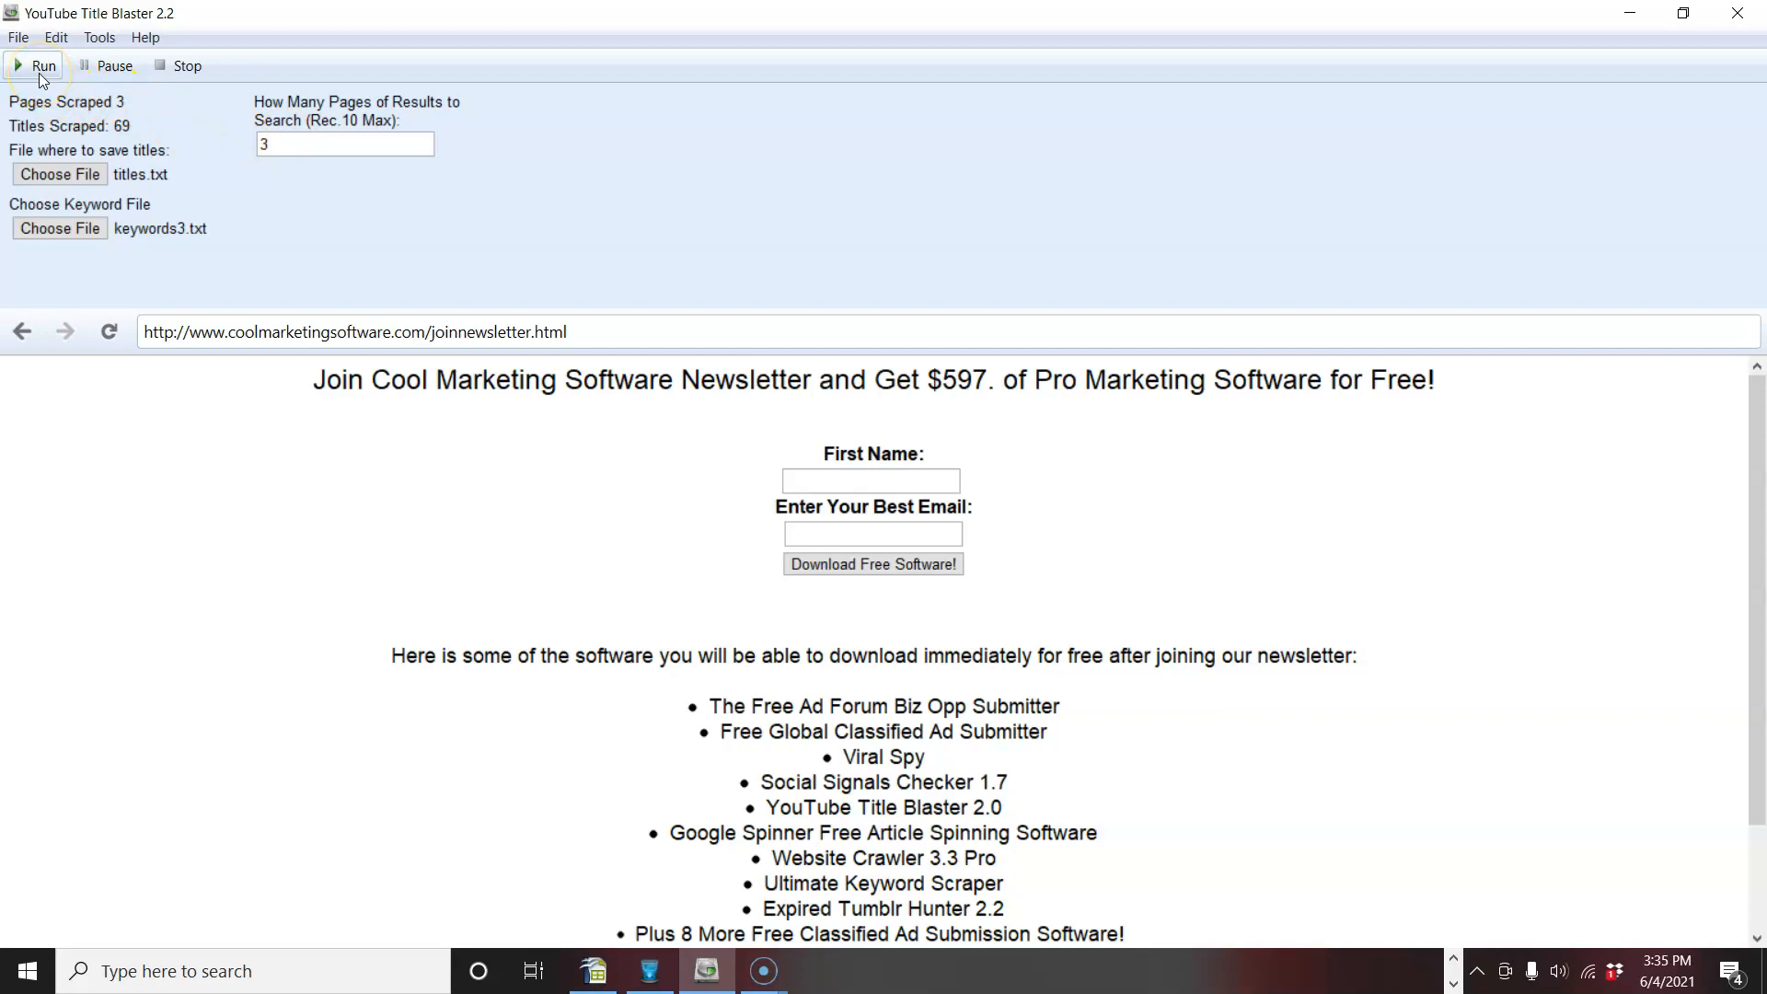
Run the scrape over YouTube result pages 0–2, watching titles accumulate to 23.
left_click(44, 65)
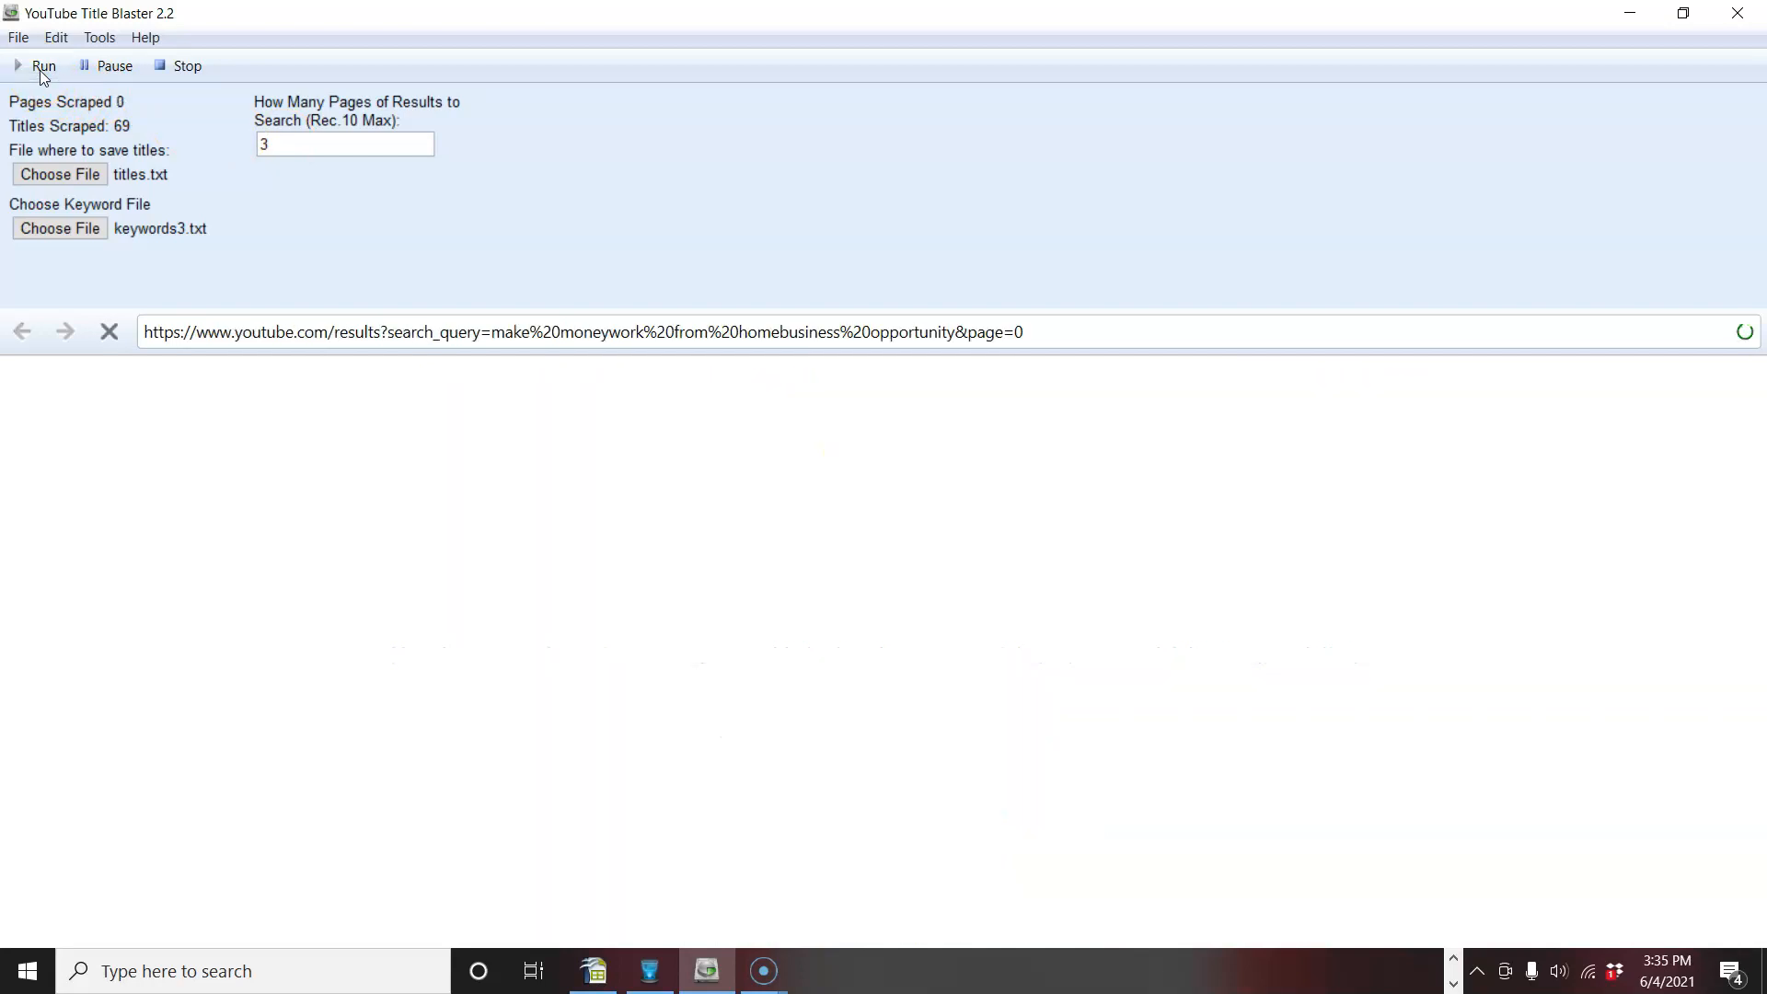
mouse_move(438, 578)
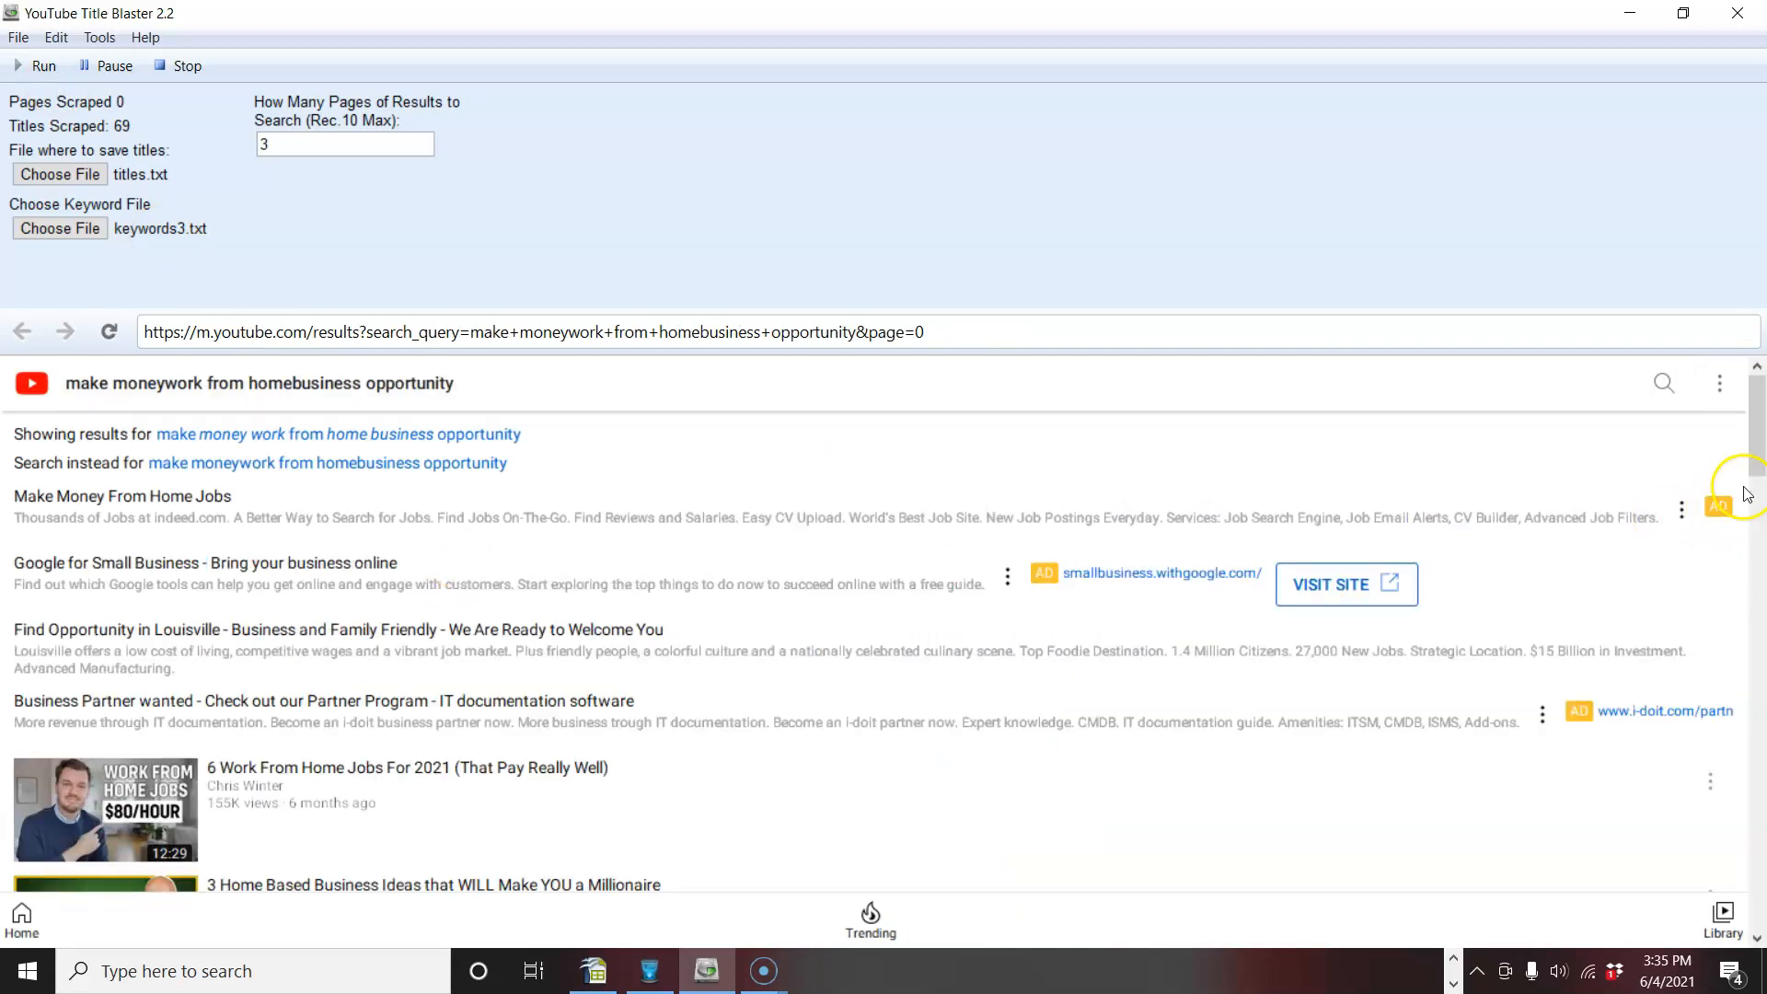
scroll("down", 3)
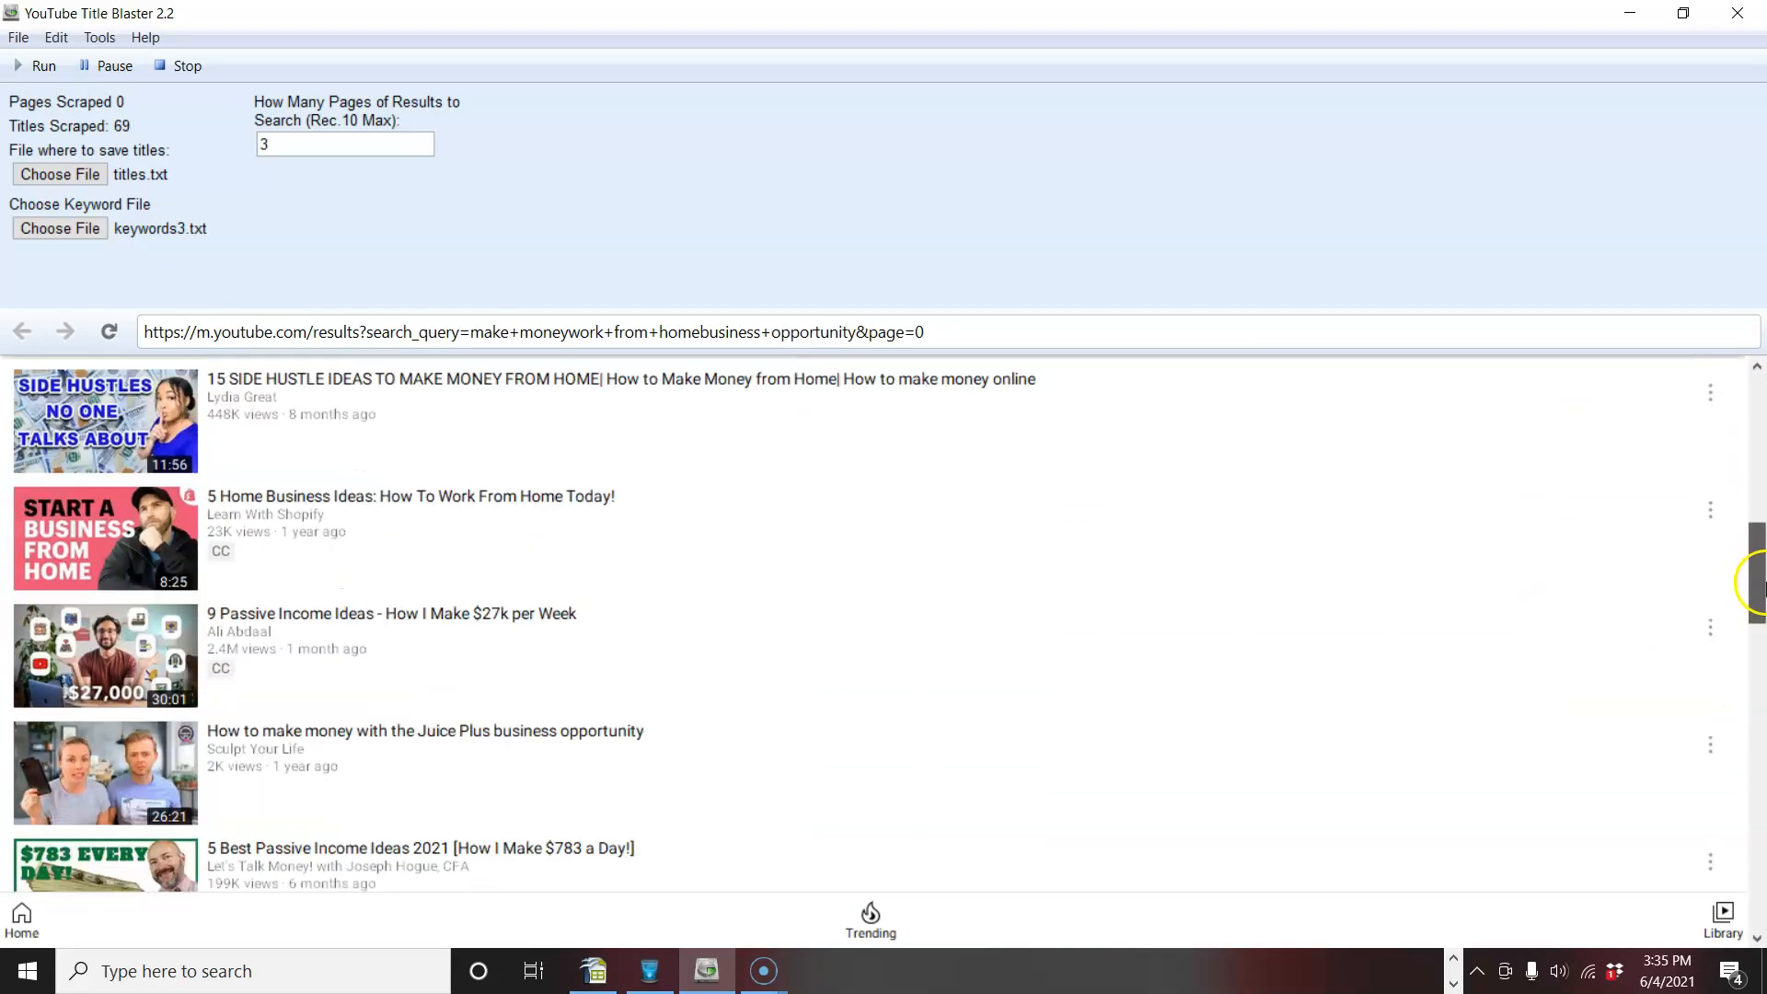
scroll("down", 3)
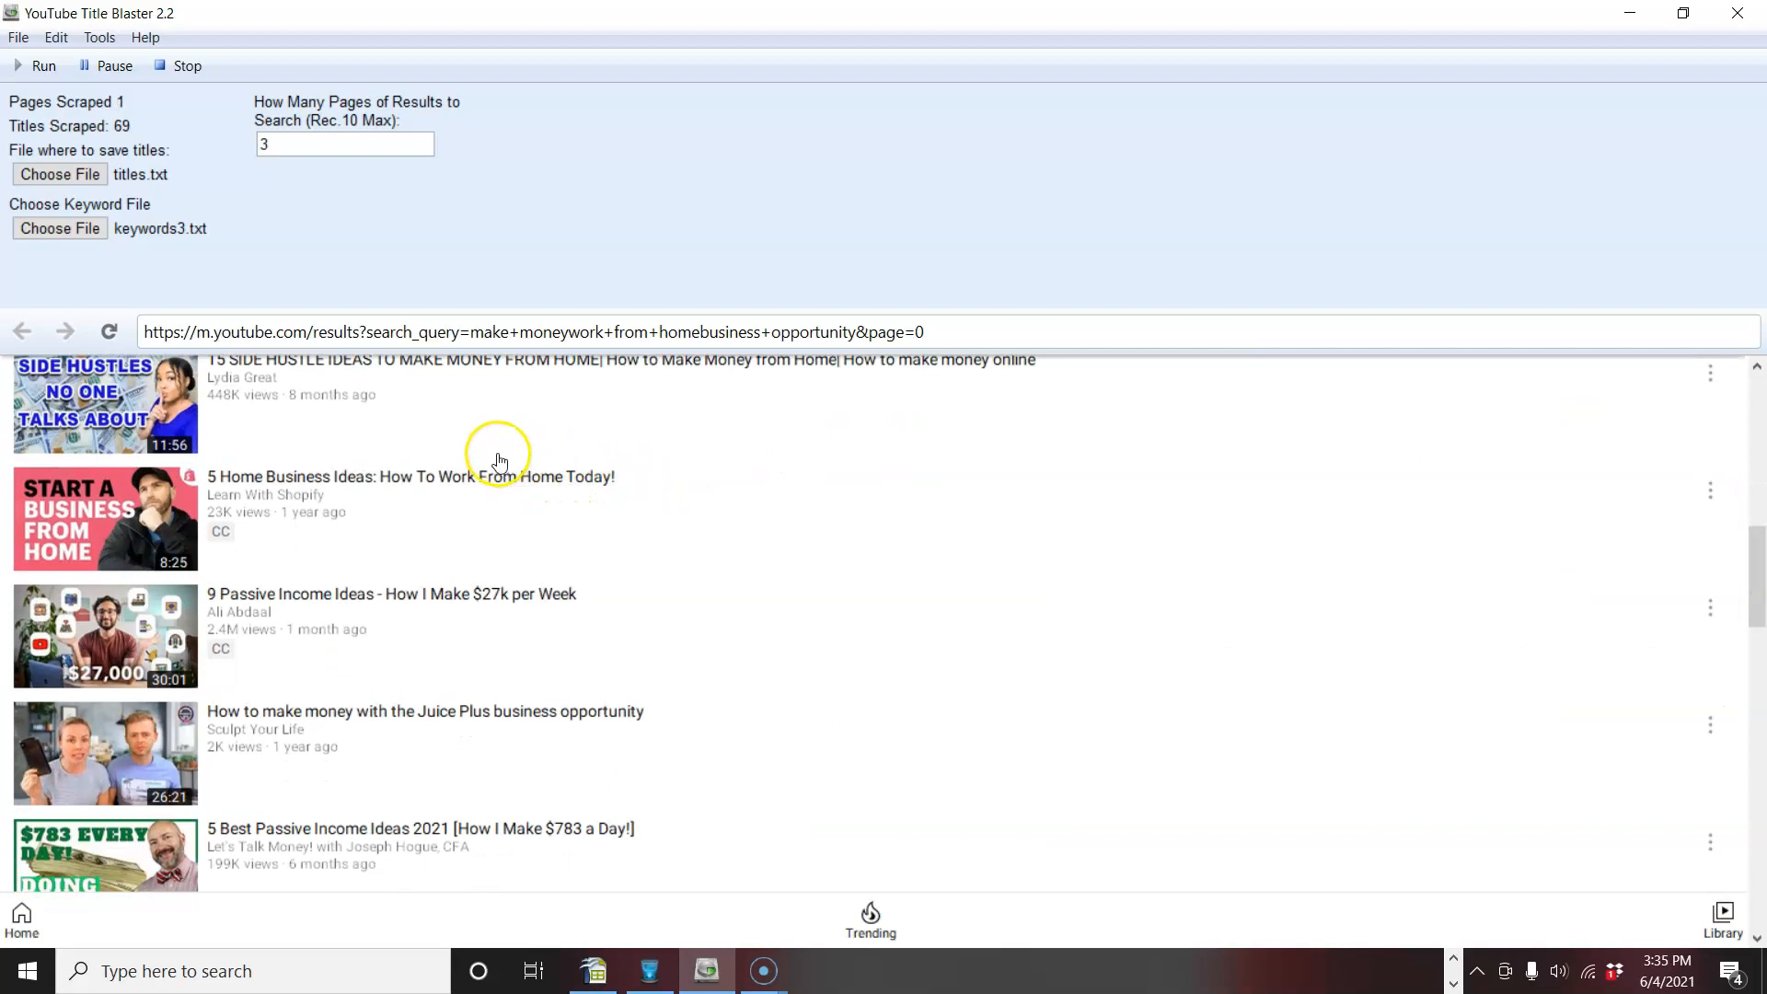
mouse_move(485, 433)
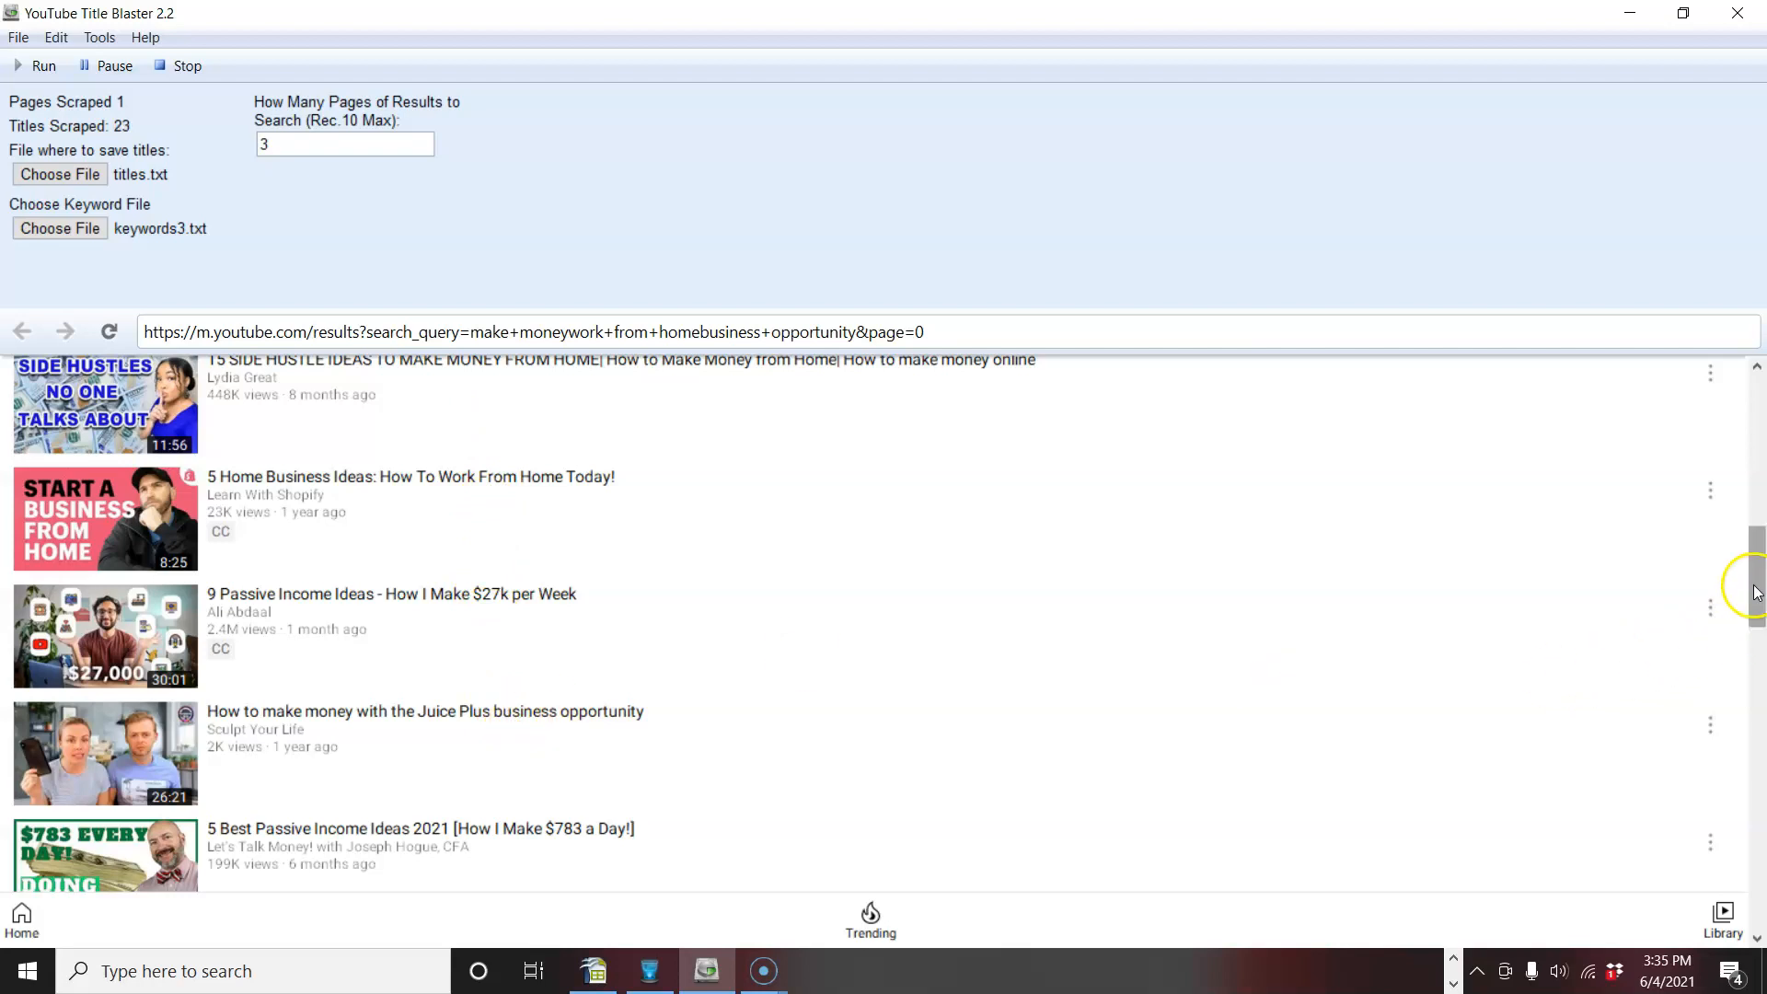
scroll("down", 3)
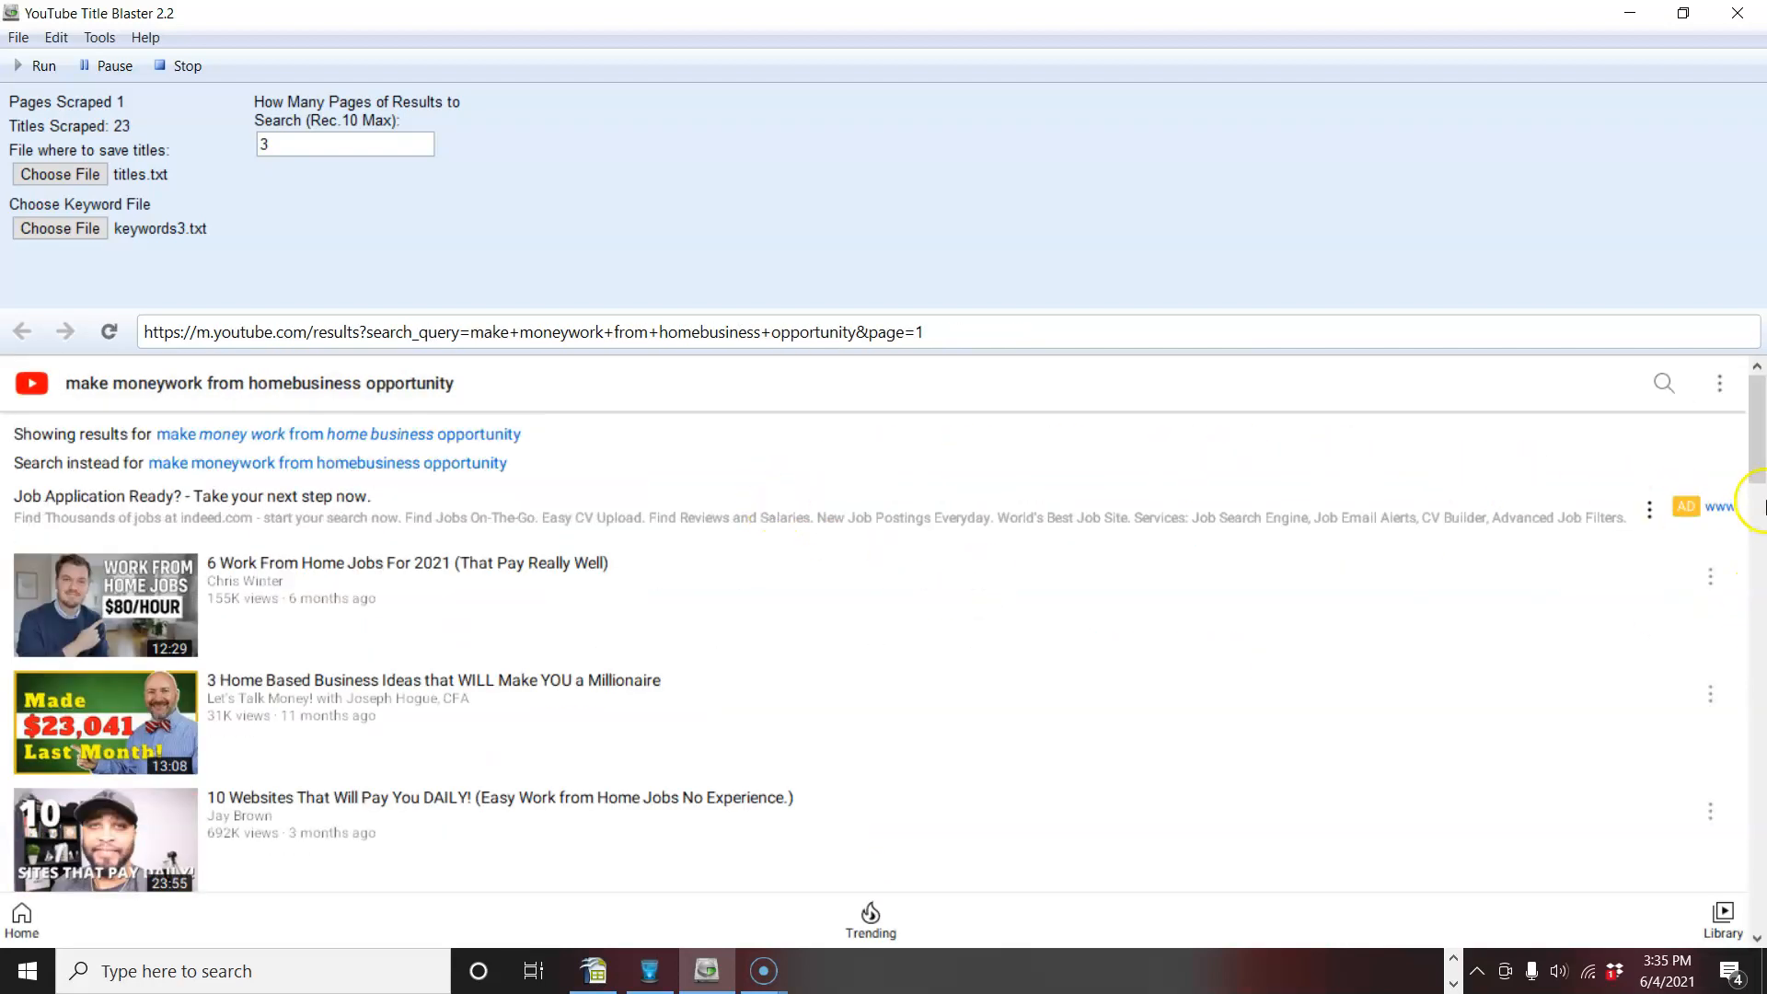
scroll("down", 3)
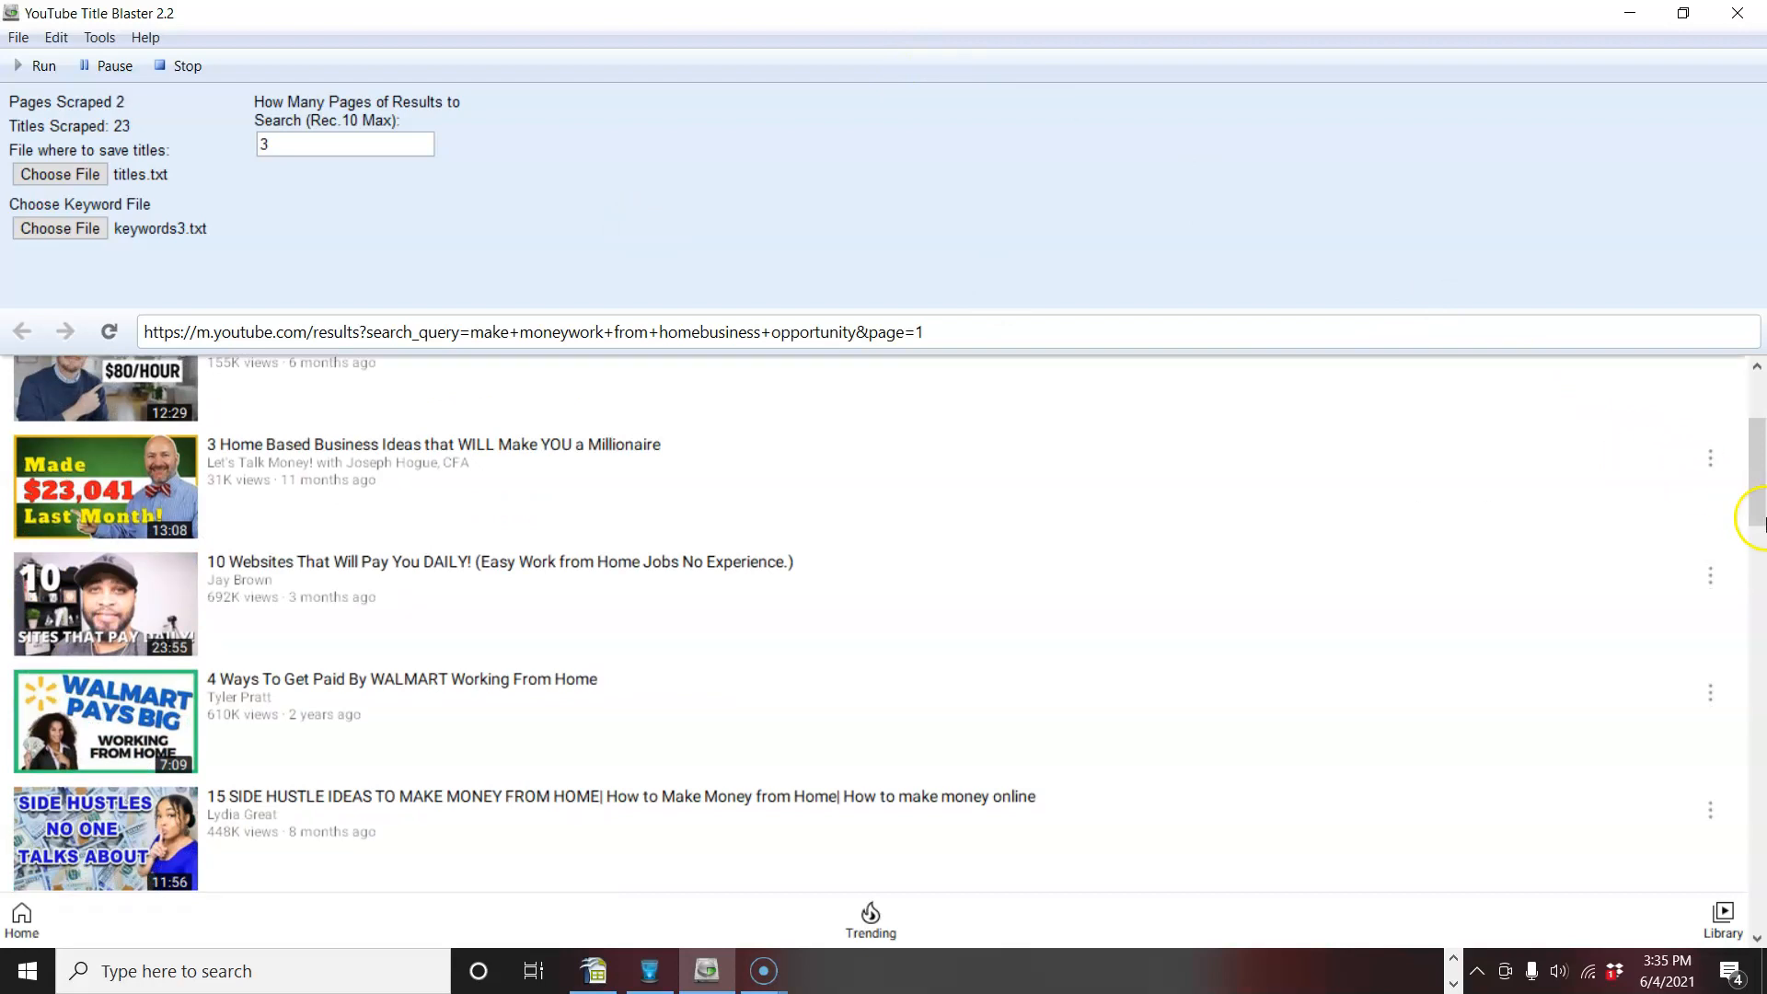
scroll("down", 3)
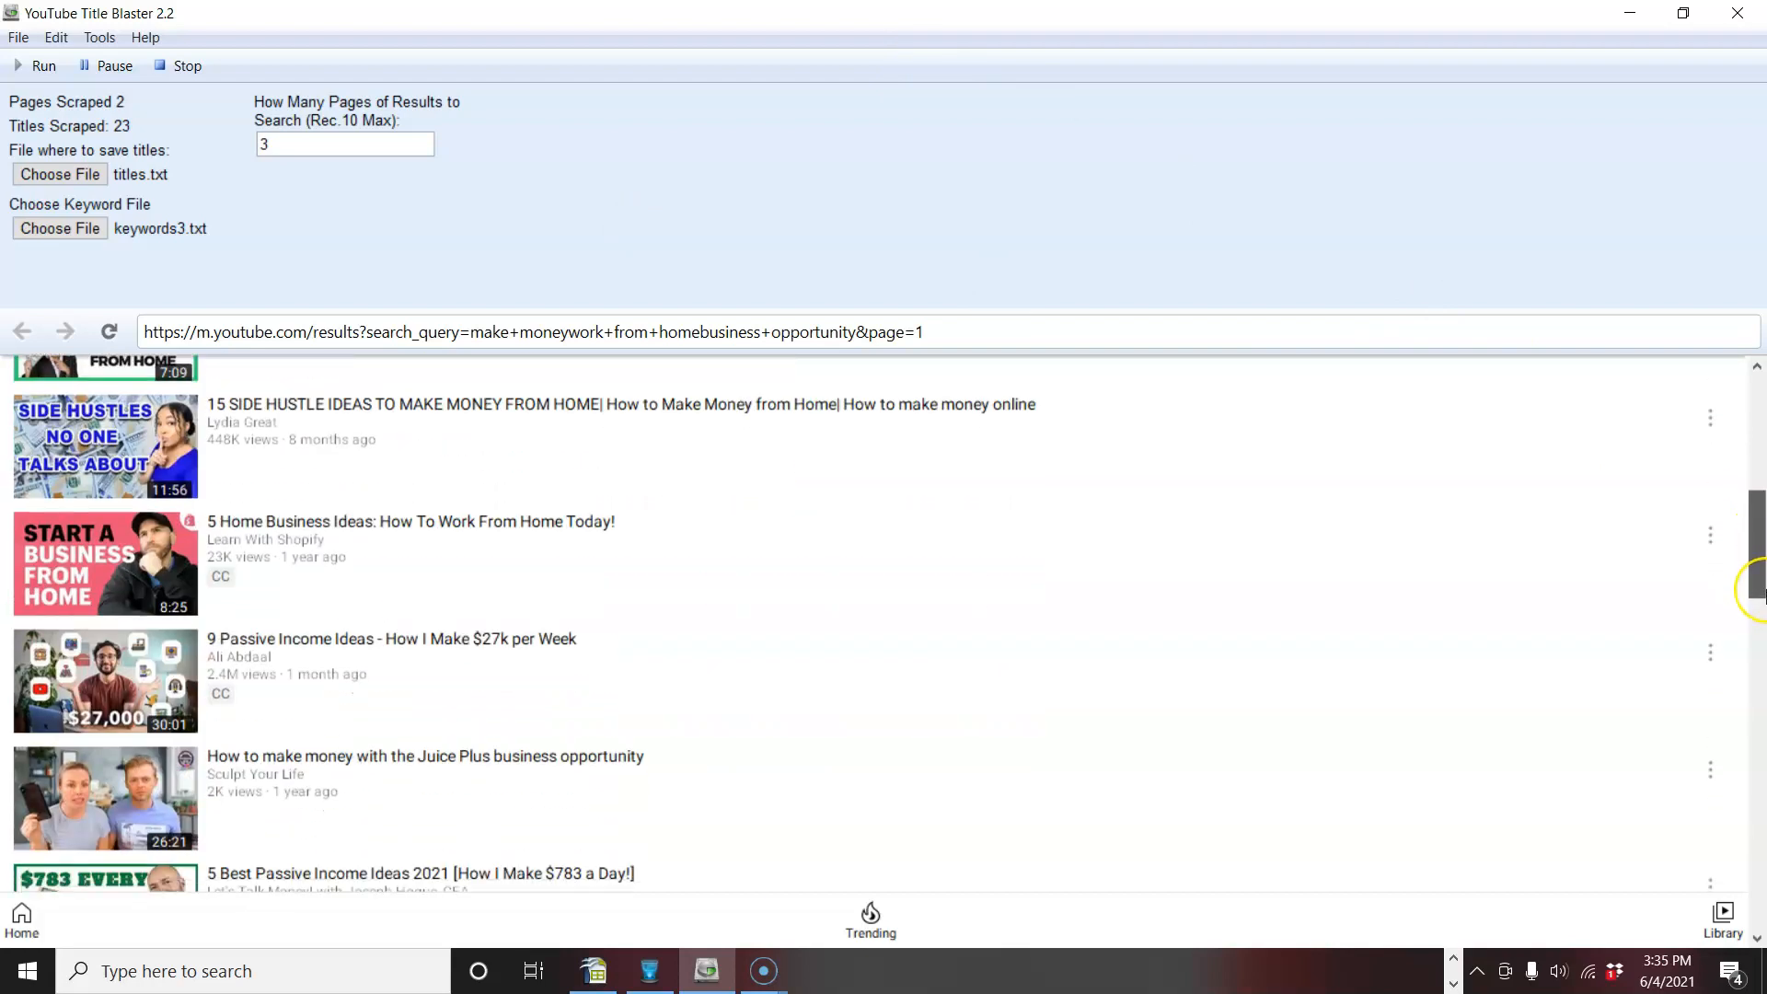
mouse_move(420, 638)
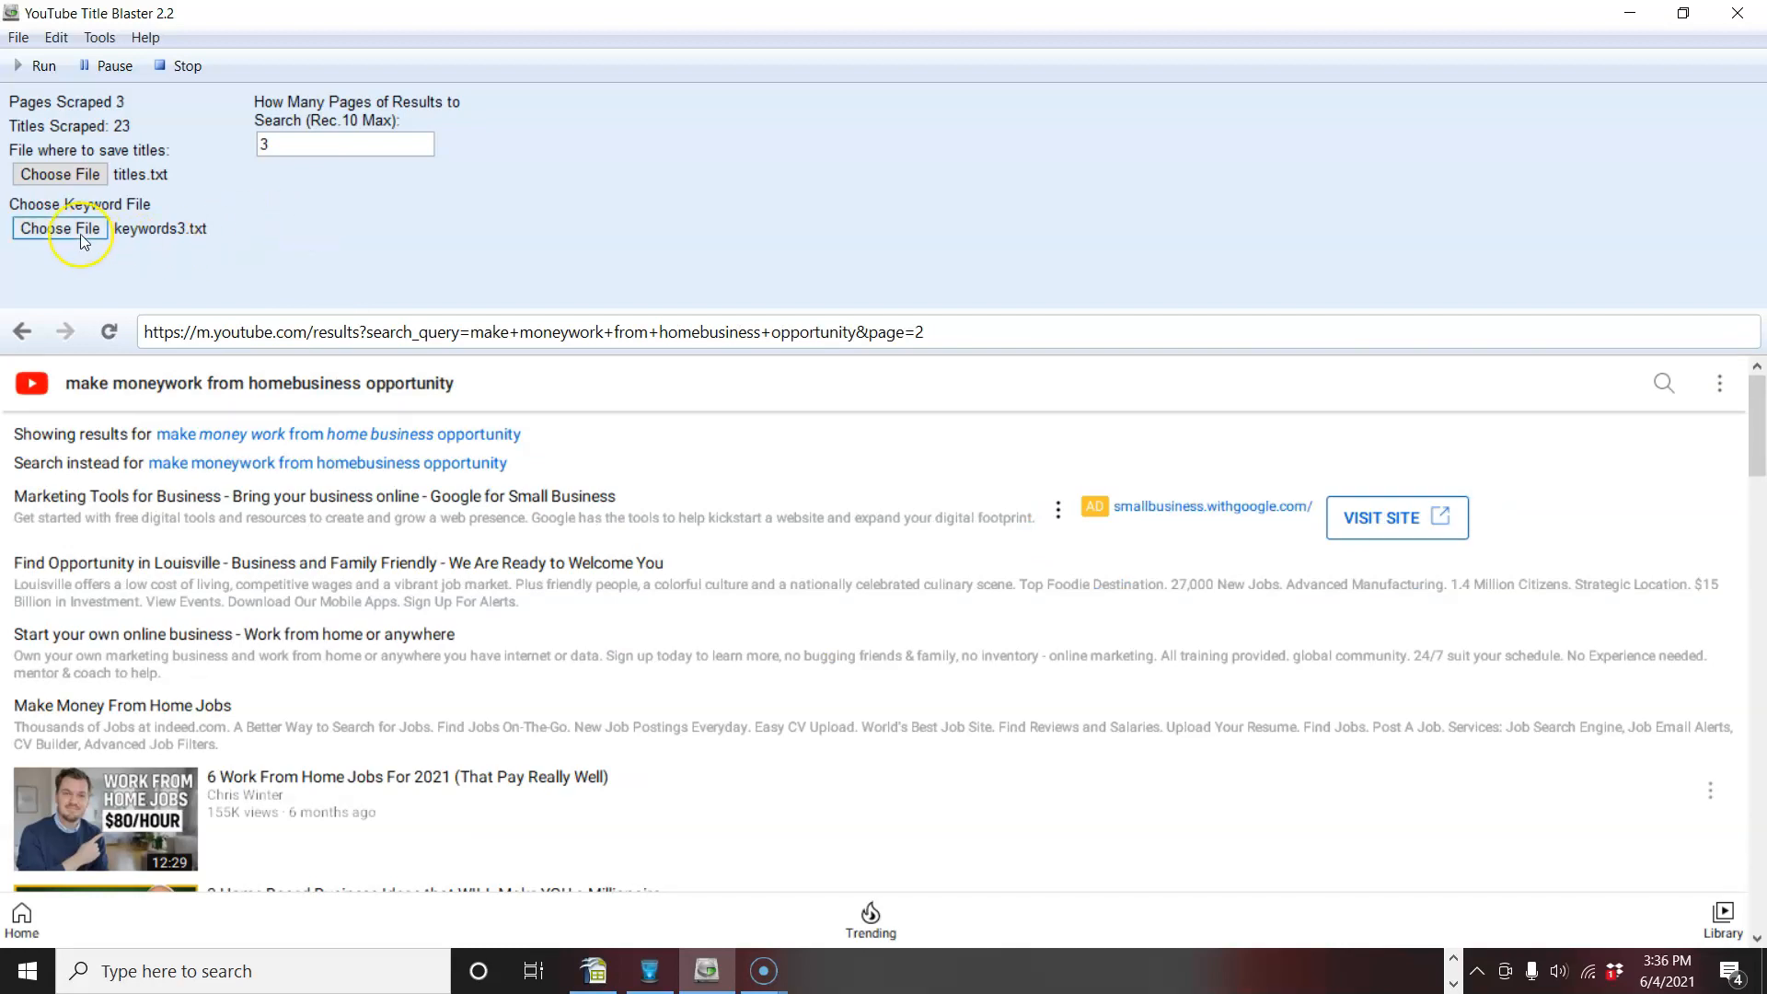
mouse_move(53, 905)
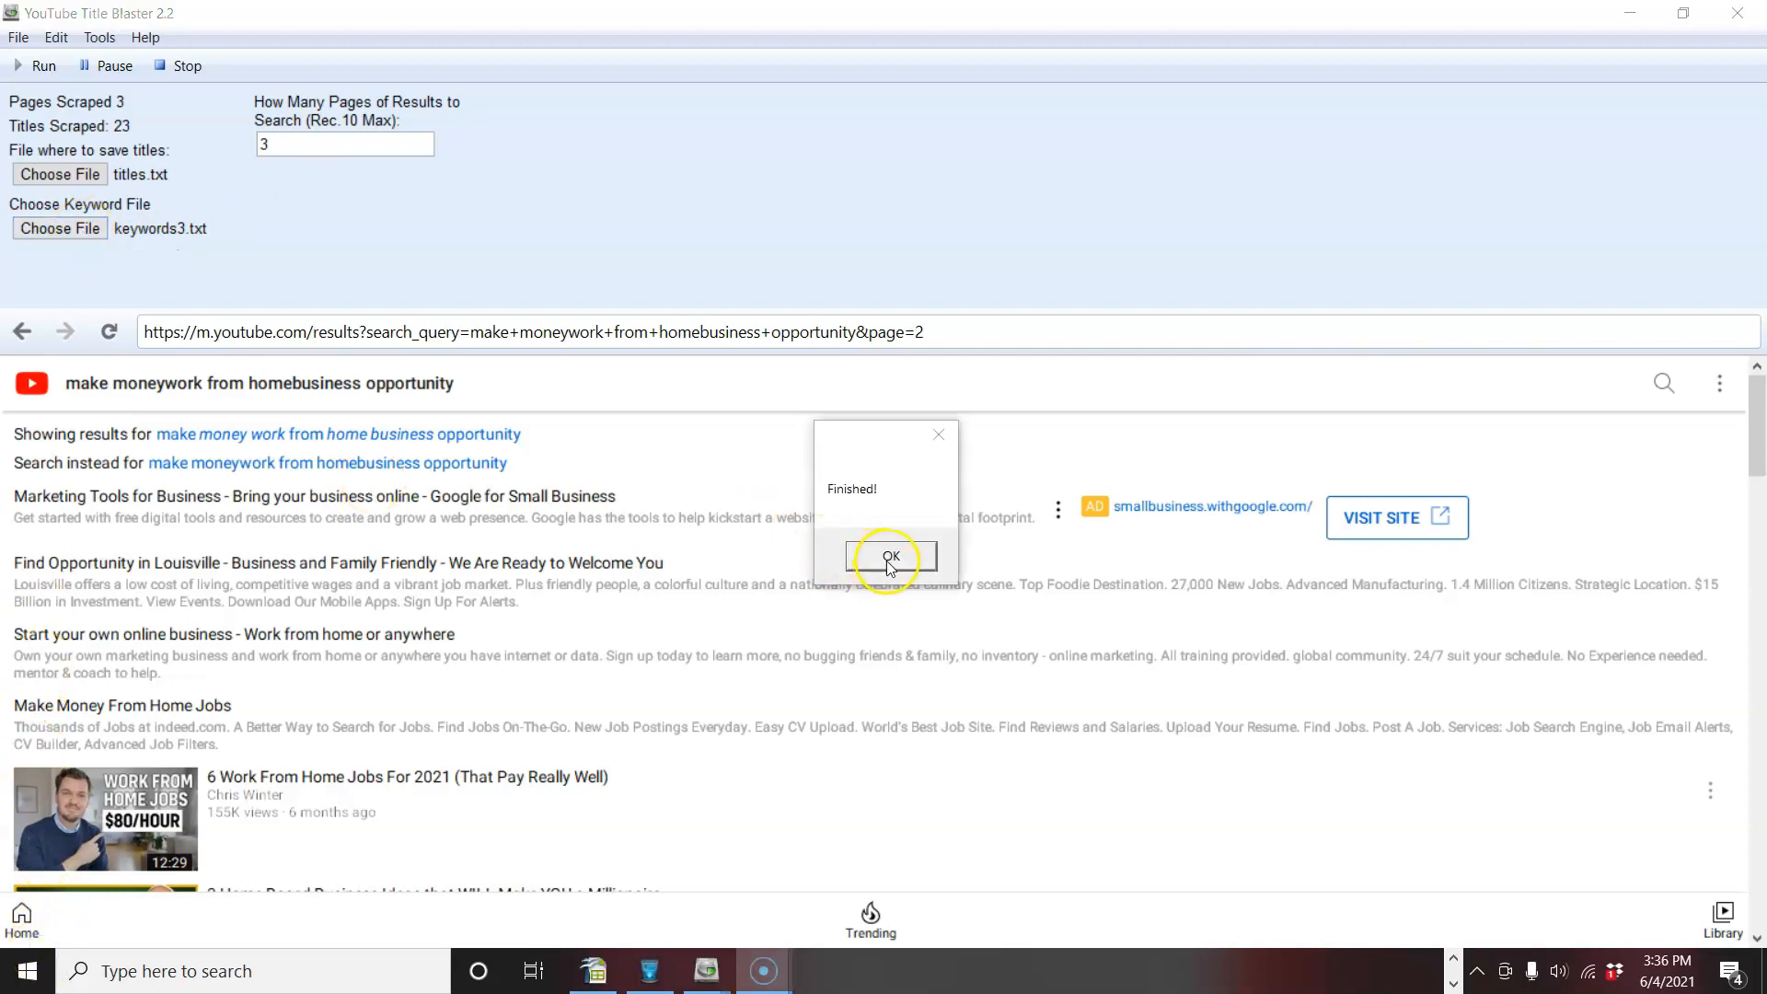
Dismiss the Finished notice and open titles.txt containing the scraped results.
left_click(889, 560)
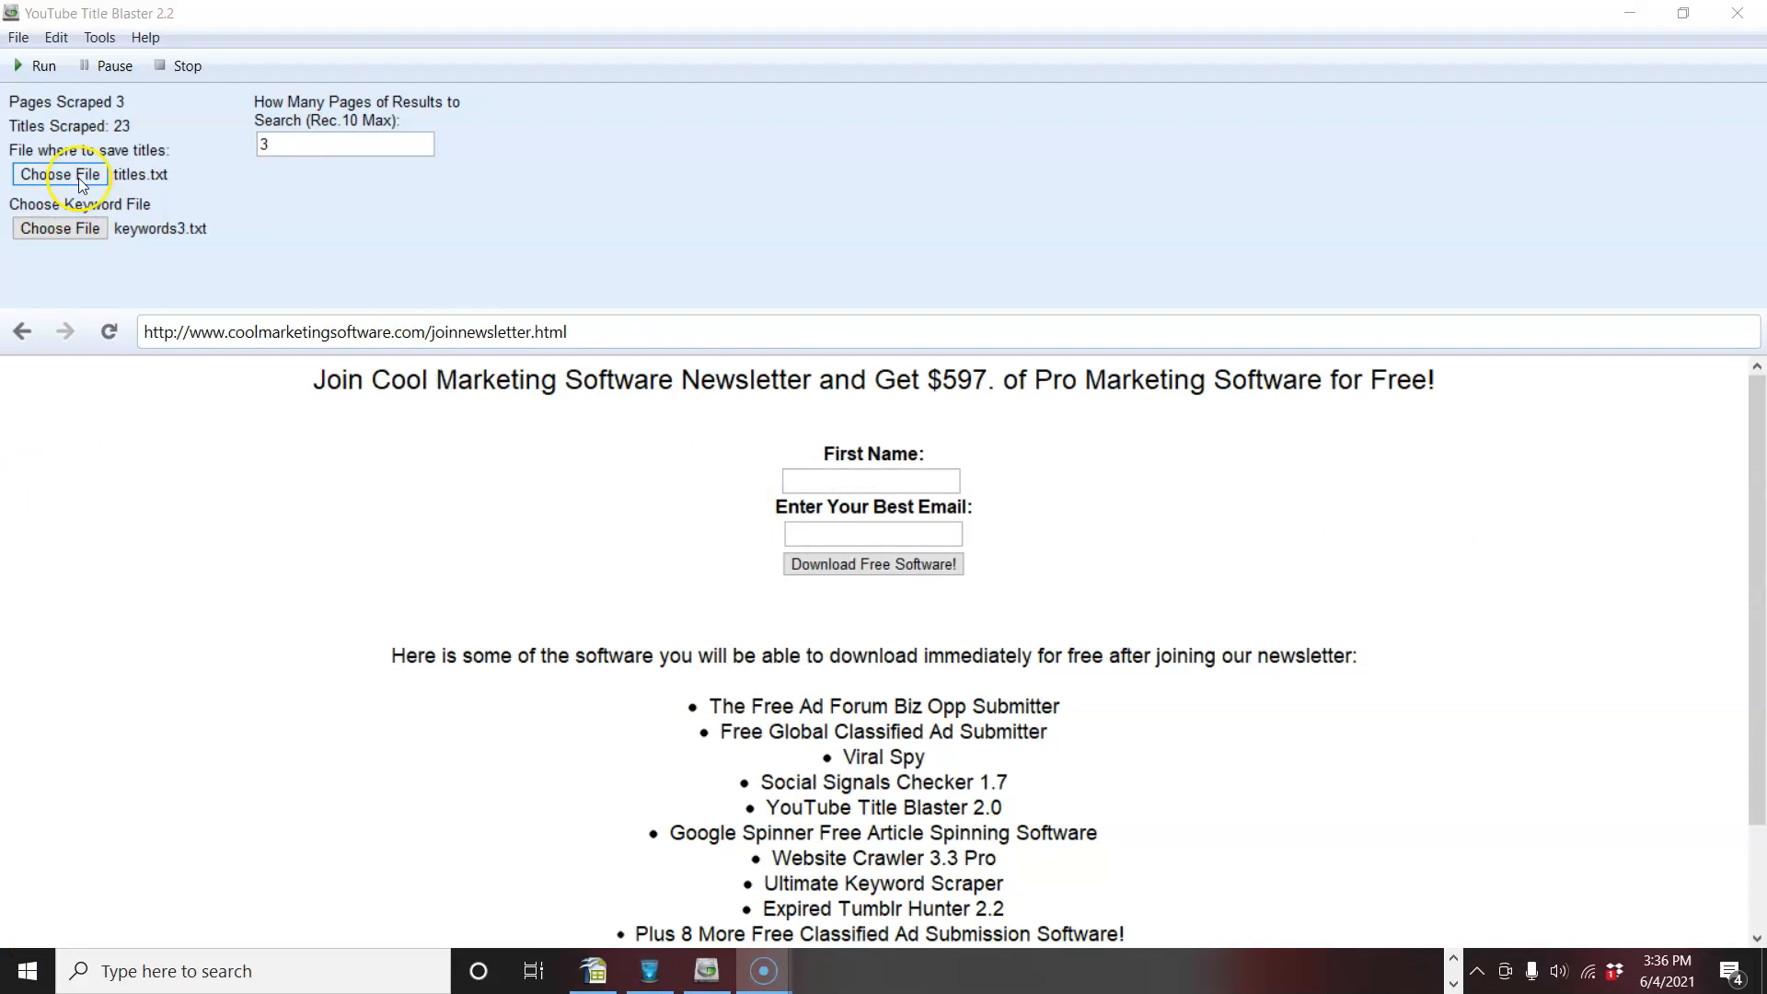
left_click(58, 174)
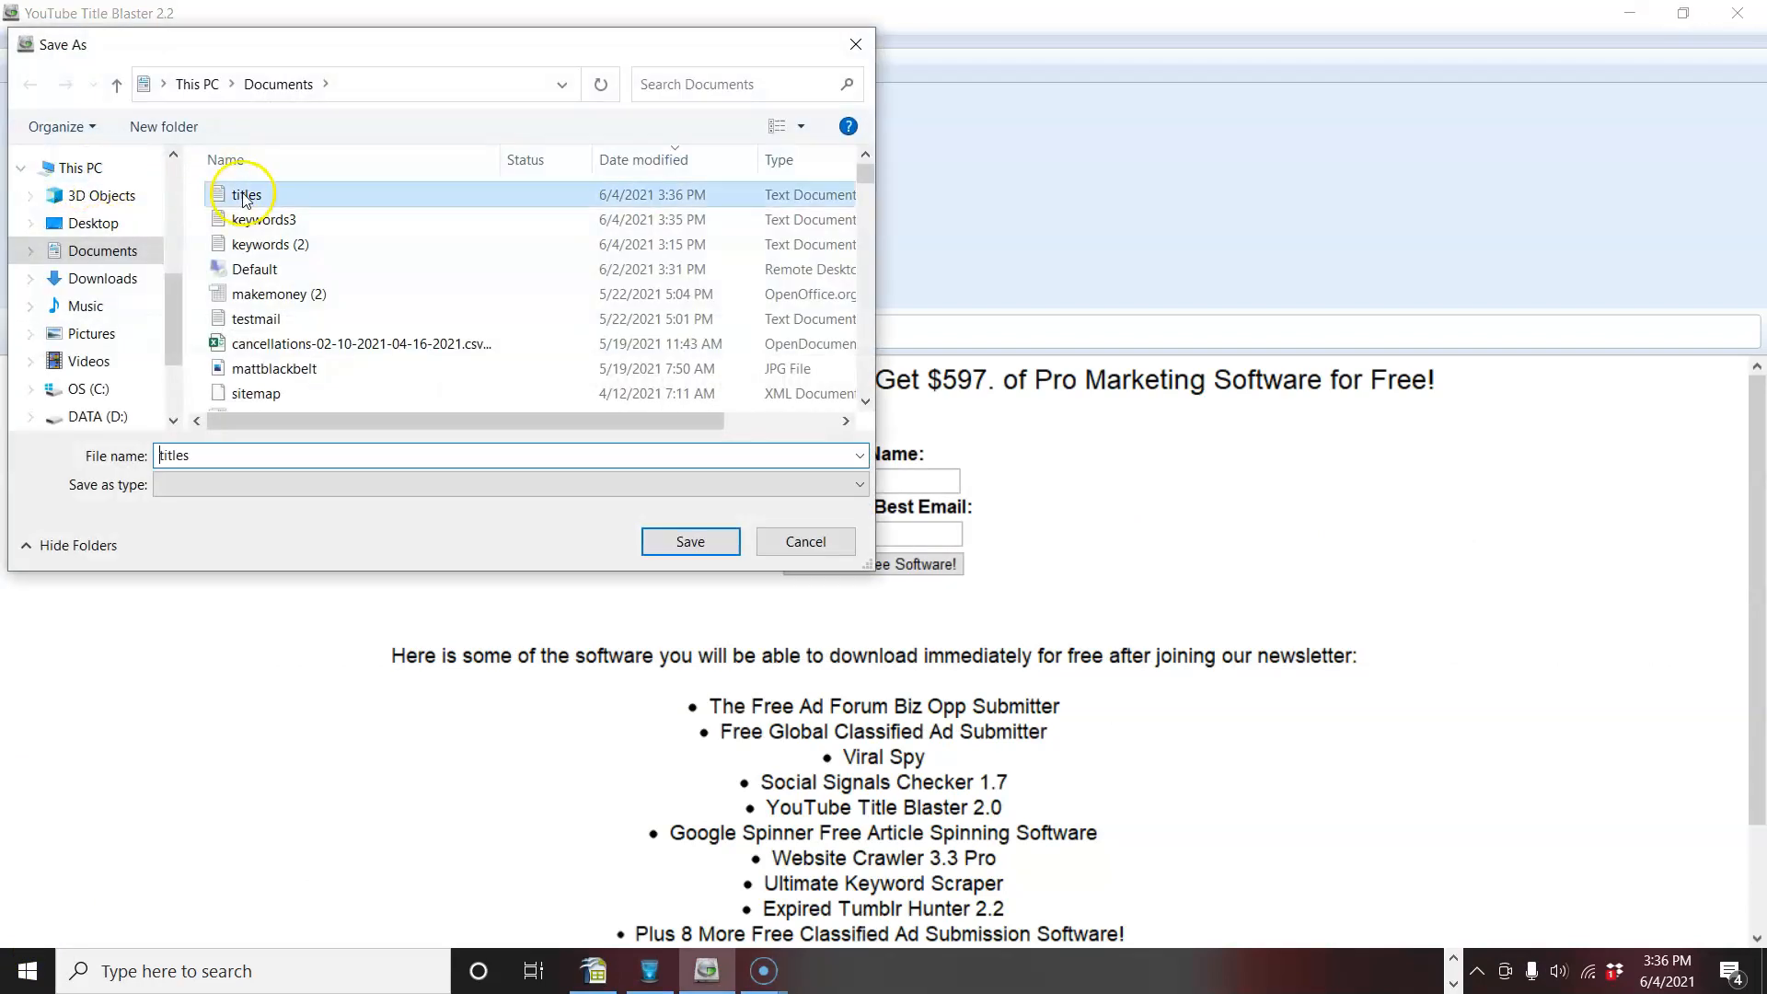
double_click(246, 194)
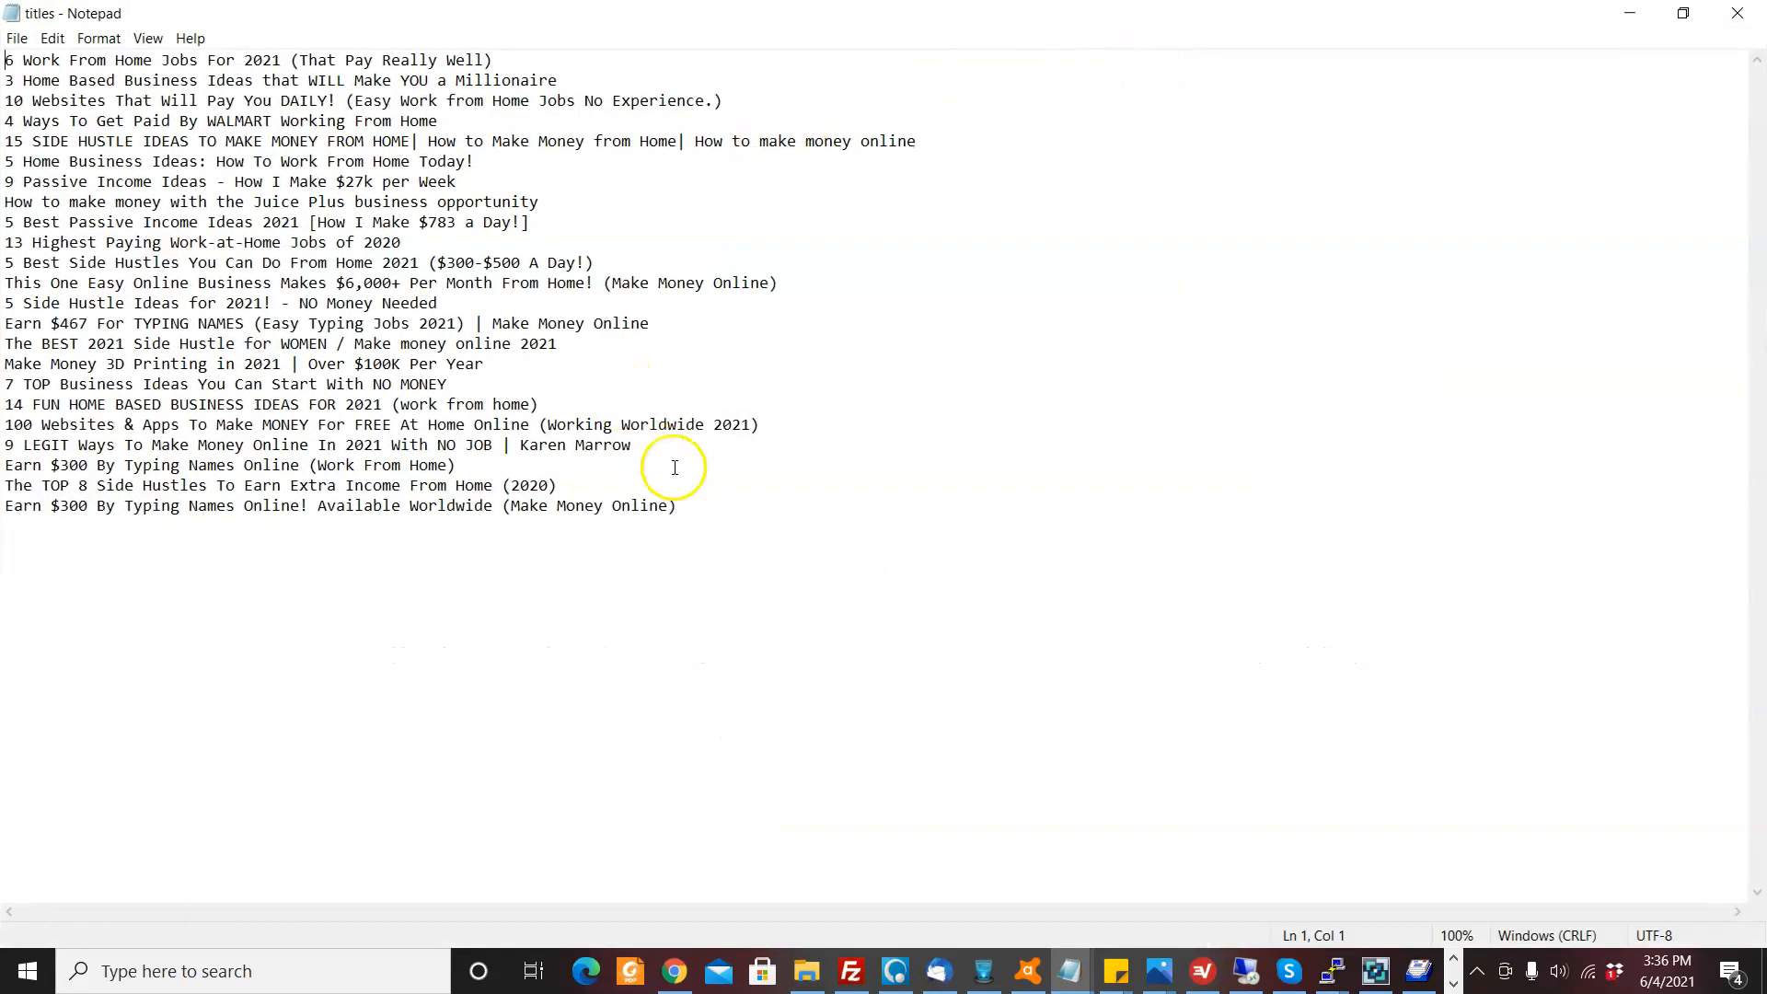
mouse_move(737, 530)
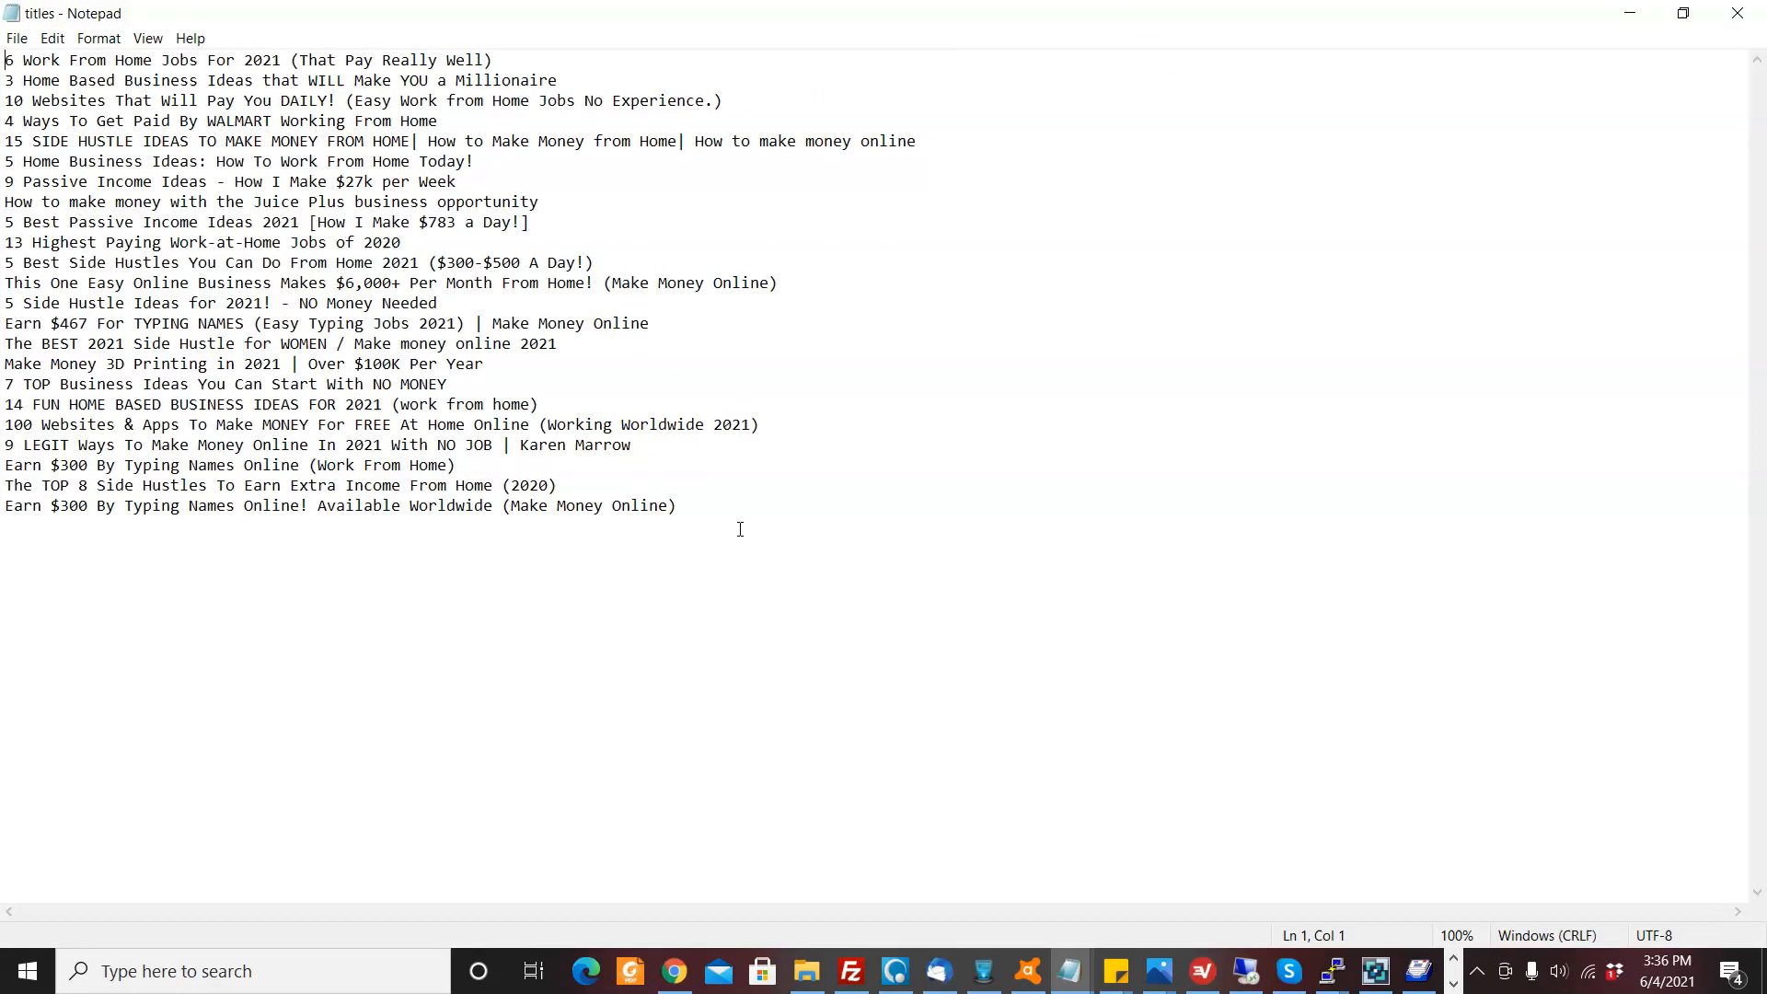
mouse_move(749, 526)
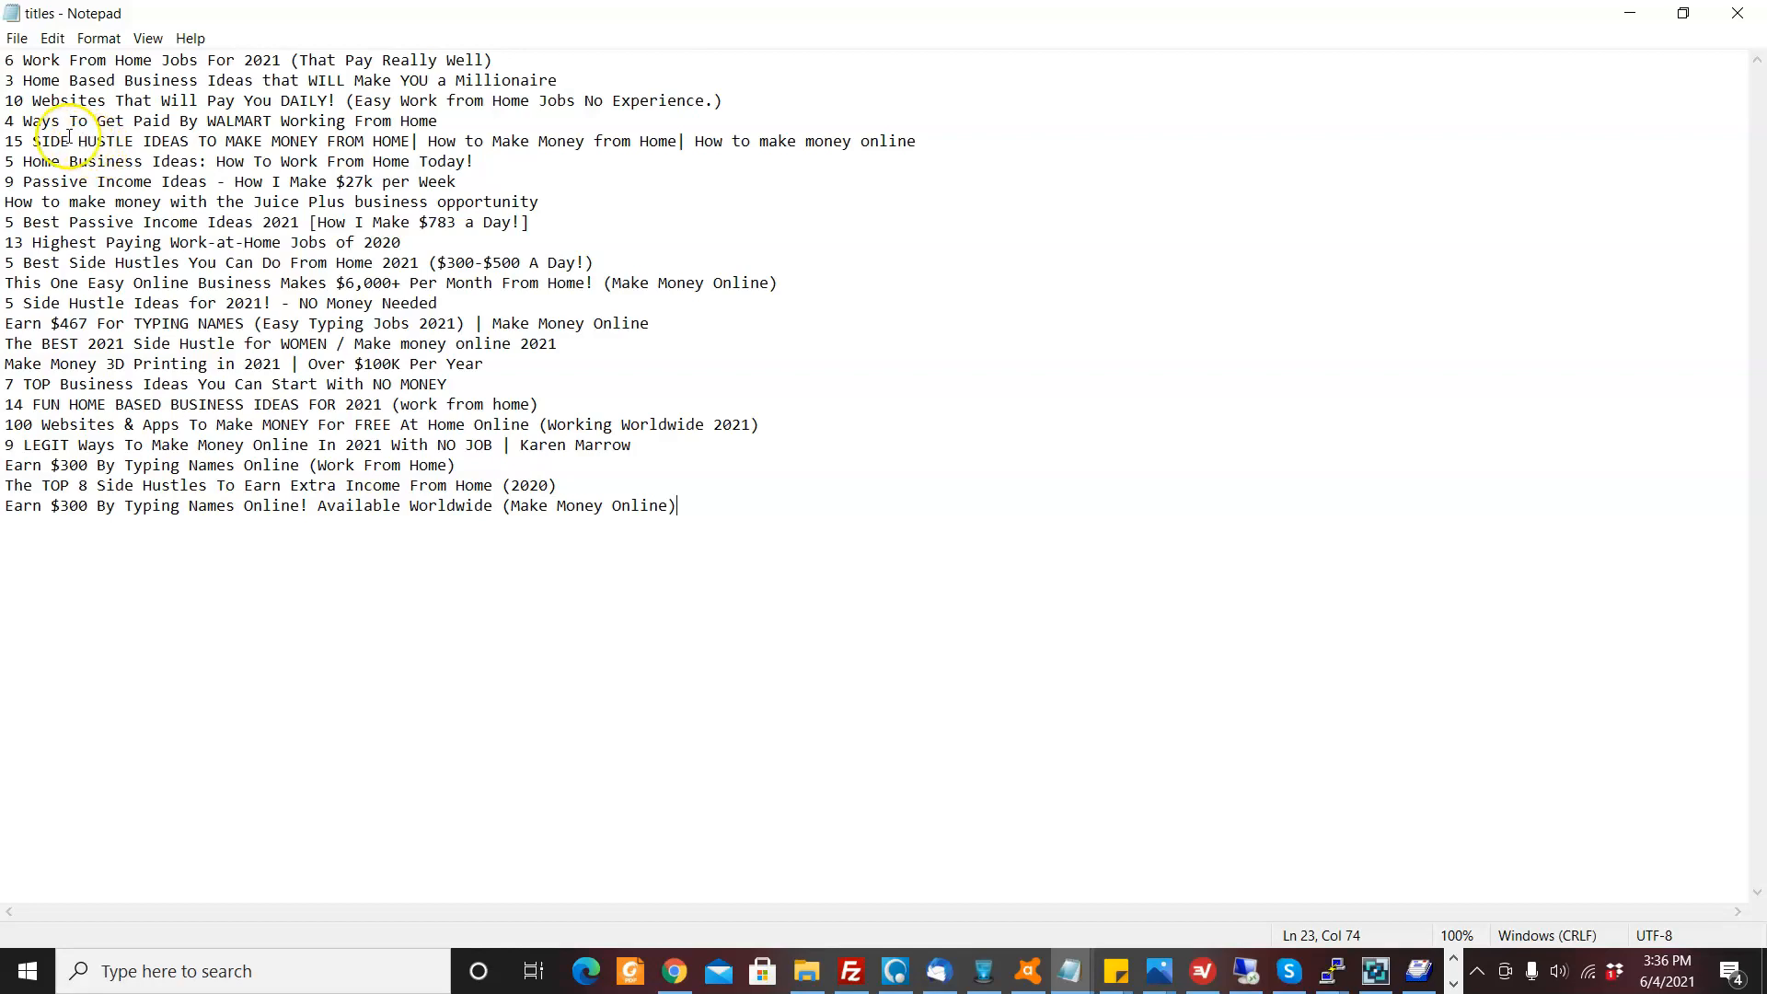
mouse_move(125, 182)
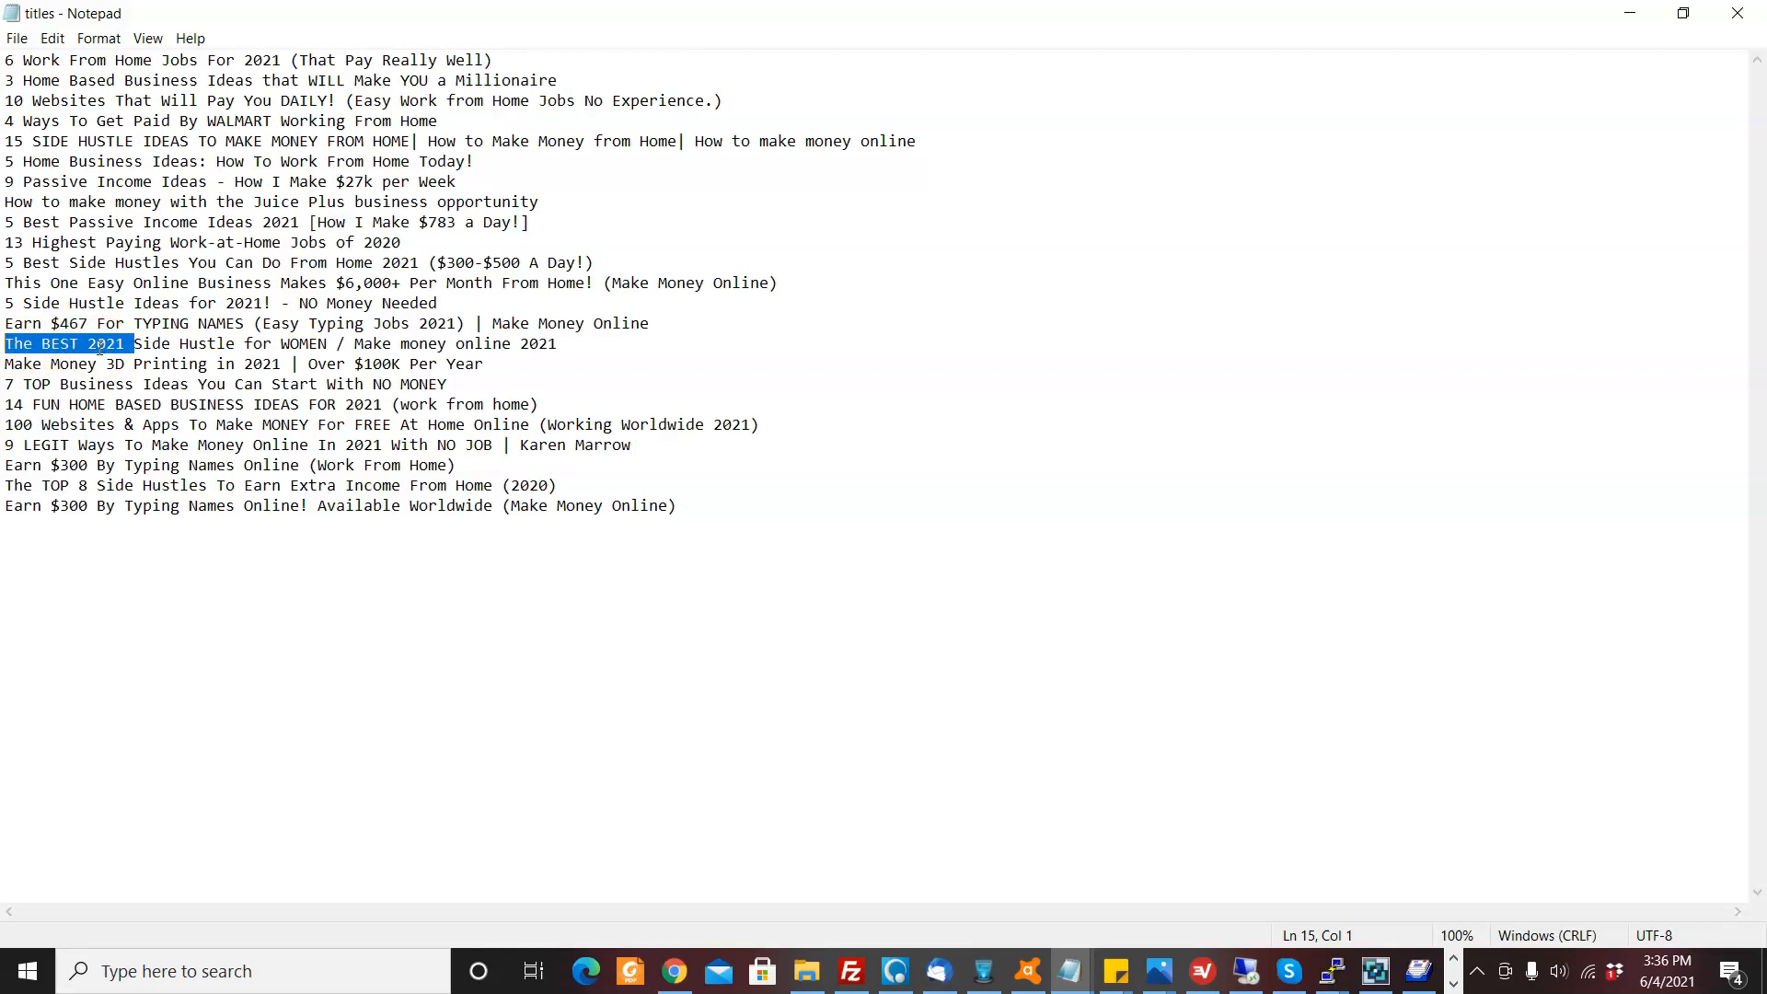
Clear the accidental selection while reviewing the 23 titles in titles.txt.
left_click(291, 362)
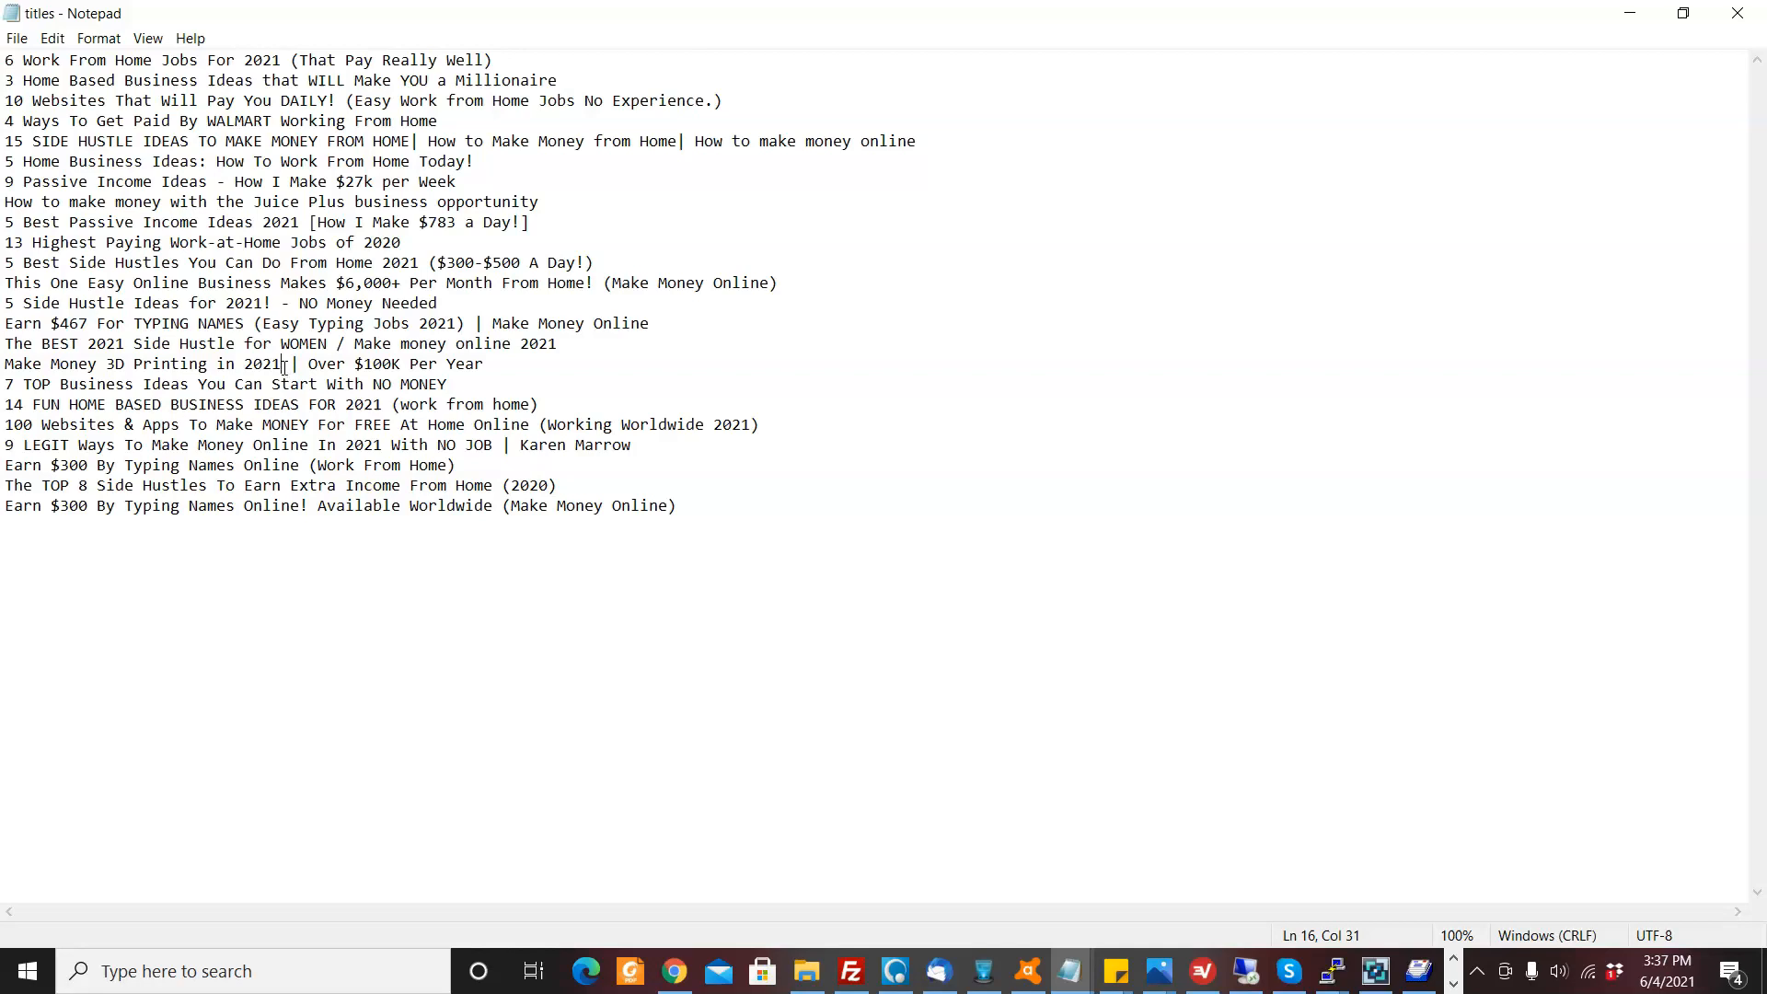
mouse_move(706, 517)
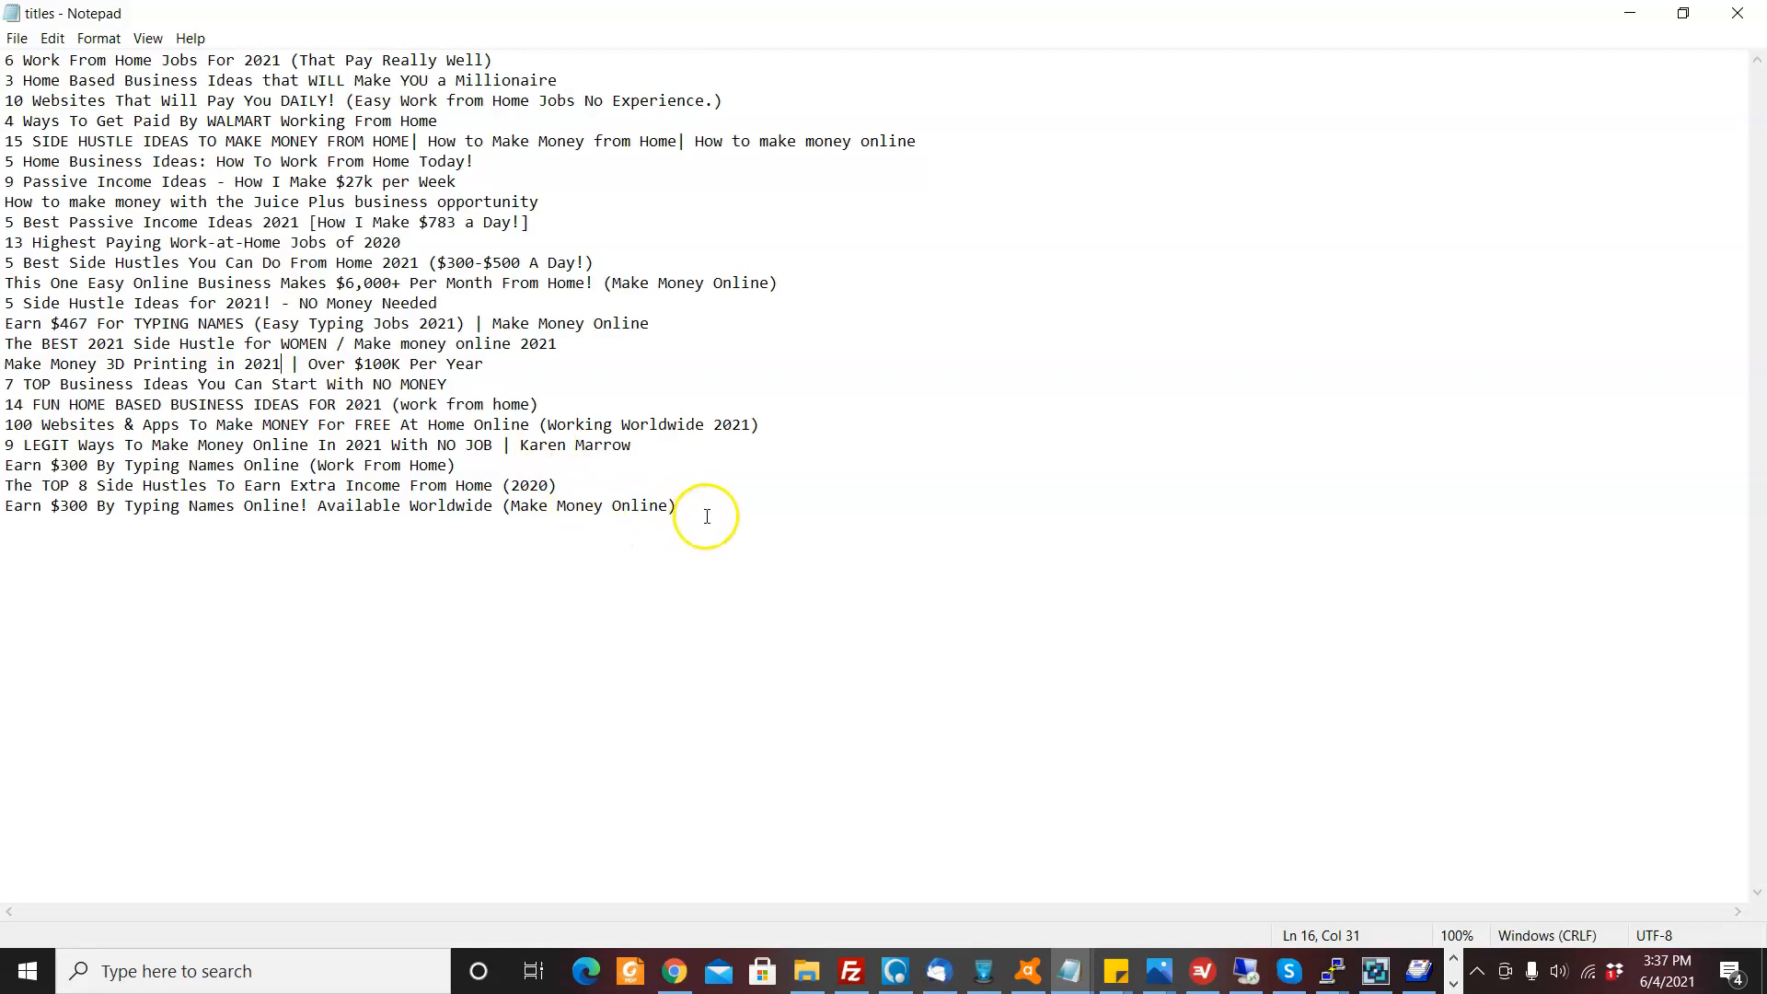
mouse_move(220, 149)
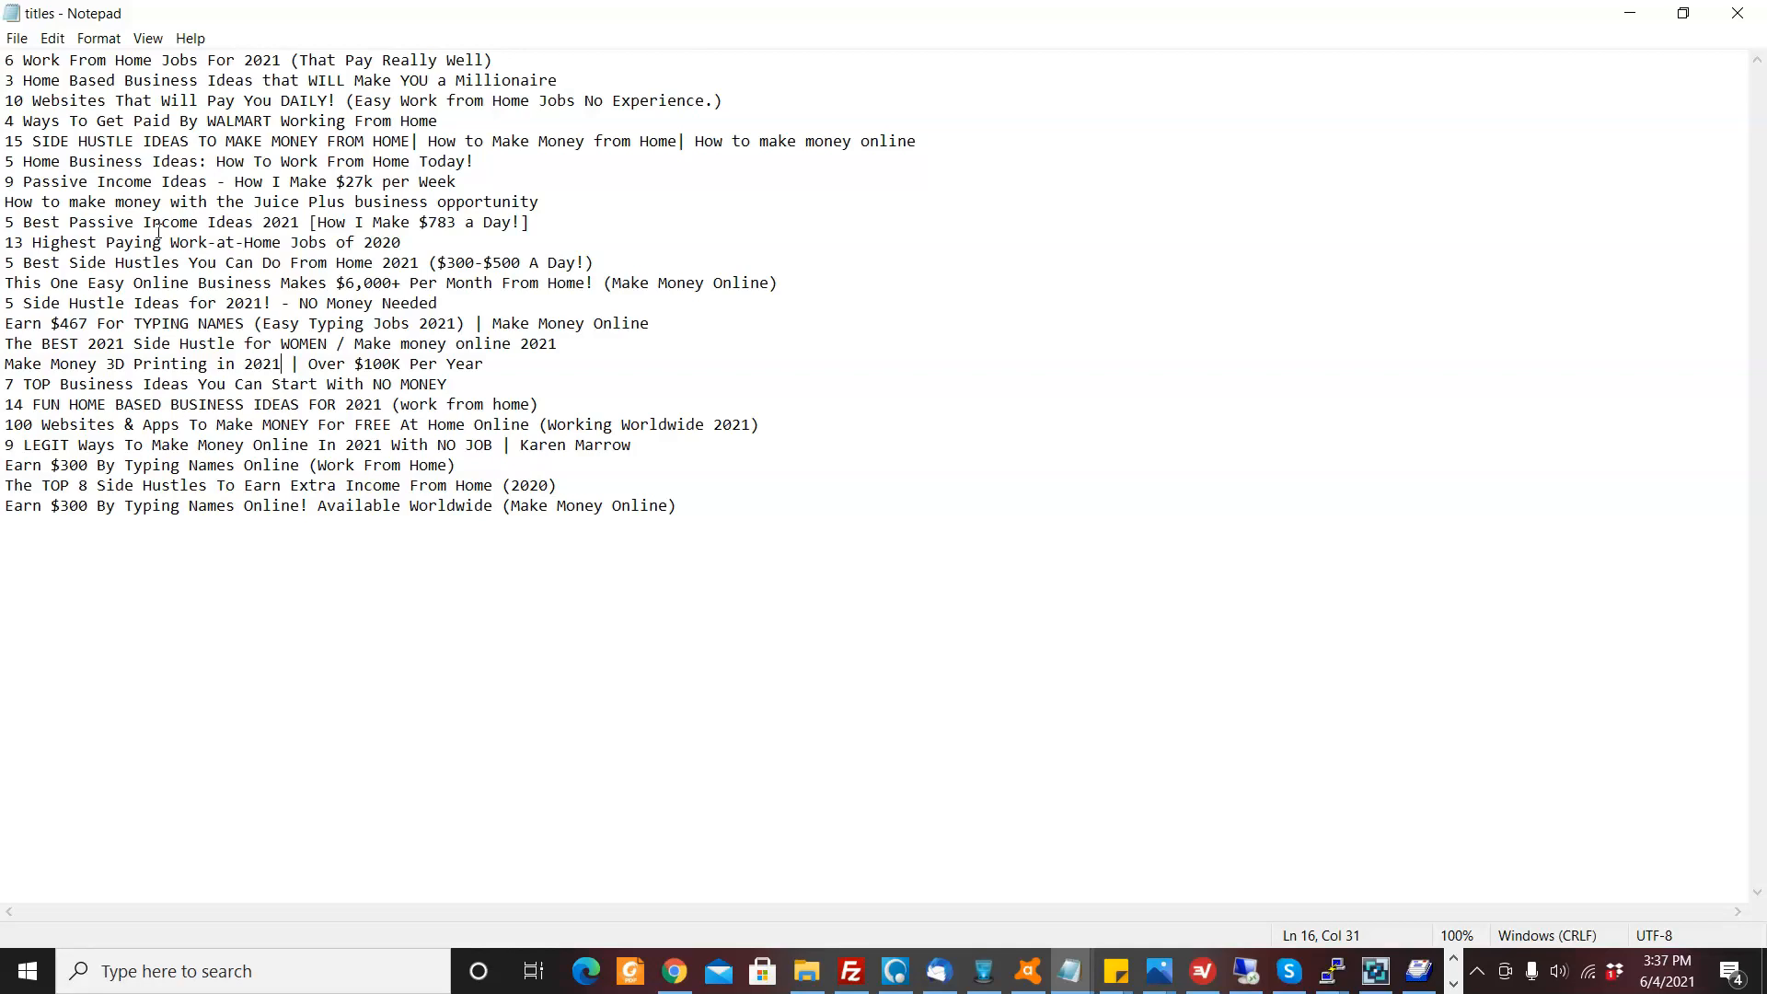
mouse_move(1379, 944)
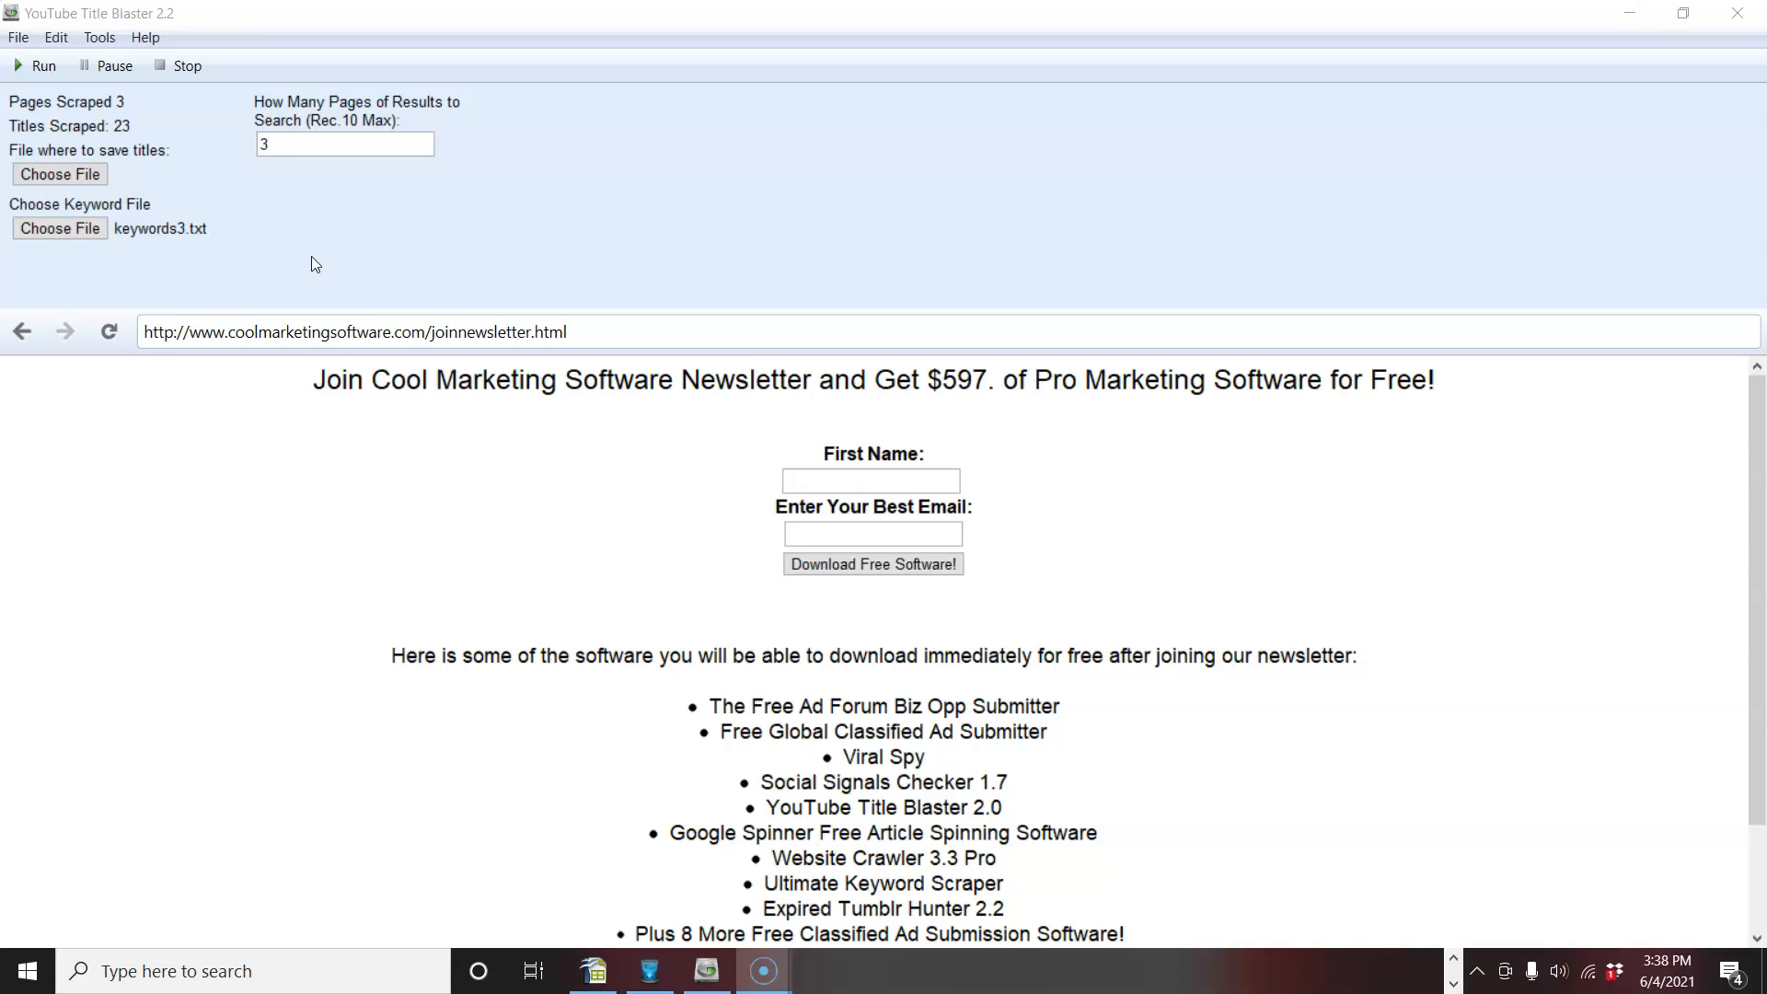
mouse_move(201, 383)
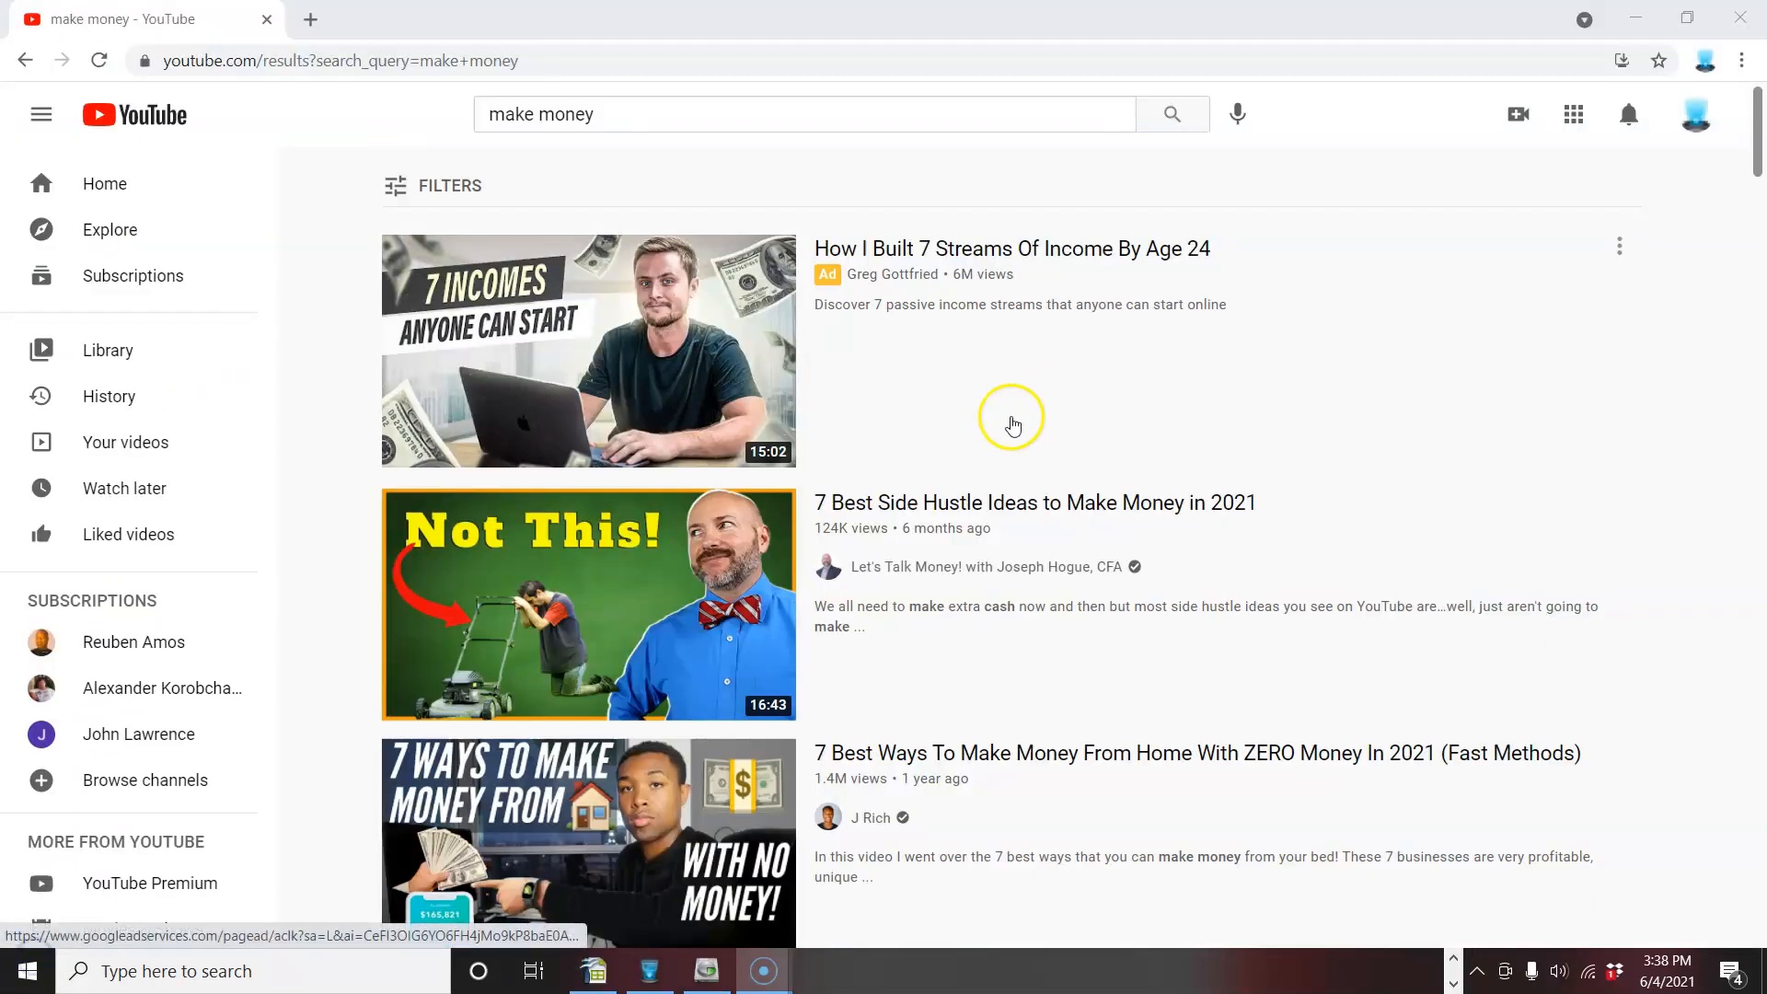
mouse_move(874, 521)
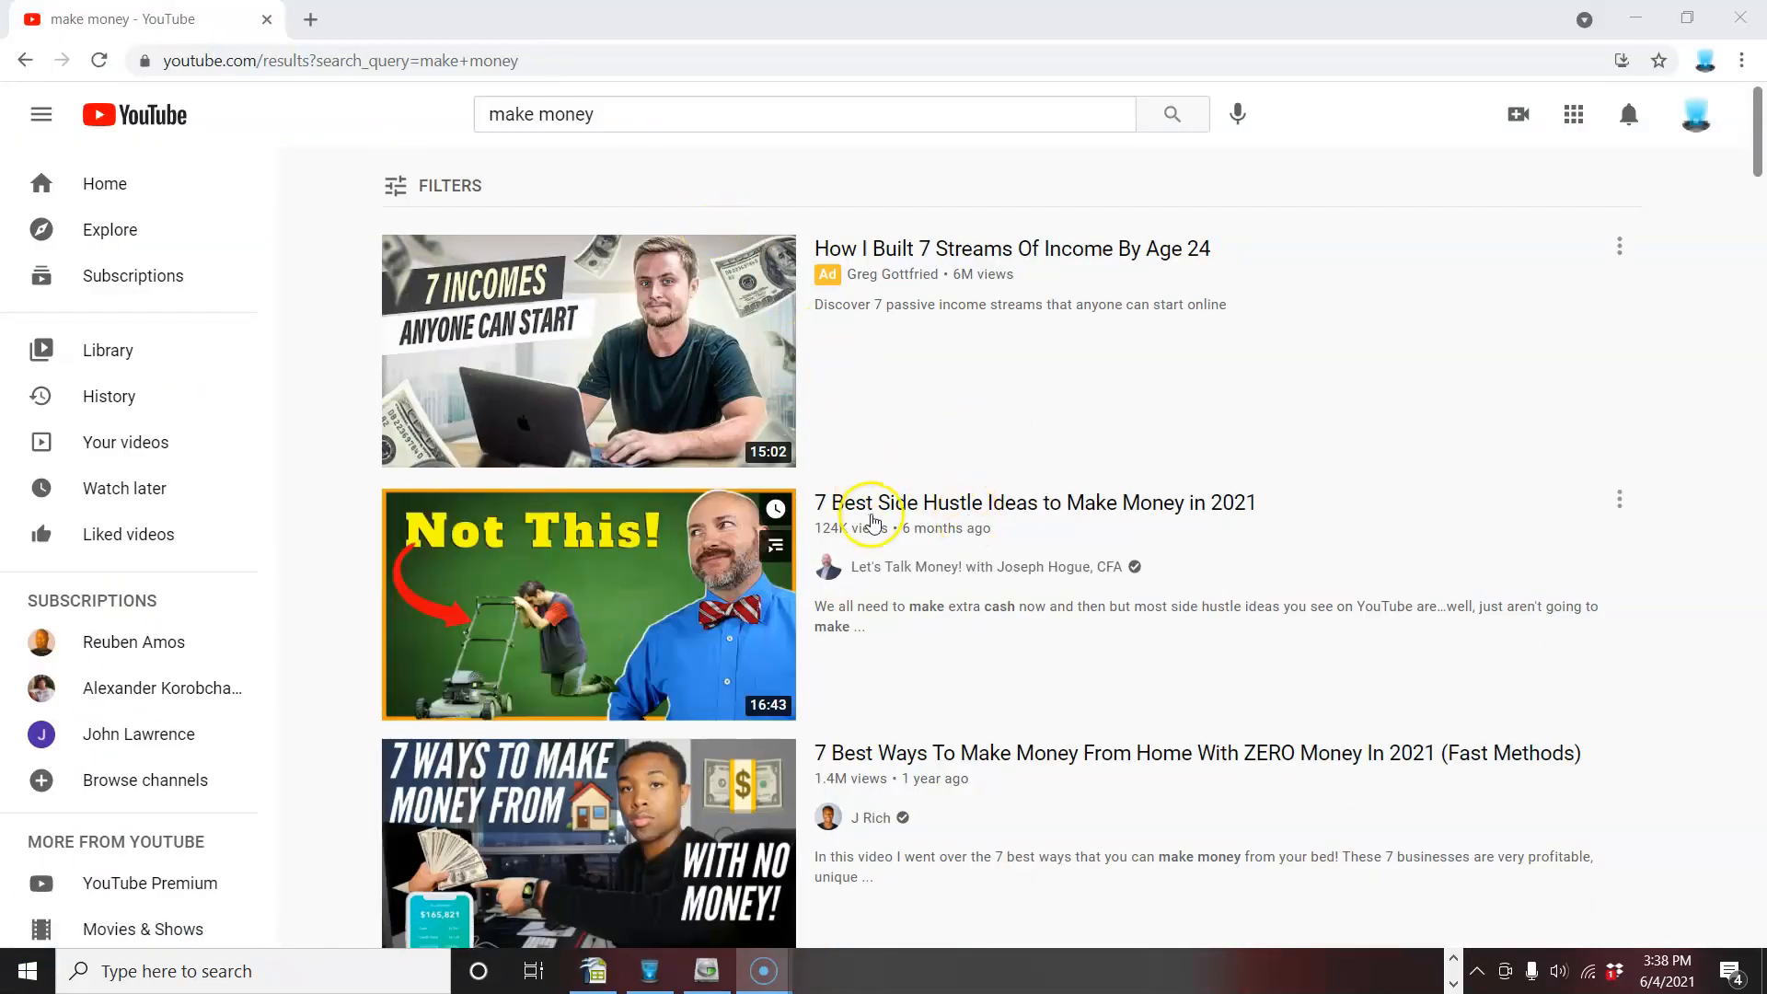
mouse_move(928, 753)
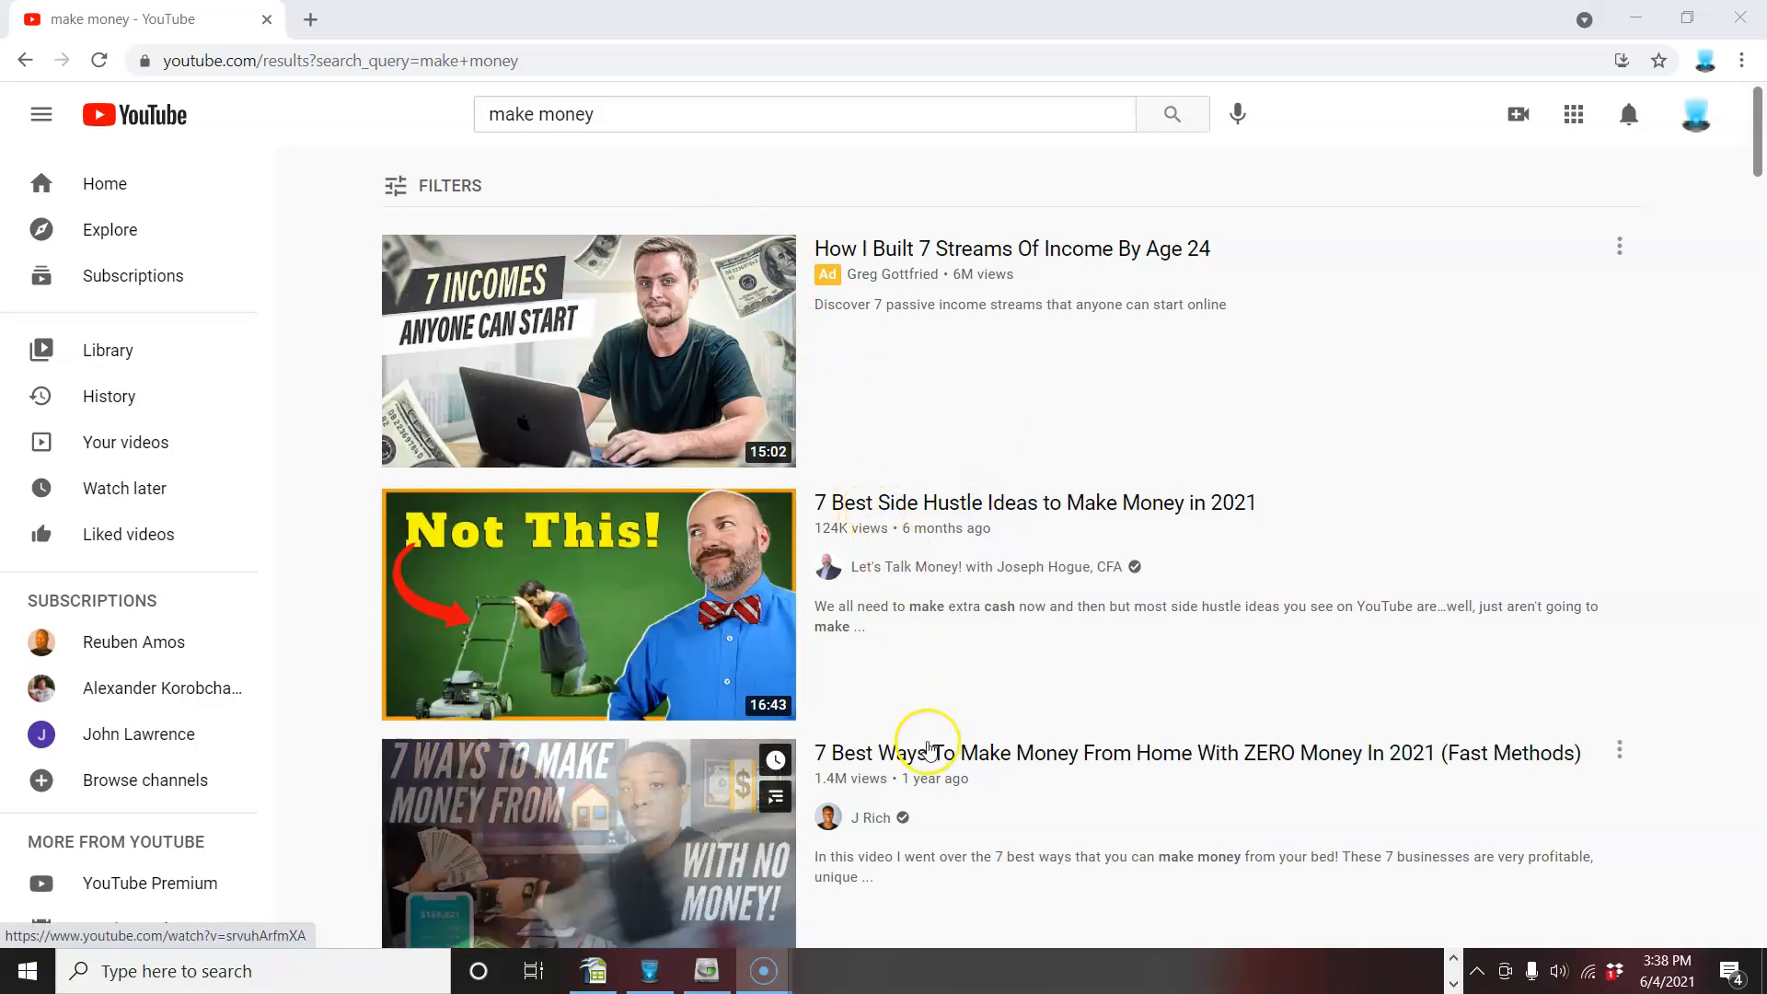
mouse_move(930, 753)
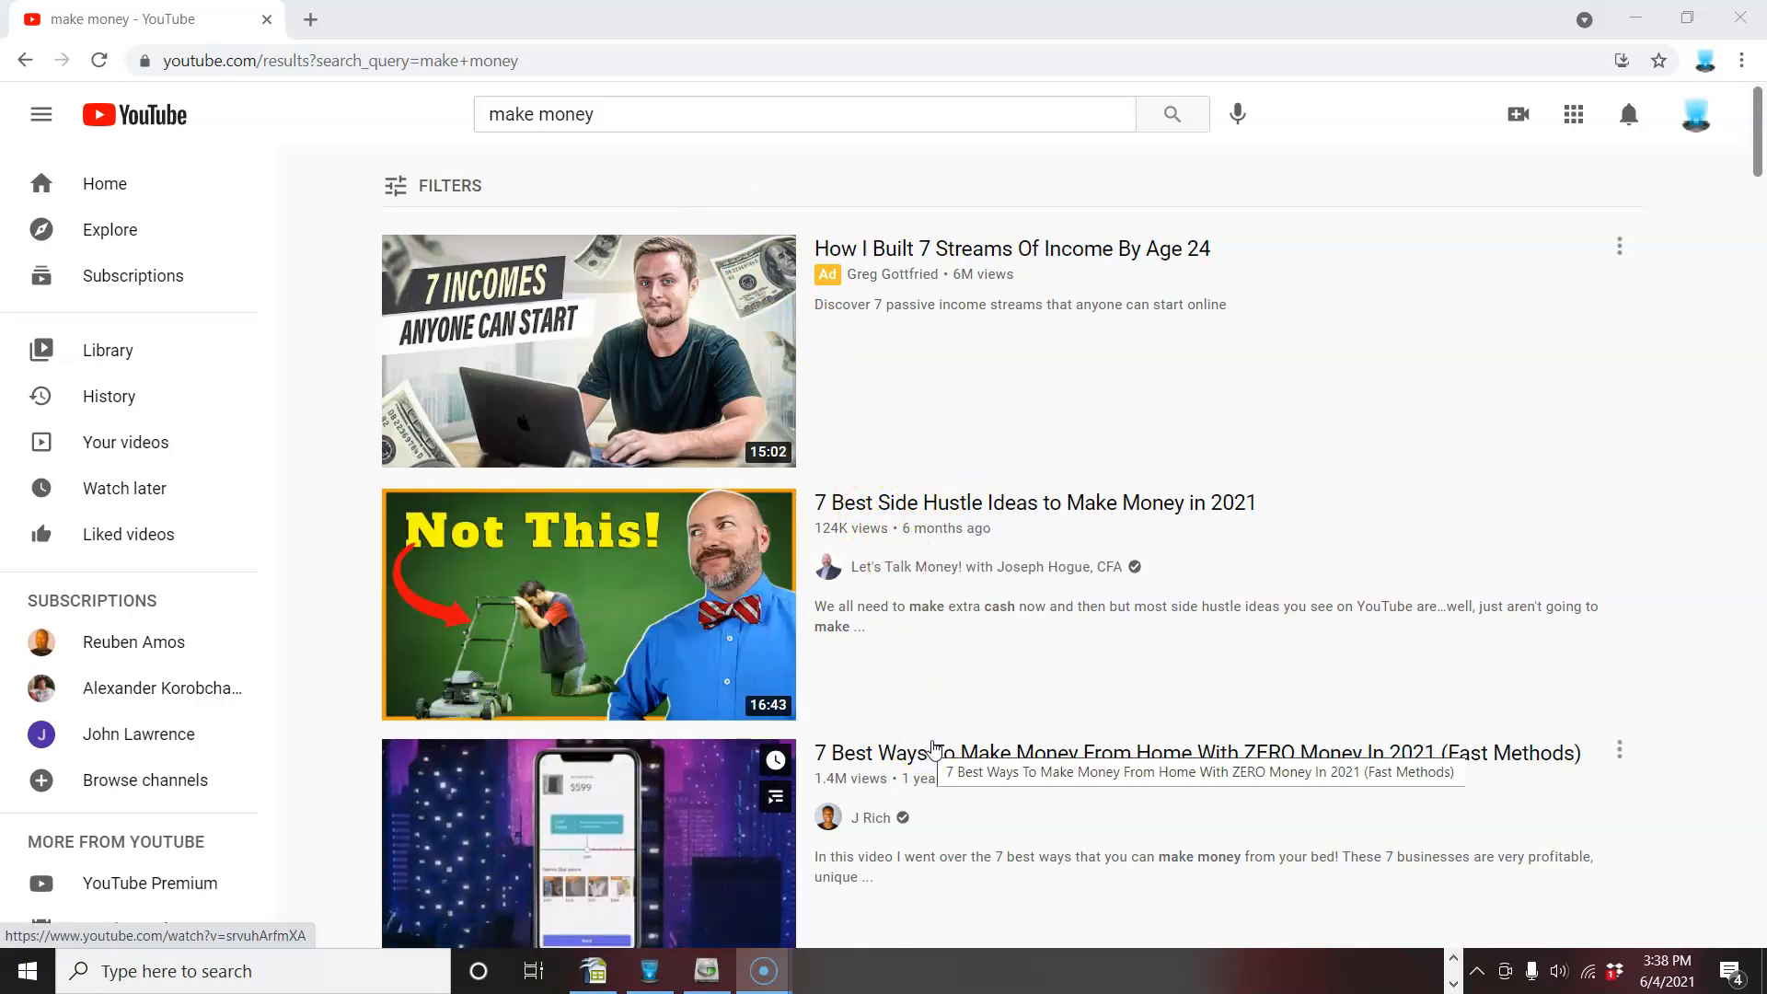
mouse_move(935, 513)
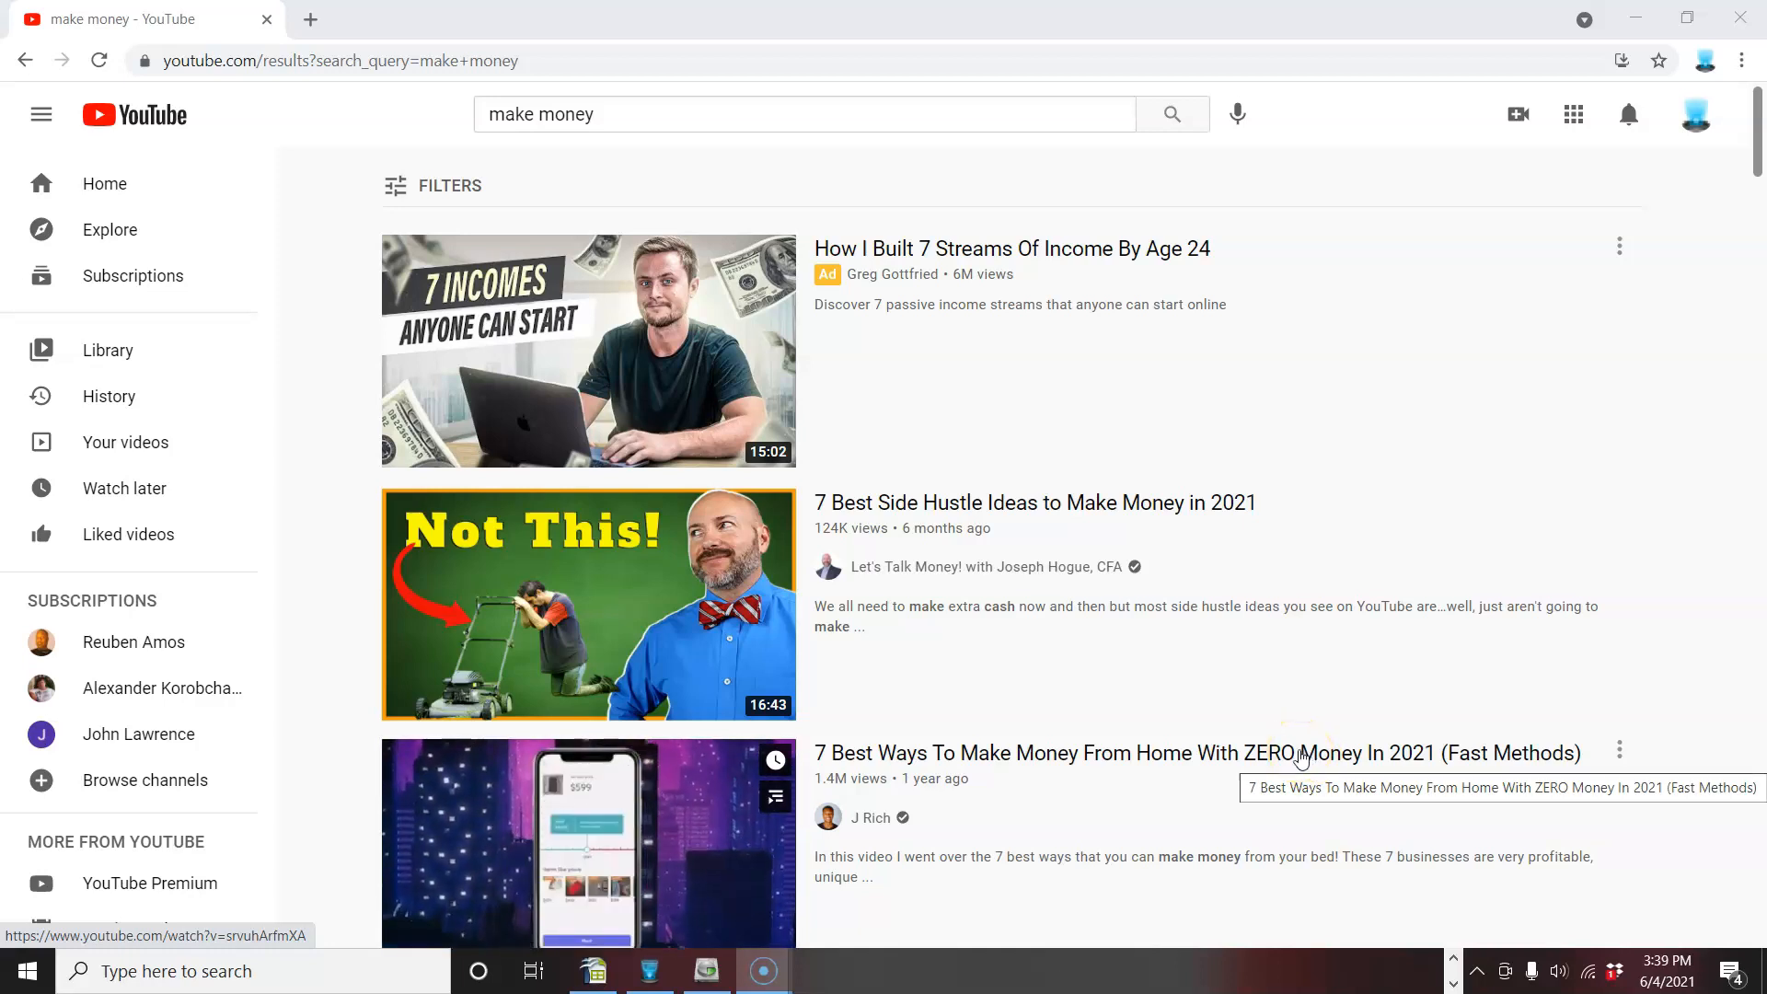
mouse_move(588, 843)
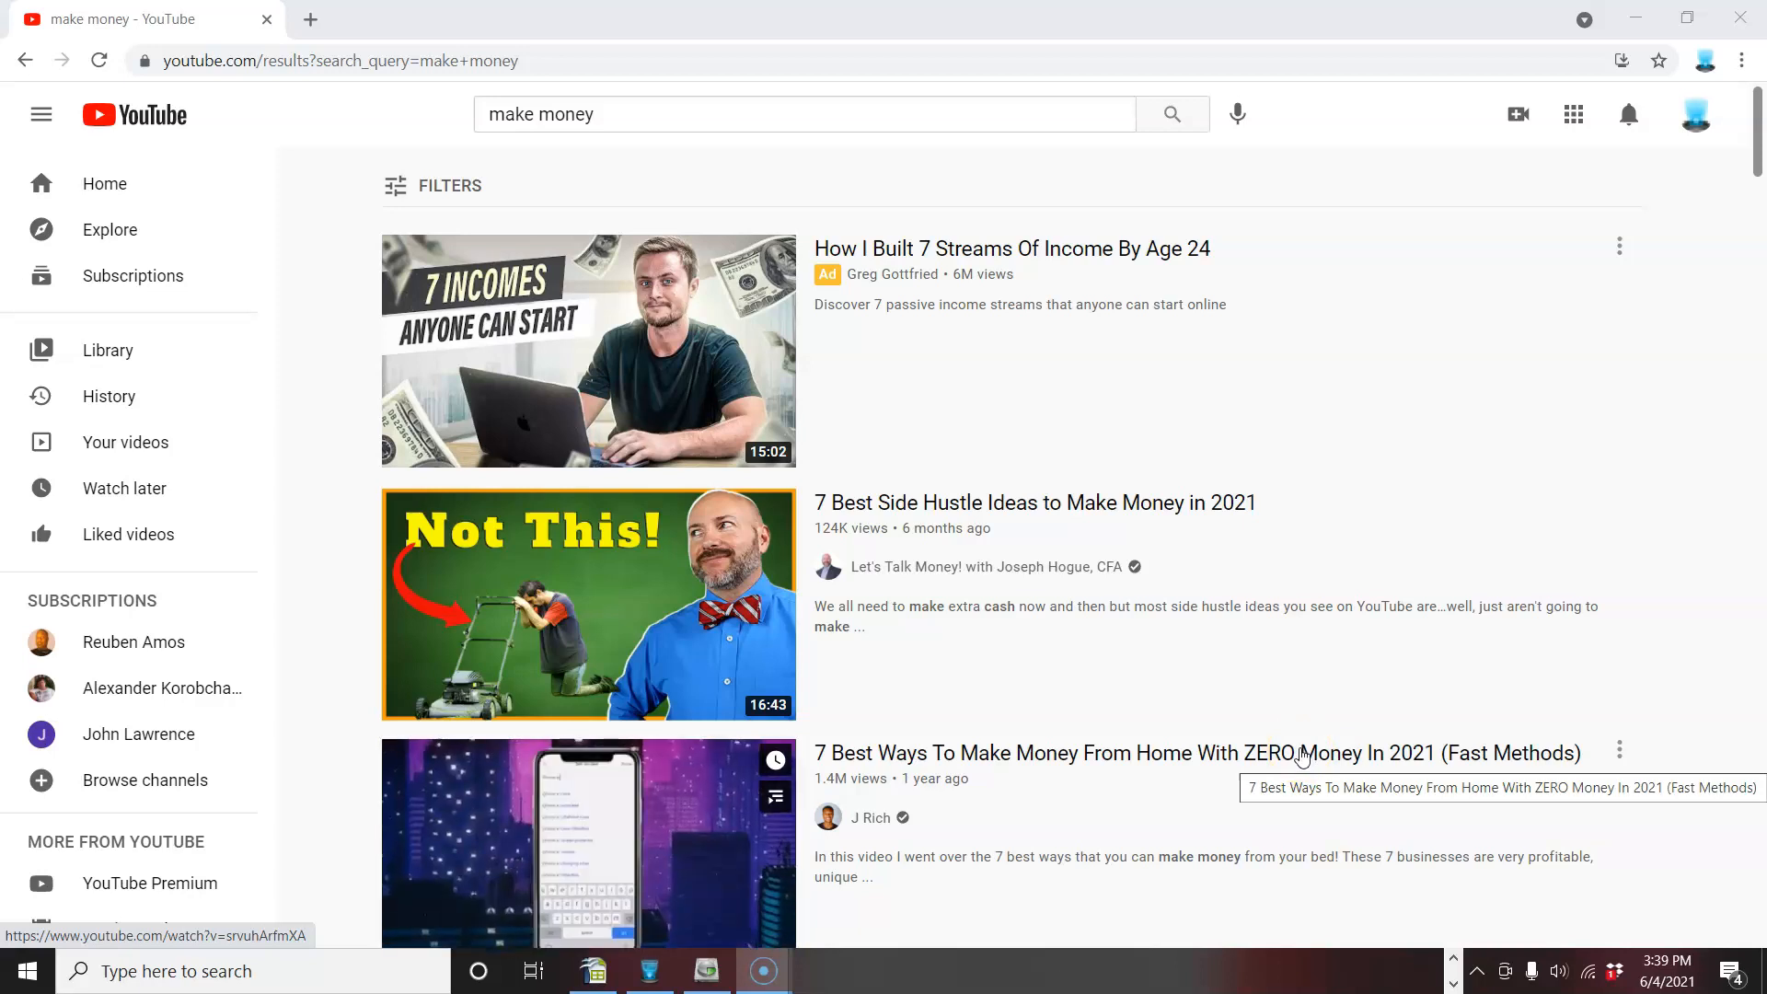
mouse_move(588, 843)
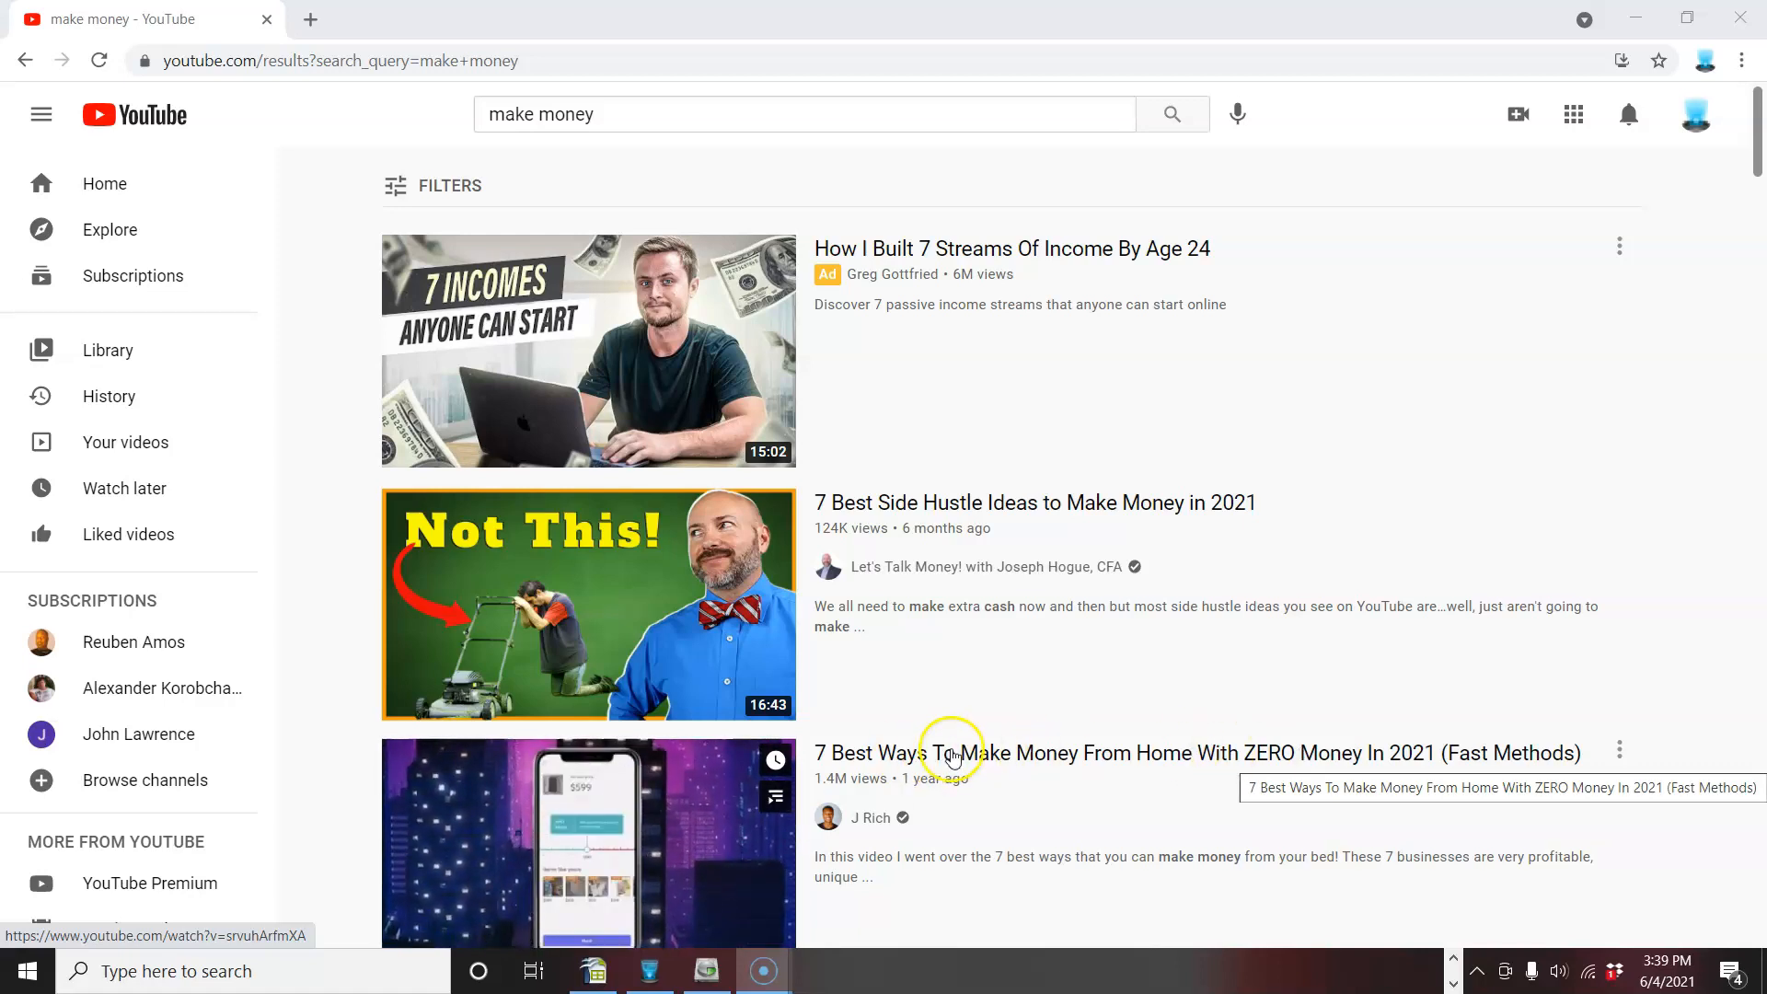
mouse_move(1307, 757)
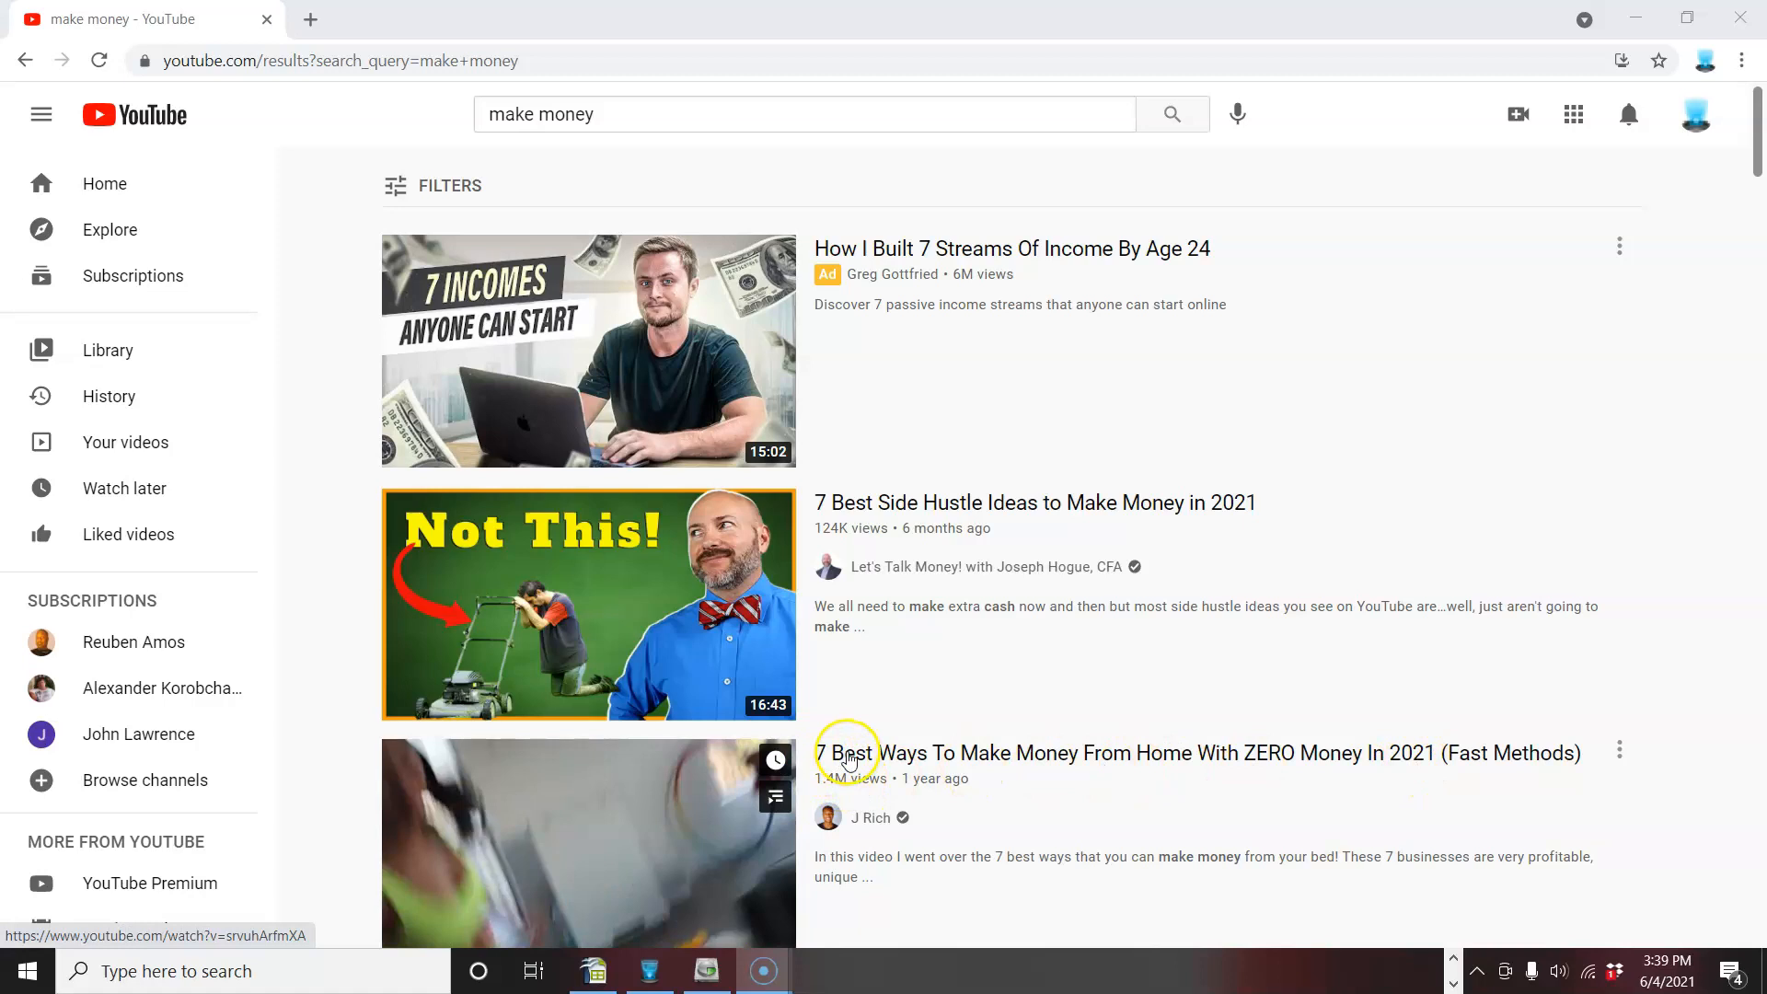
mouse_move(868, 753)
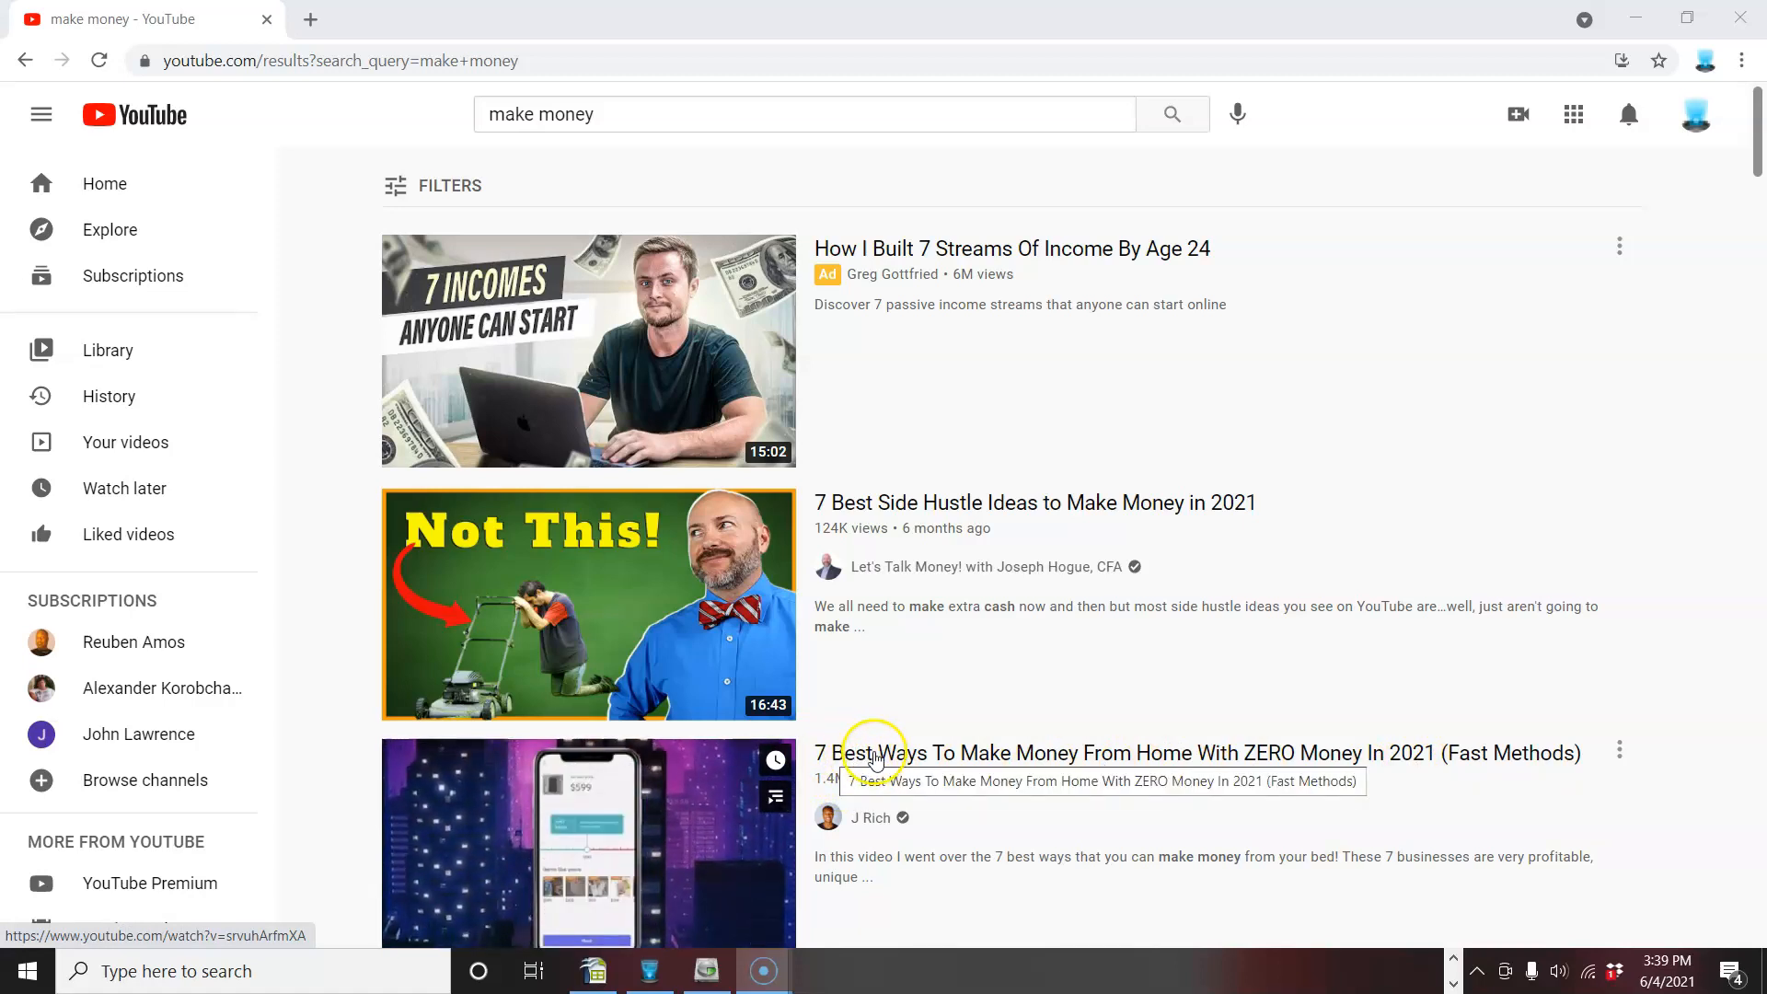
mouse_move(1262, 767)
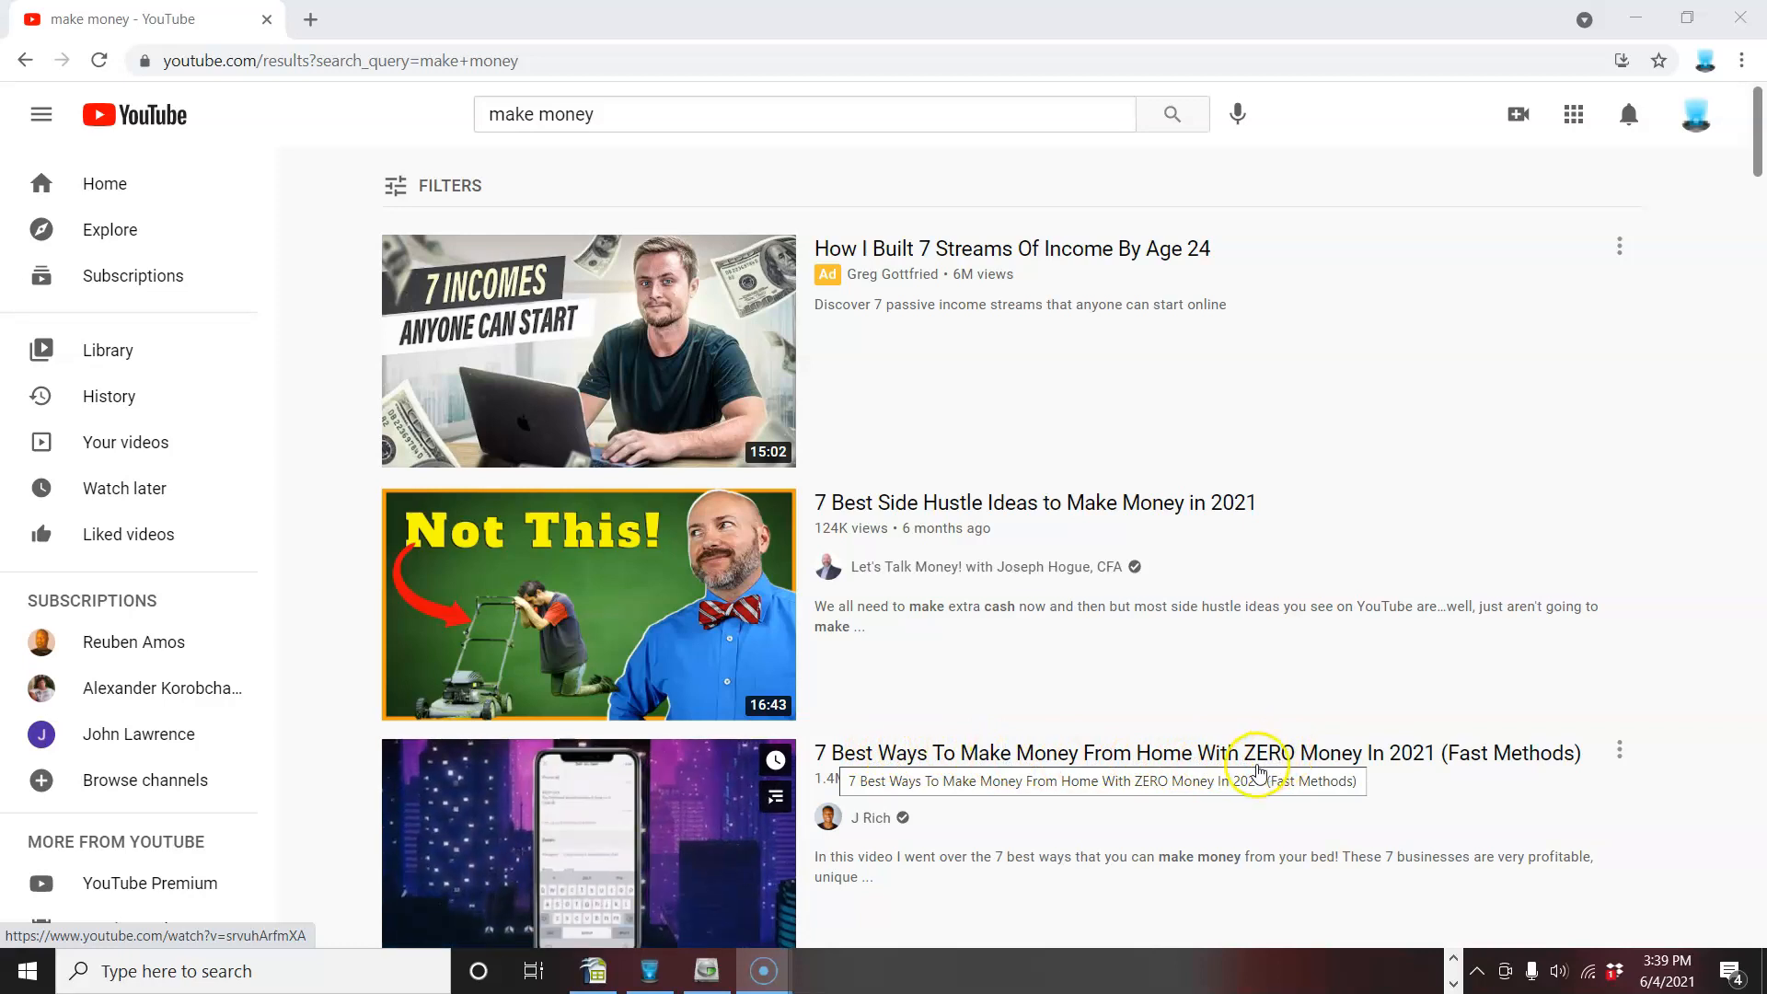
mouse_move(1120, 769)
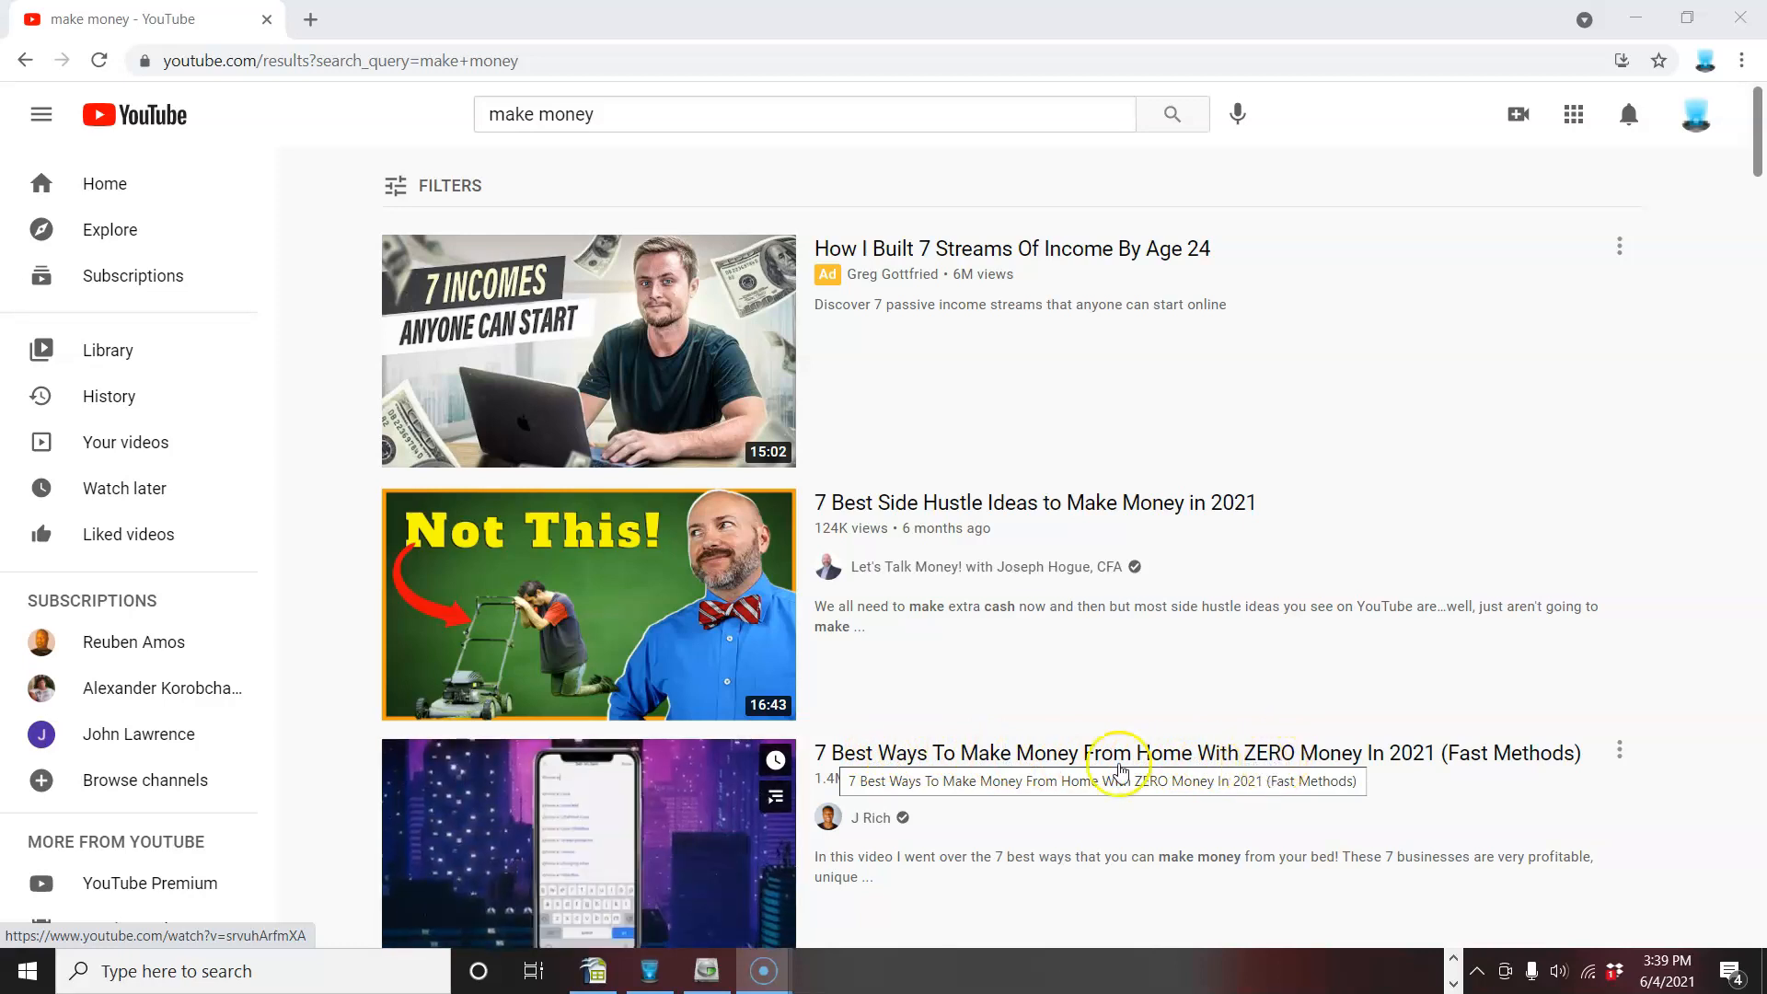
mouse_move(1314, 763)
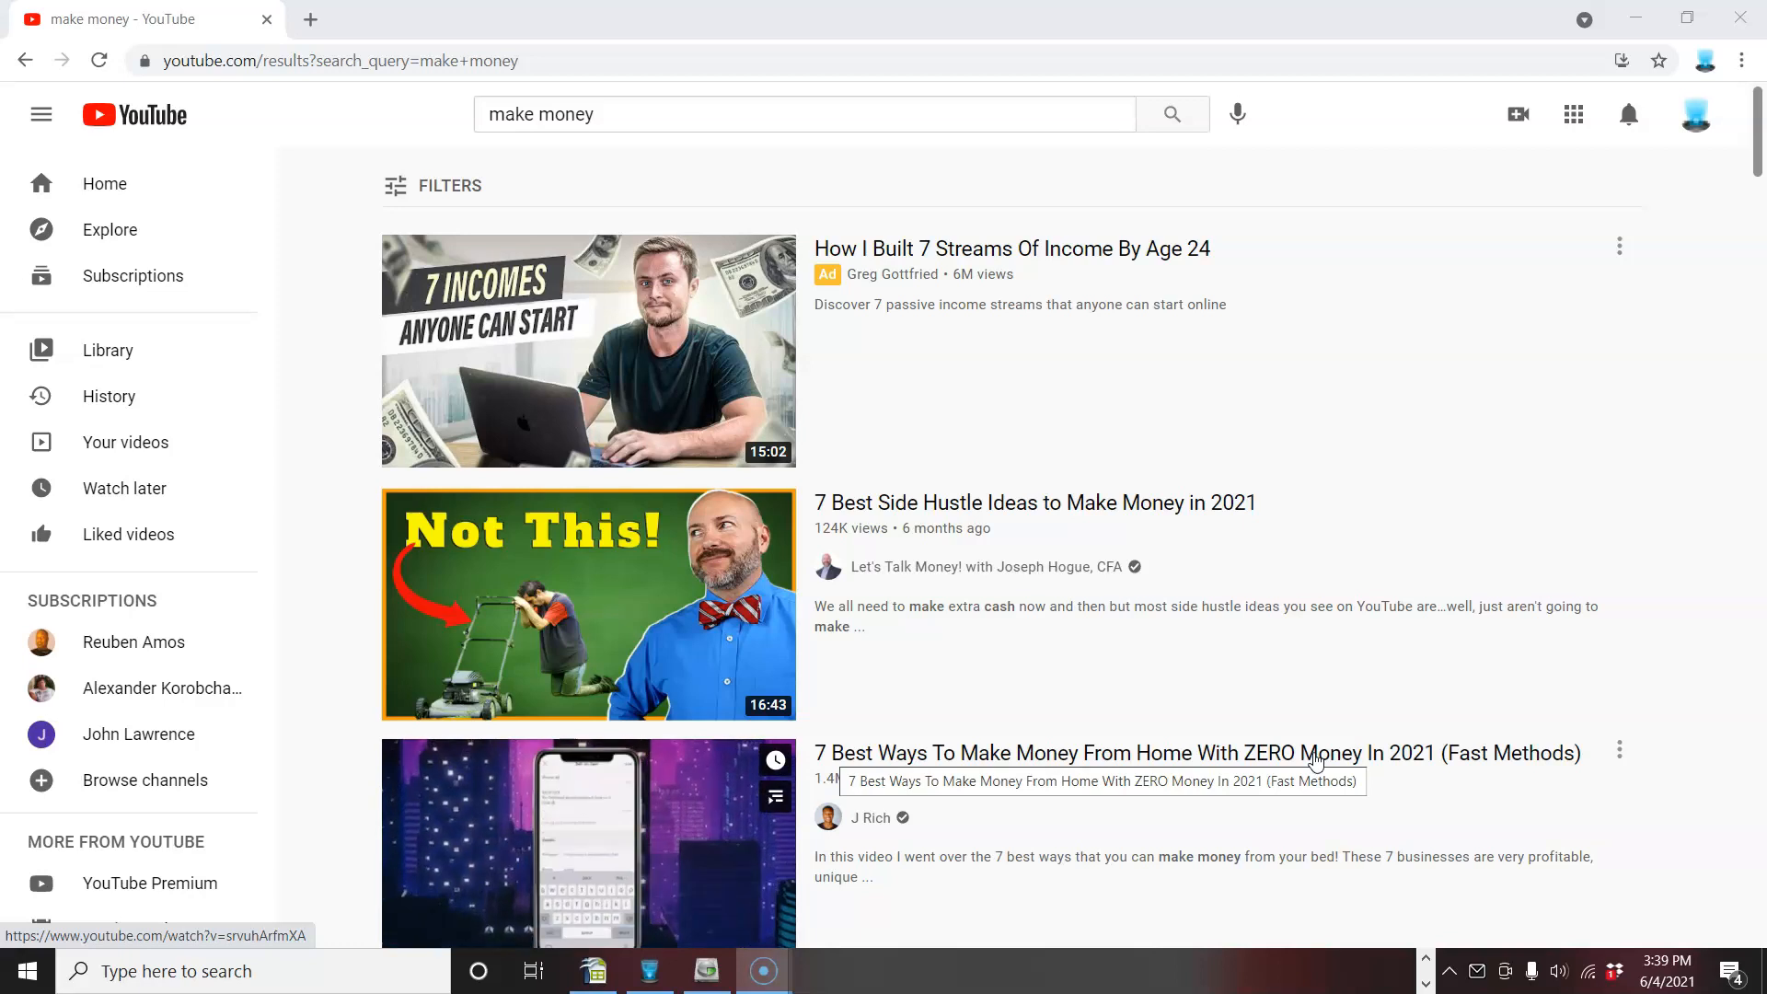
mouse_move(1150, 753)
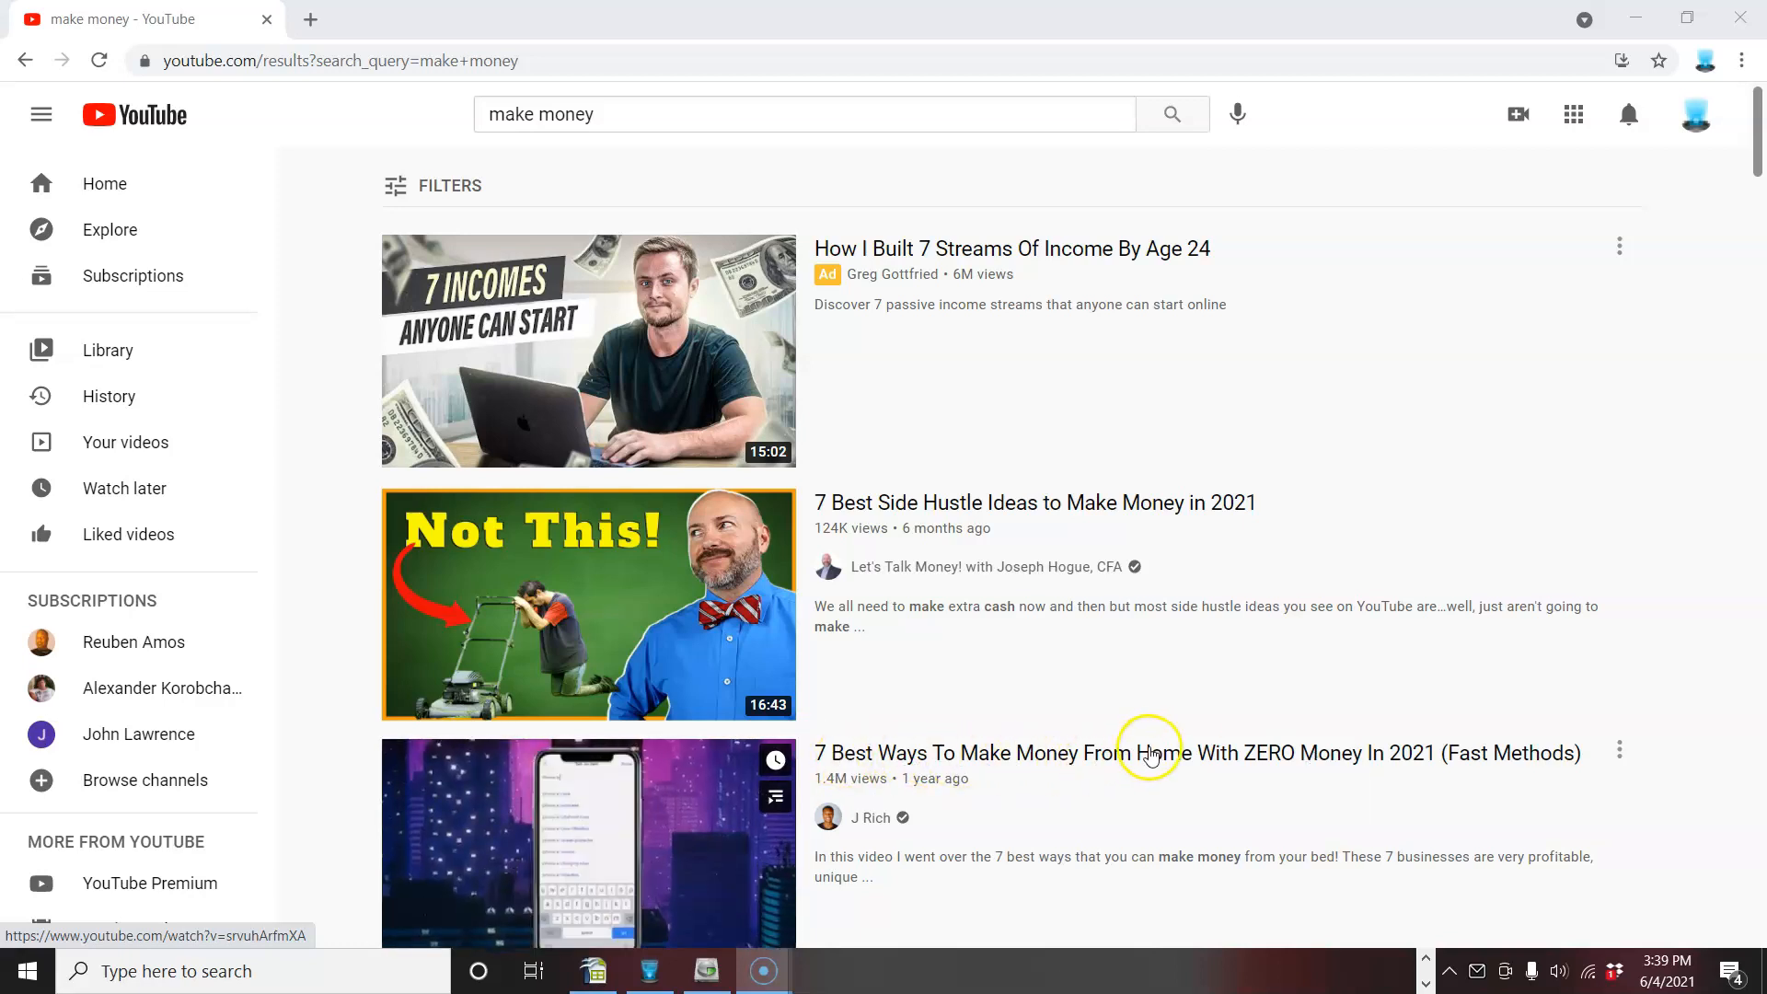
mouse_move(1166, 753)
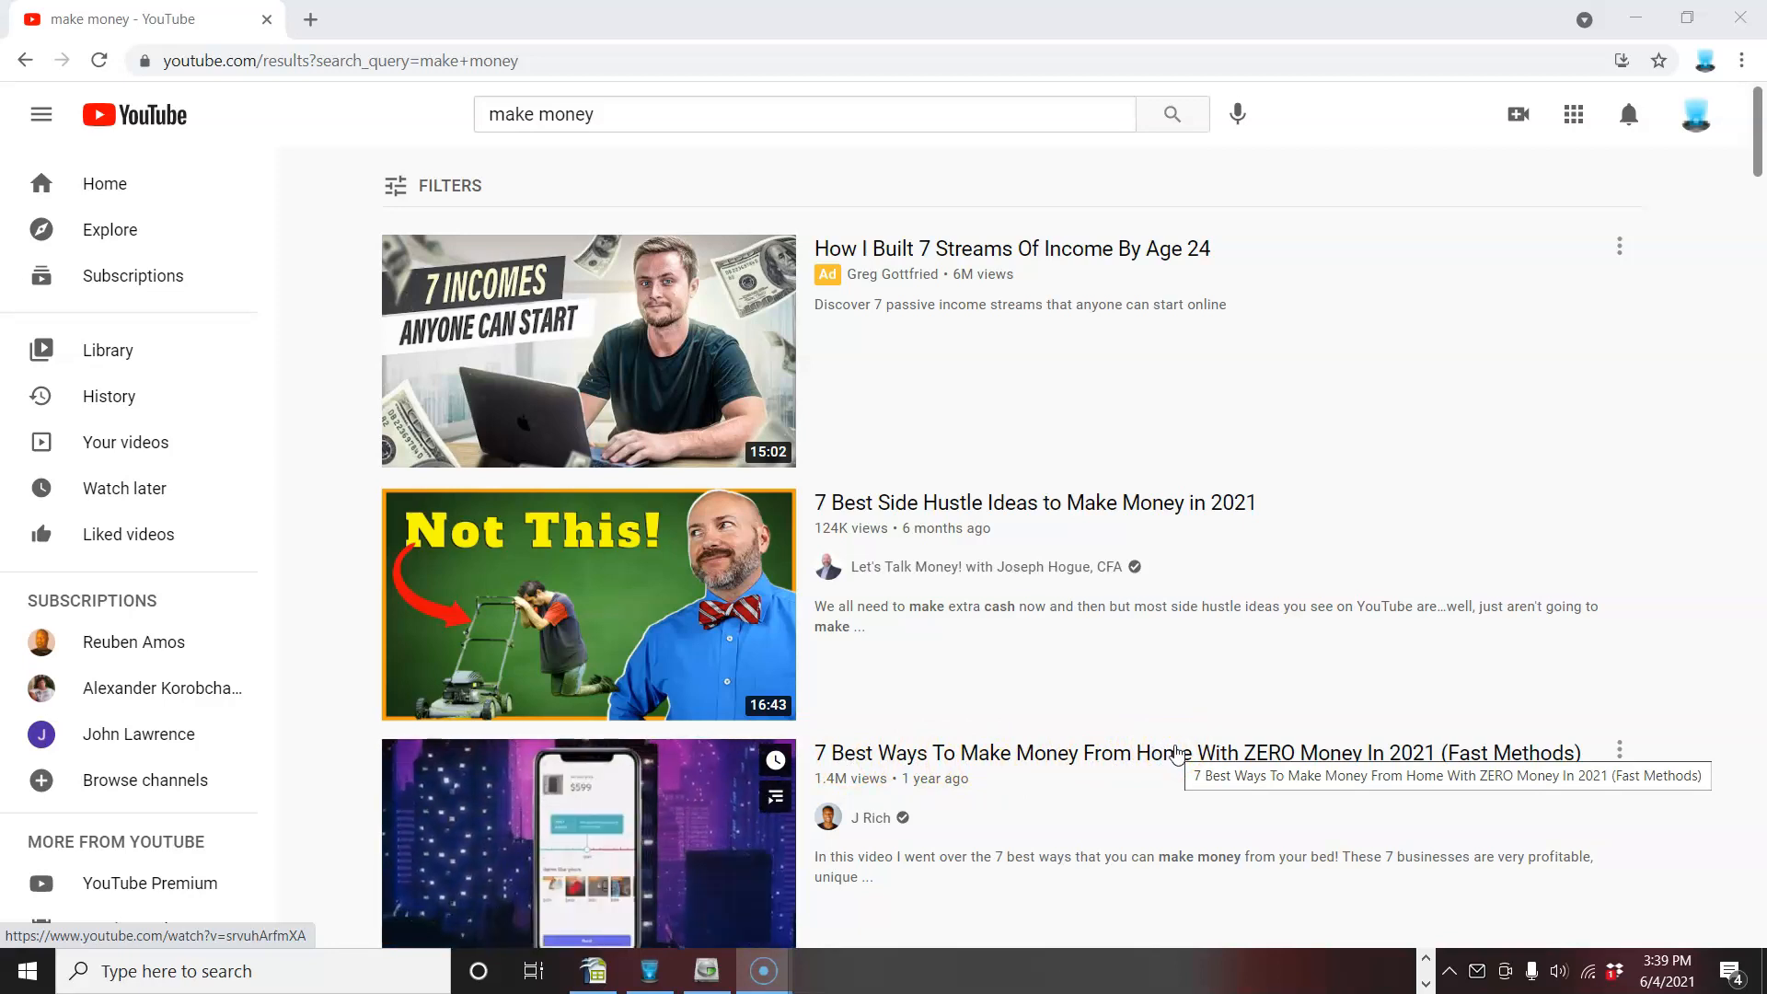
mouse_move(587, 843)
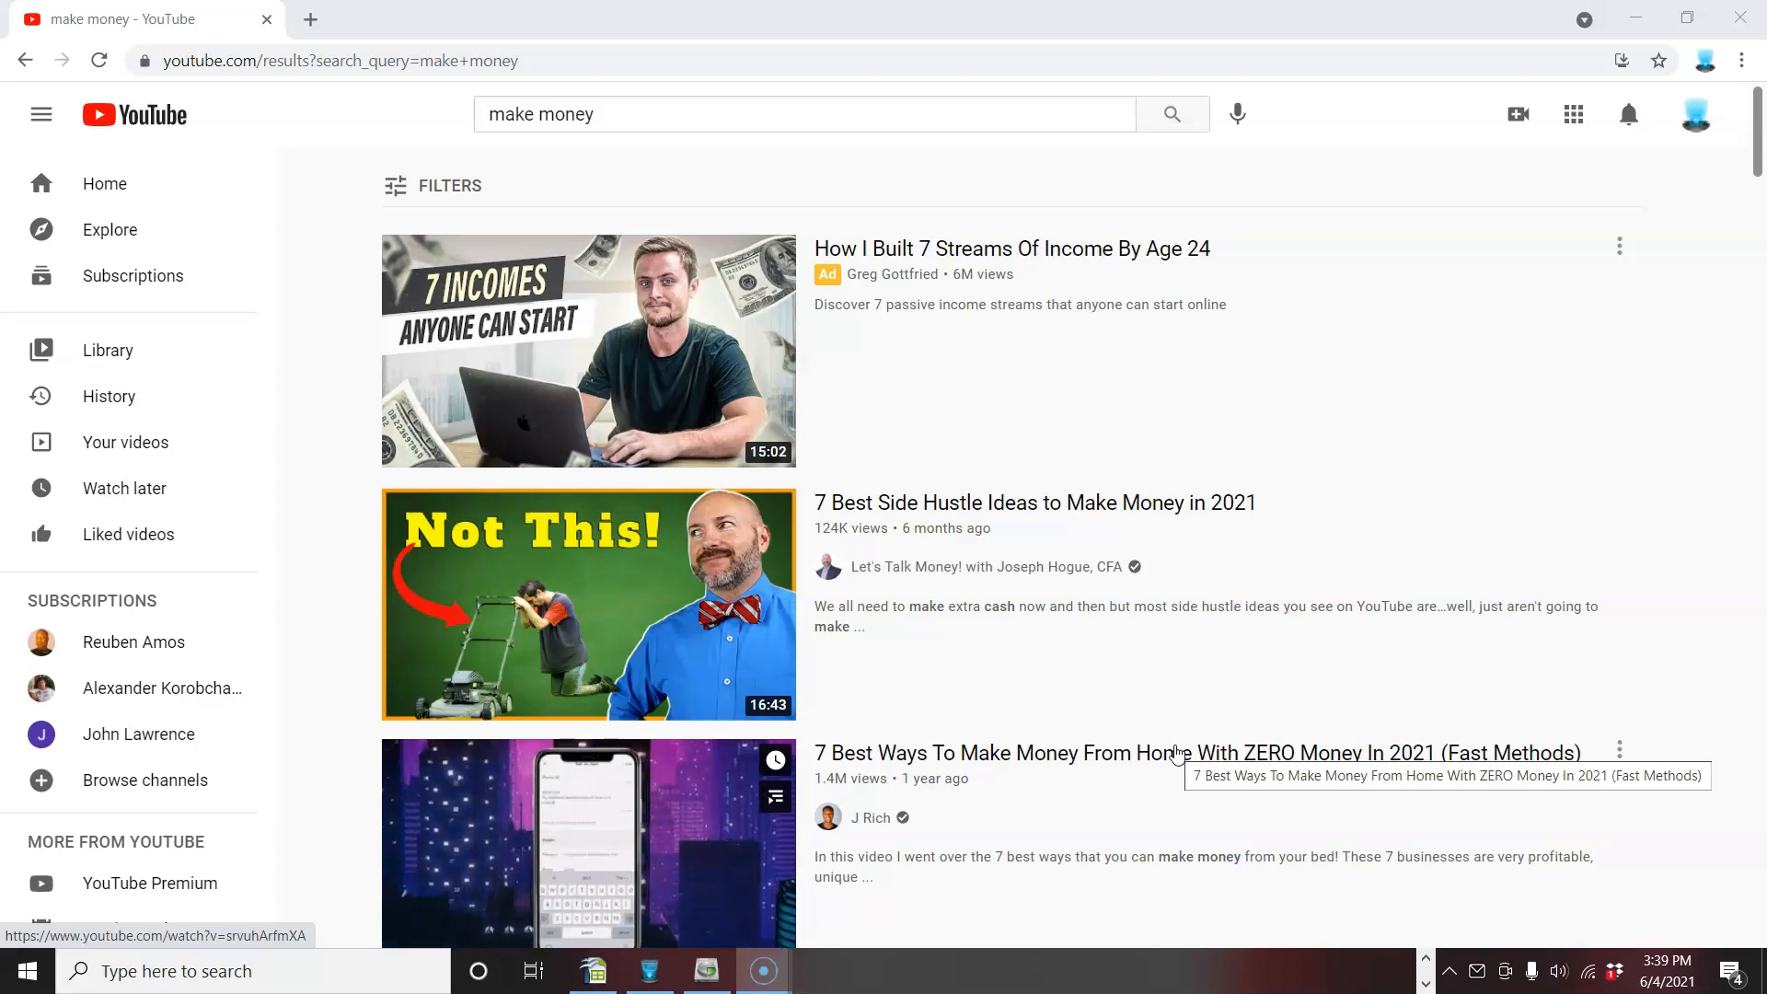
mouse_move(1110, 754)
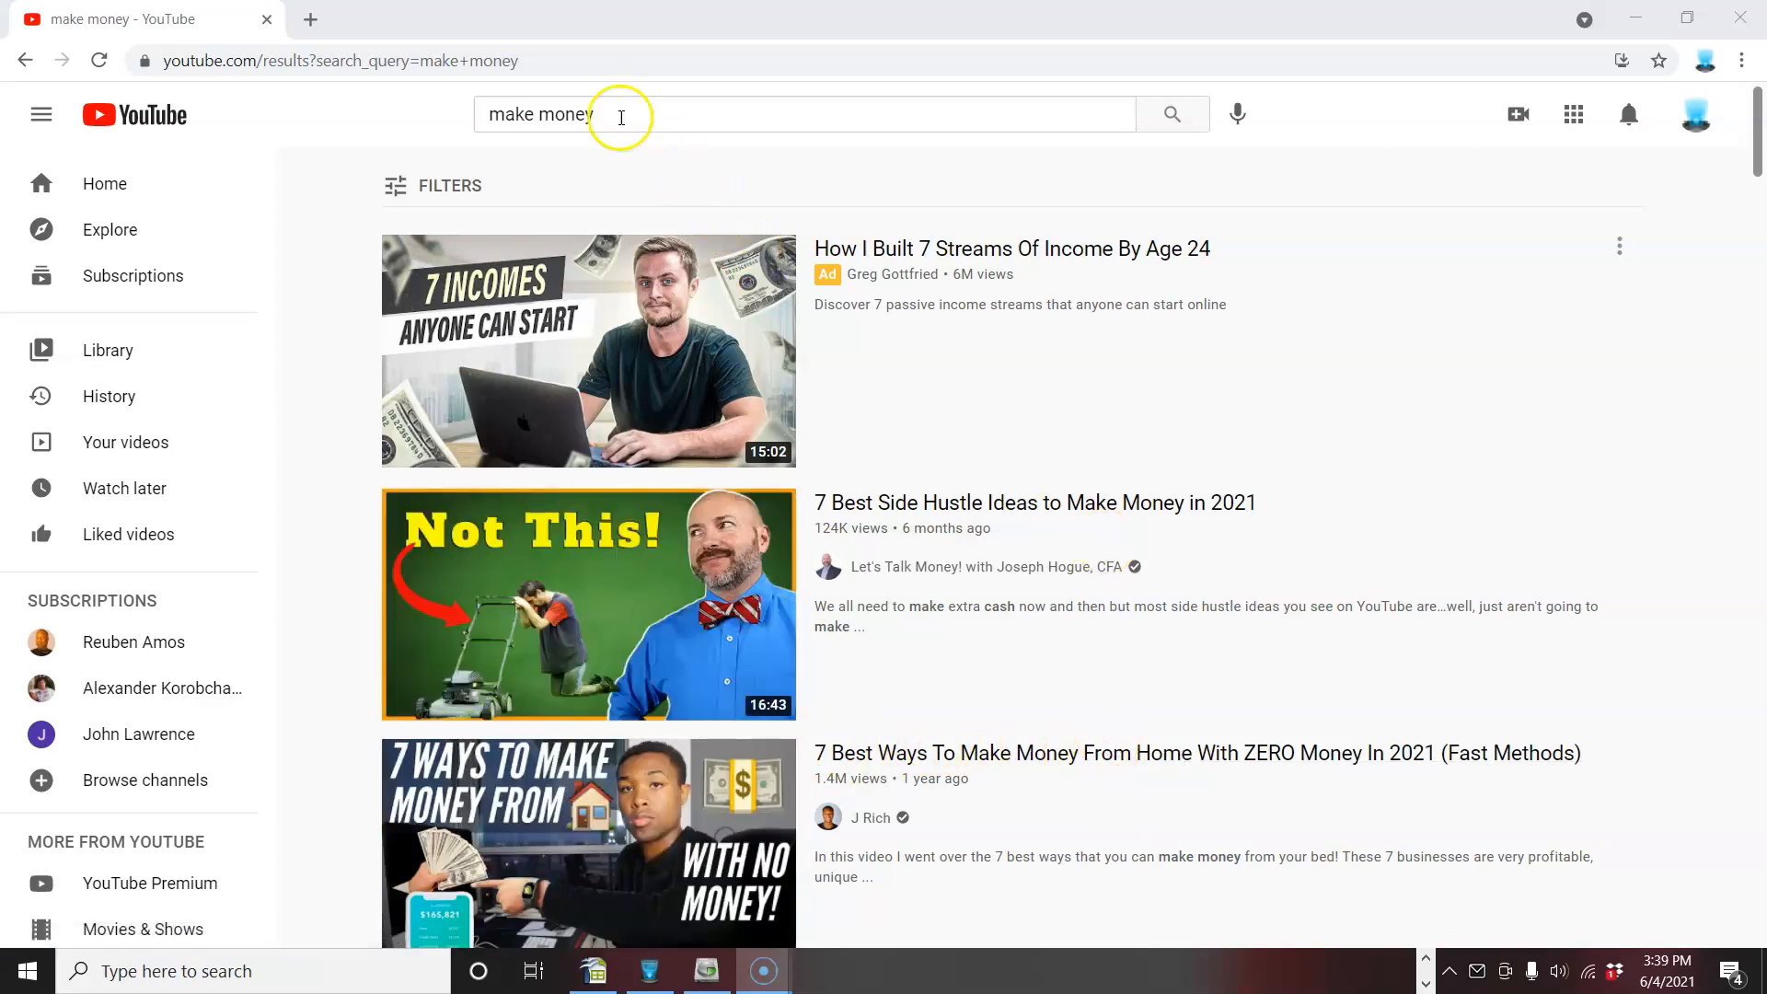
mouse_move(722, 254)
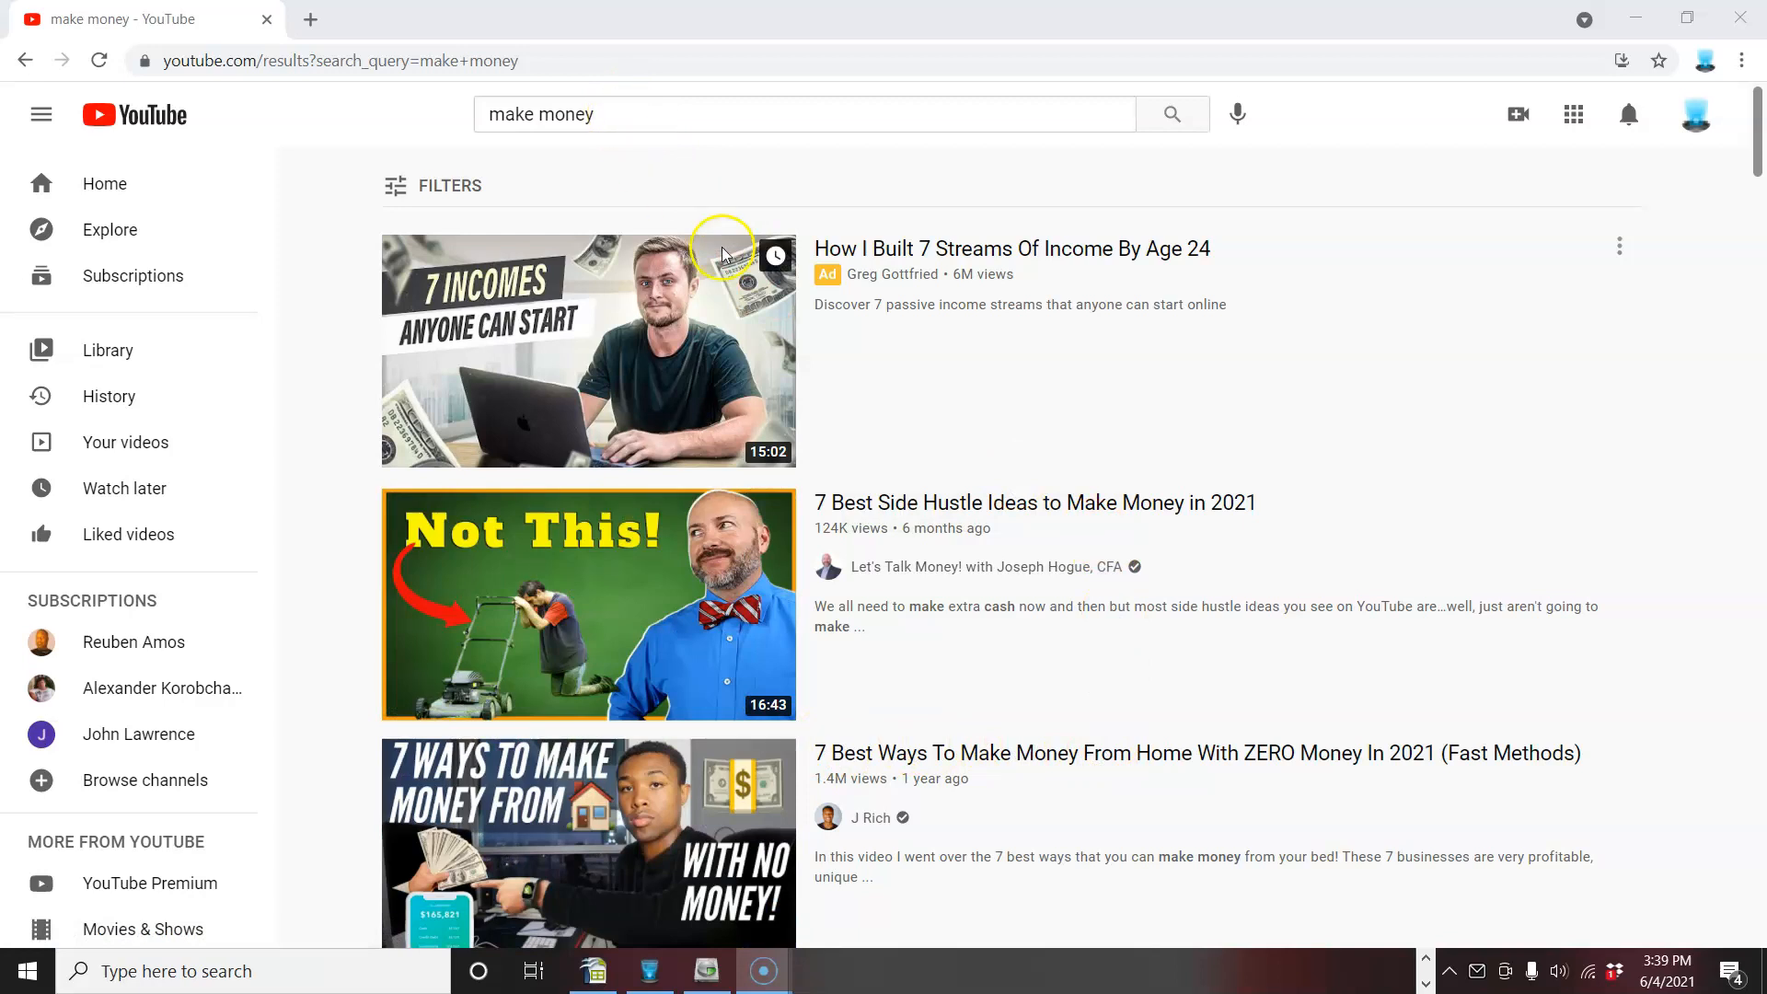
mouse_move(995, 738)
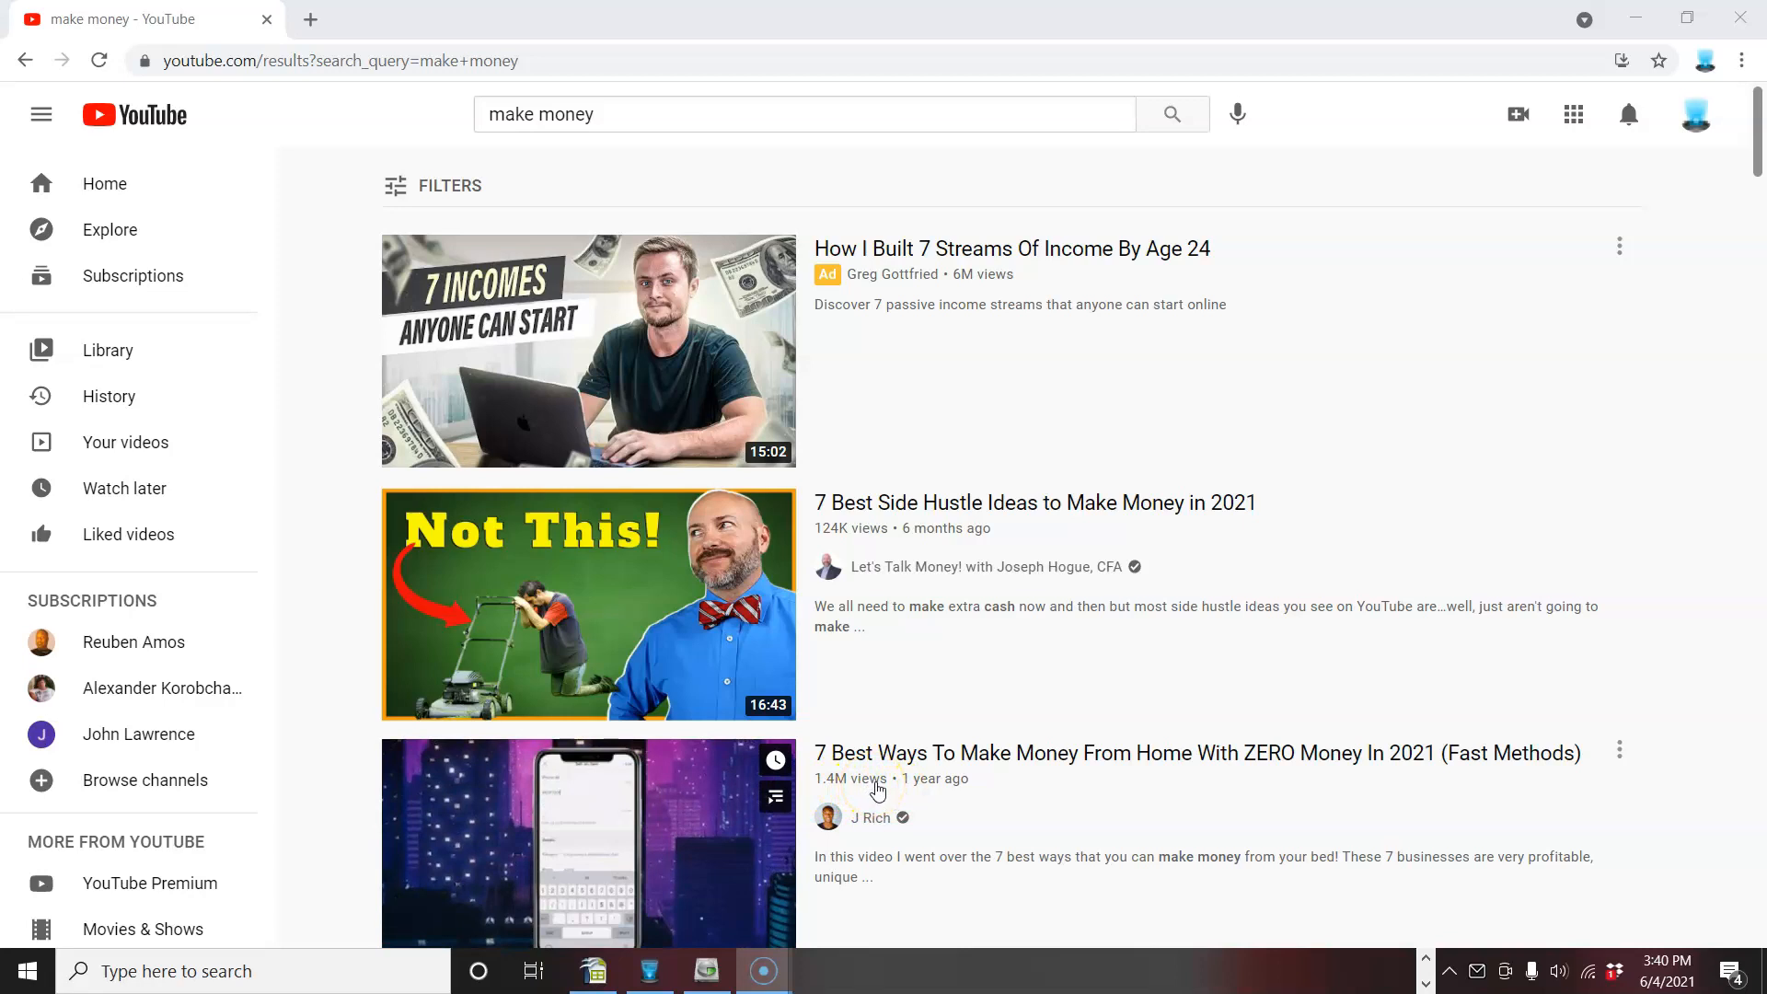
mouse_move(955, 761)
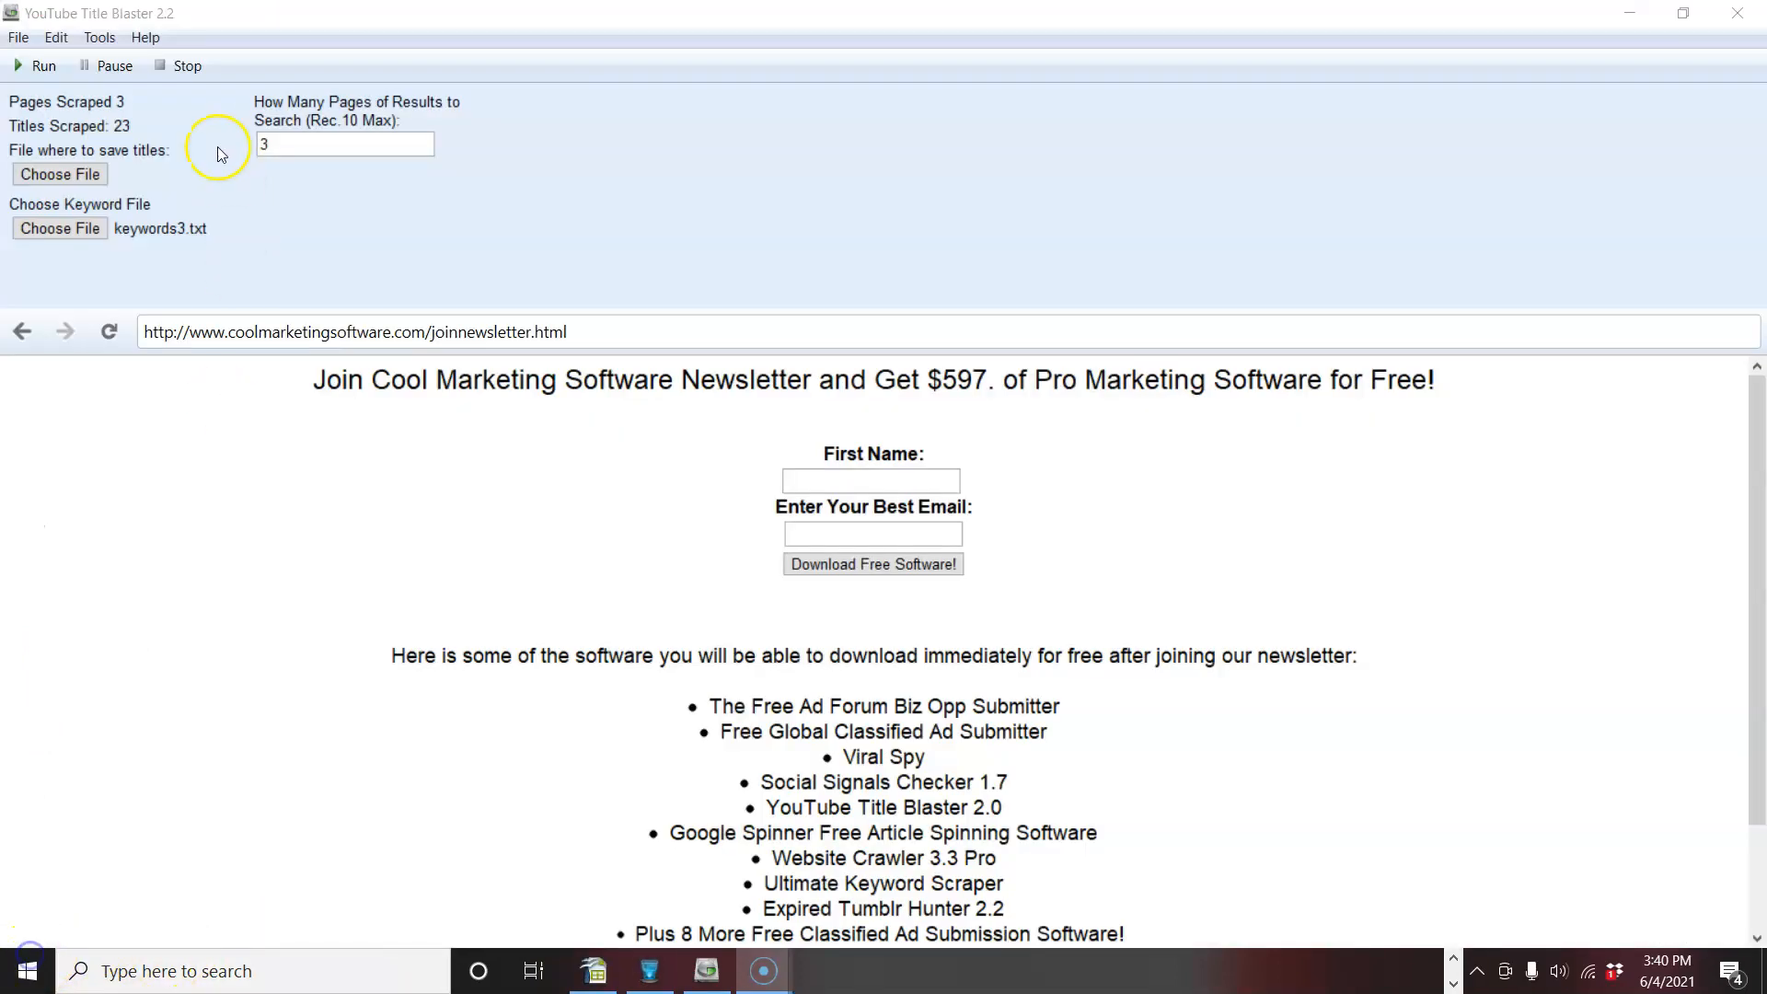
mouse_move(327, 310)
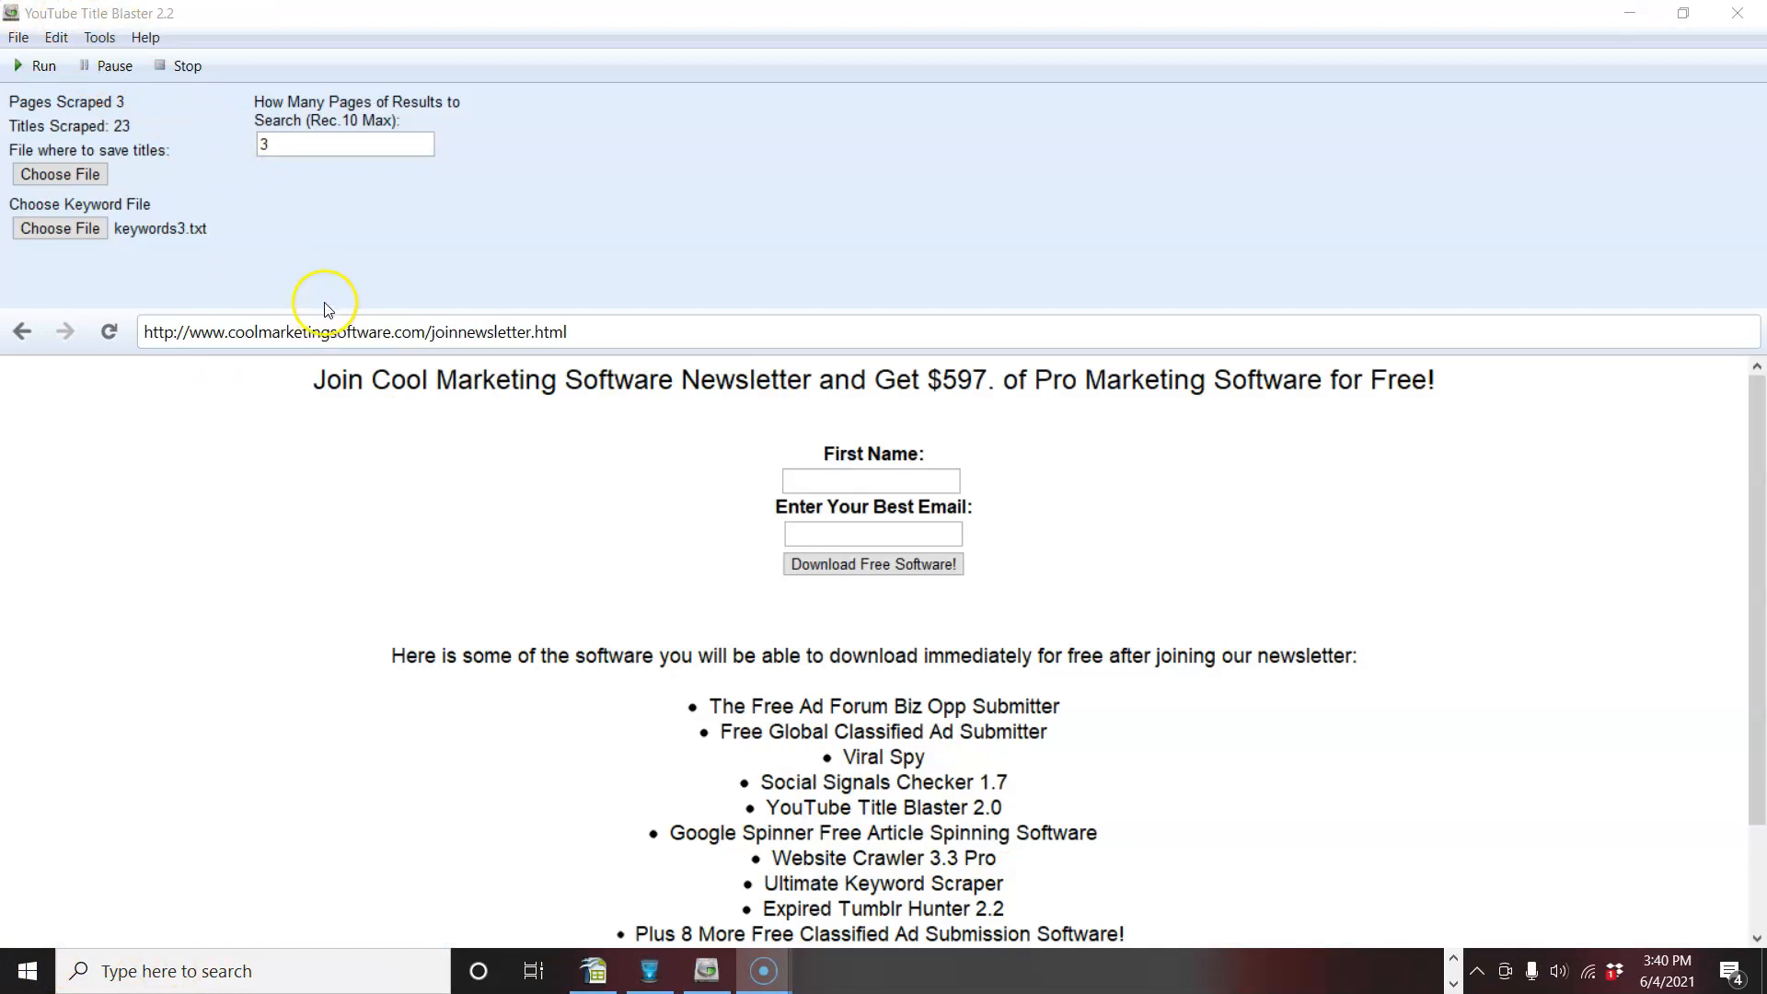
mouse_move(328, 307)
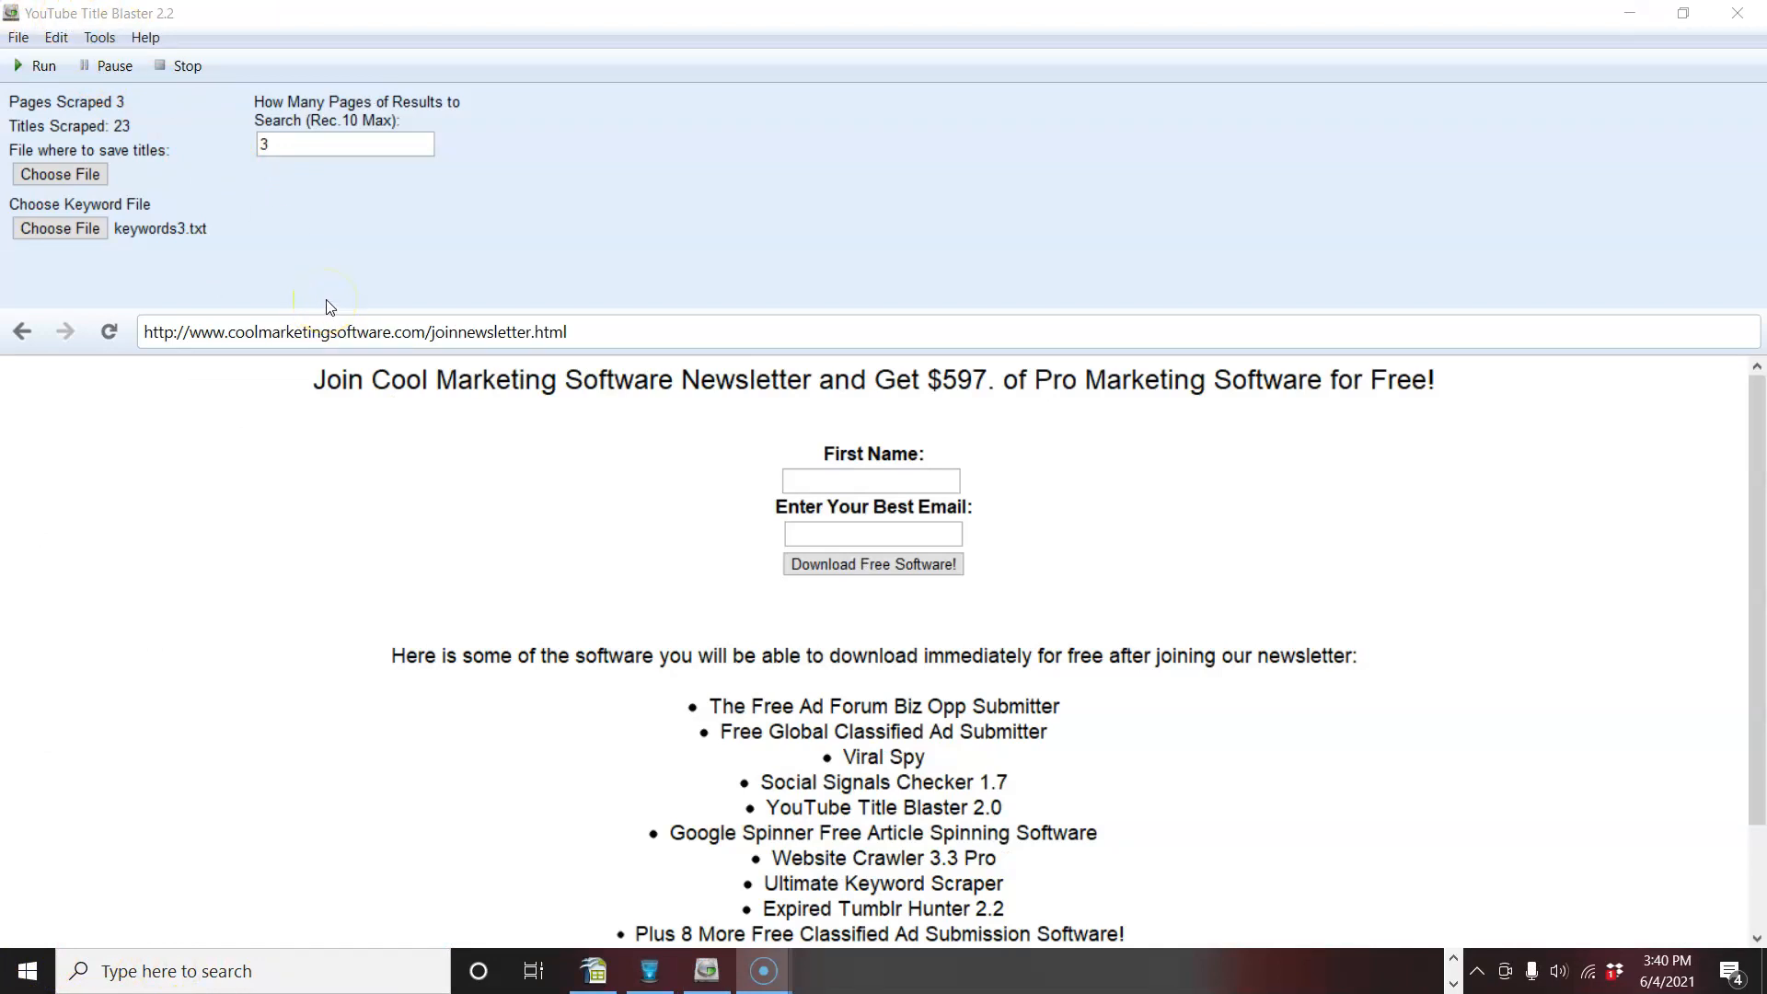
mouse_move(472, 239)
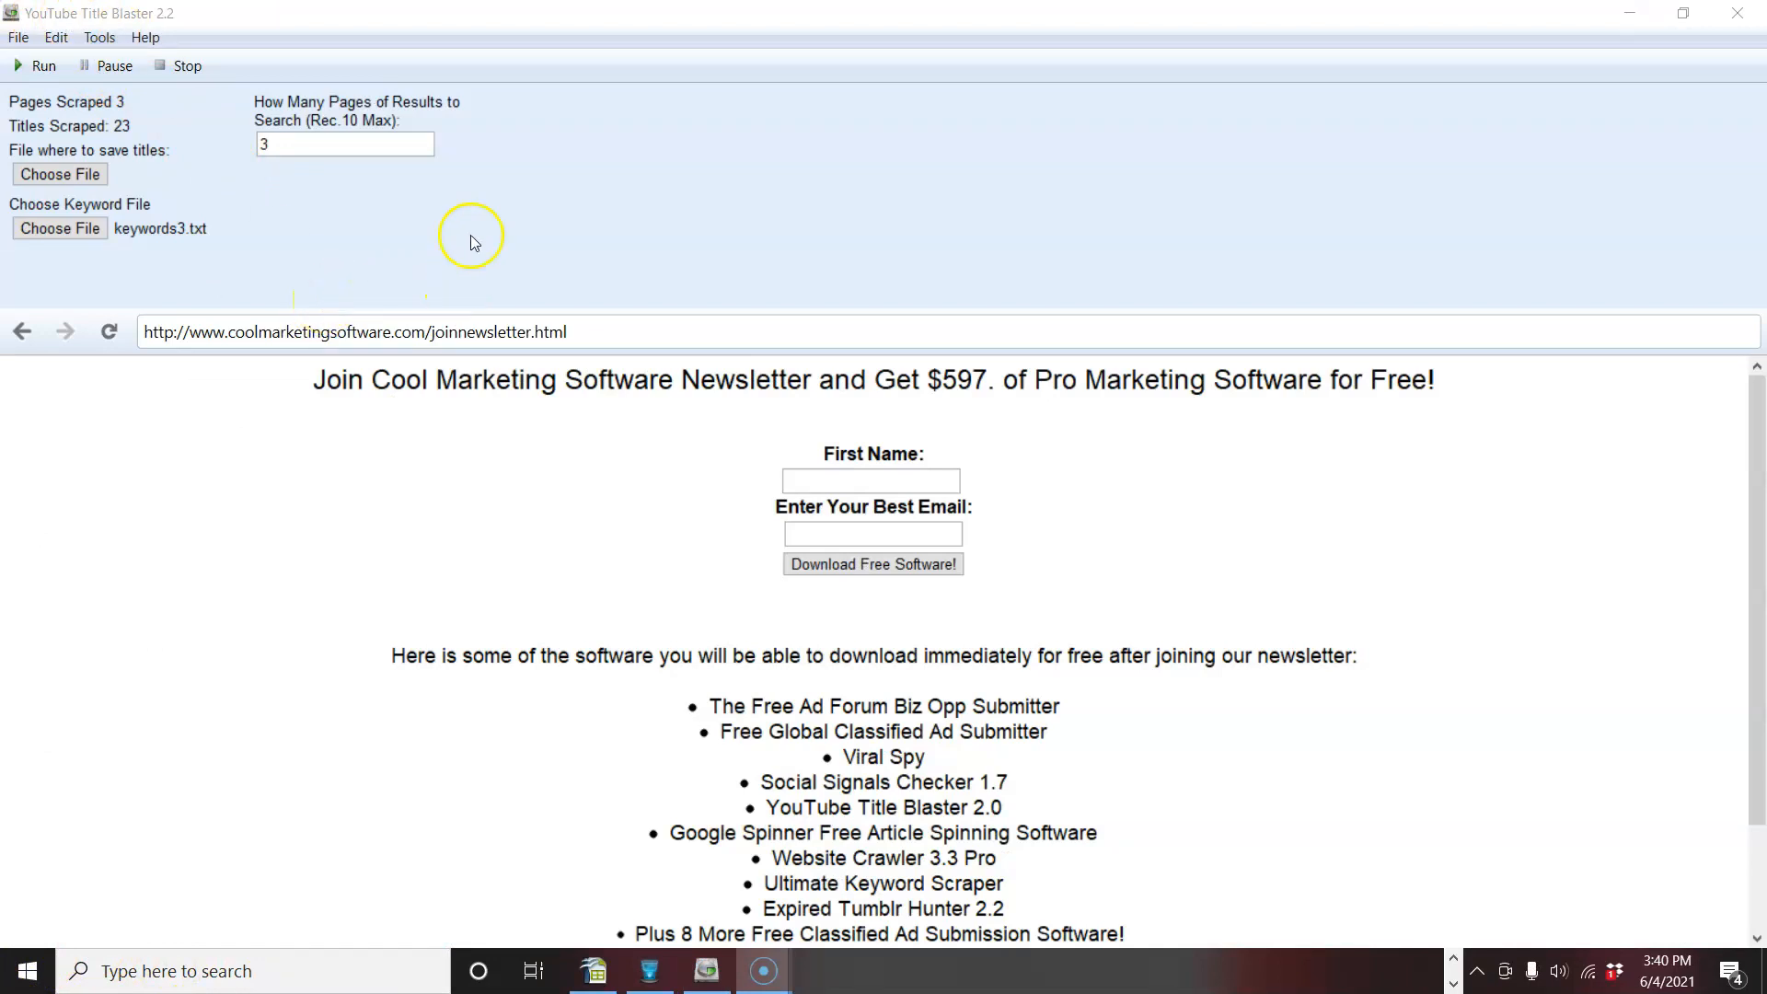
mouse_move(482, 222)
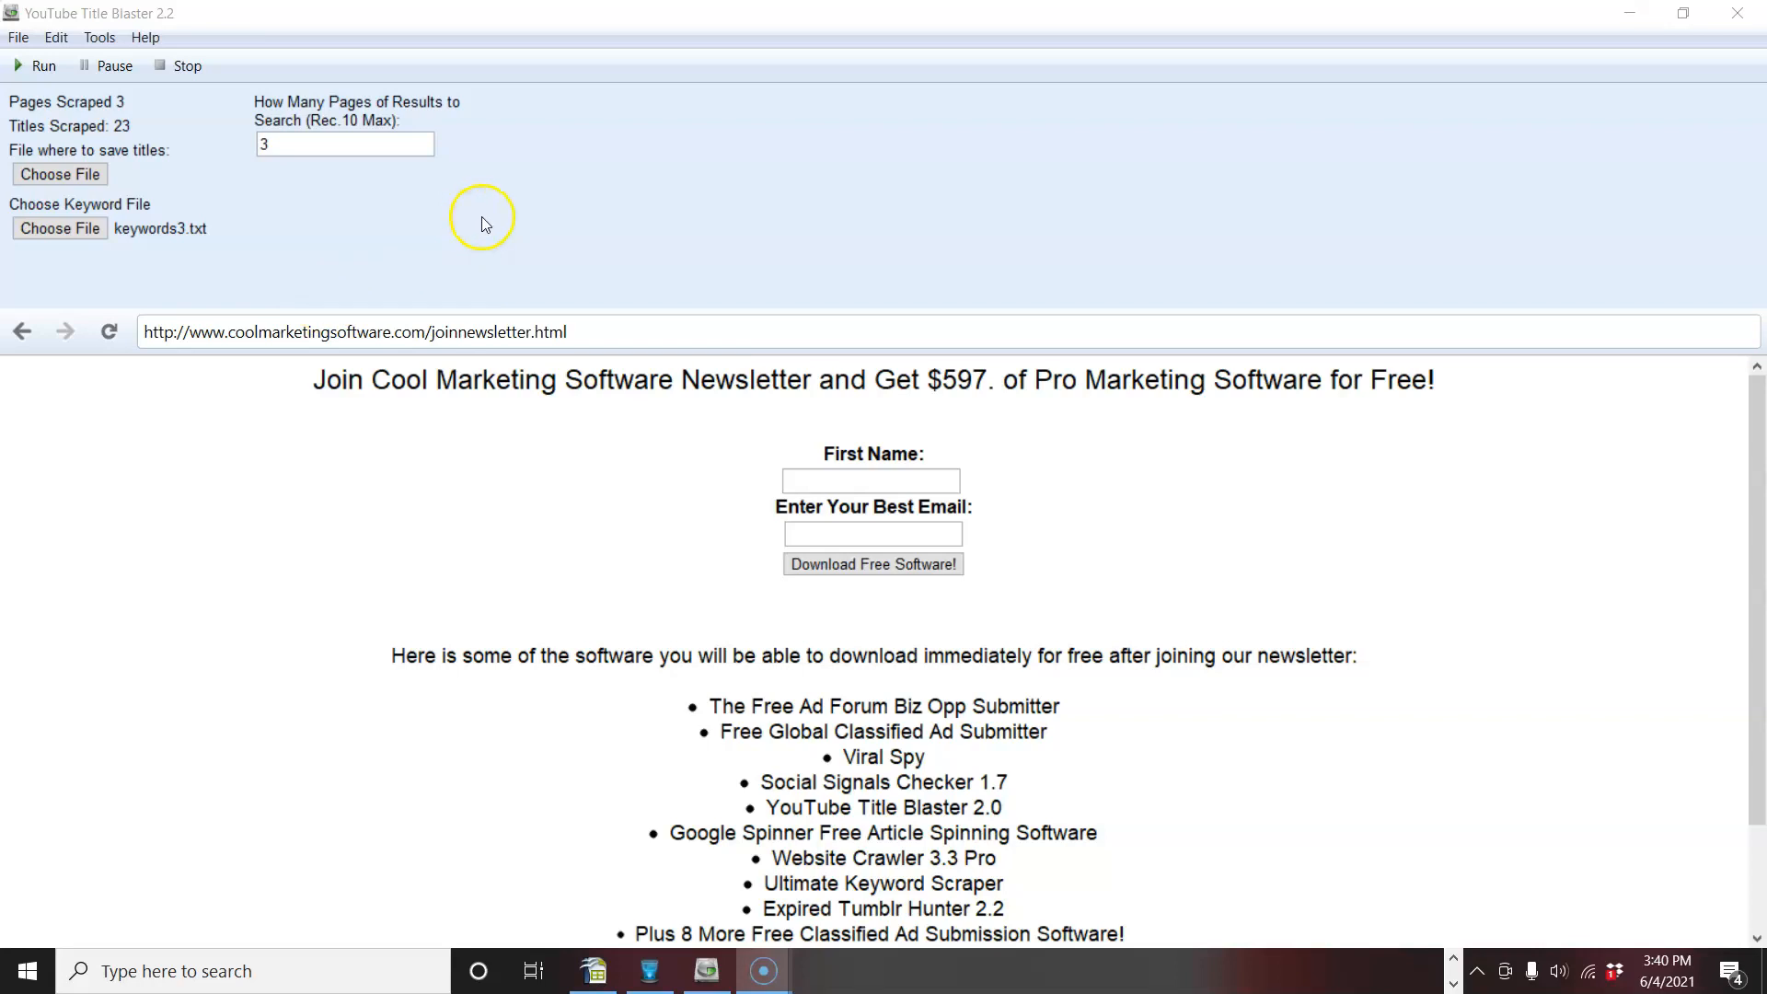
mouse_move(482, 222)
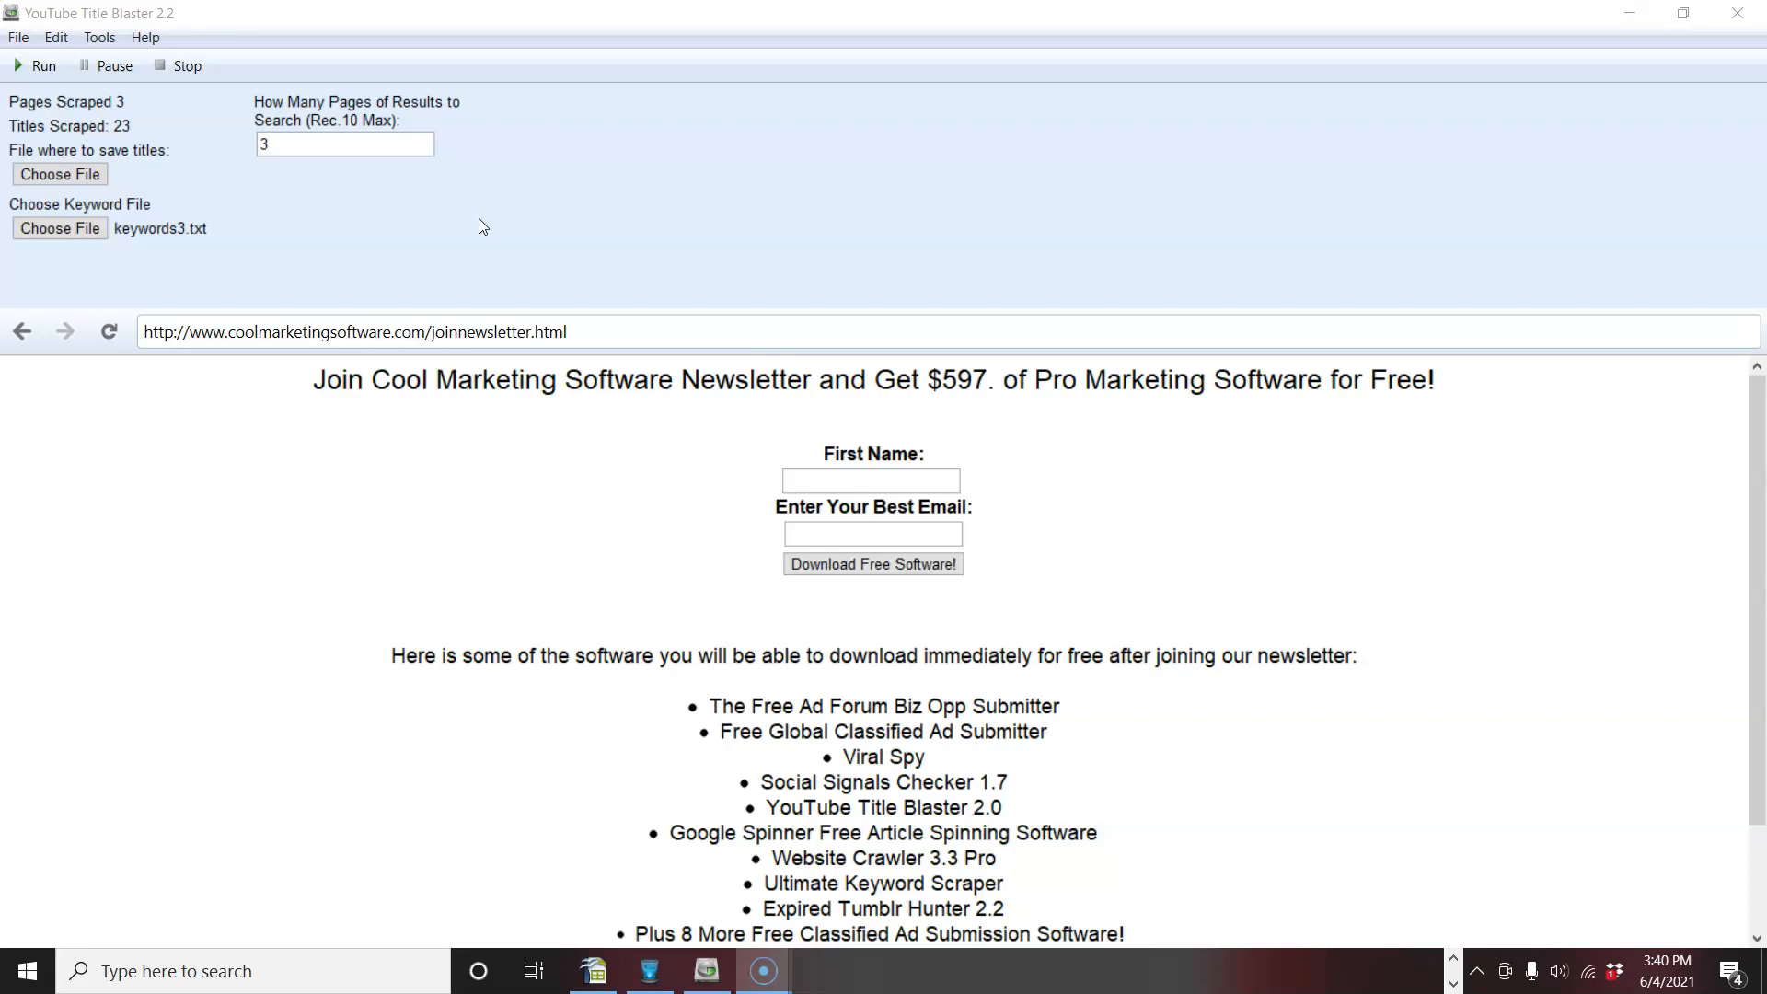
mouse_move(365, 296)
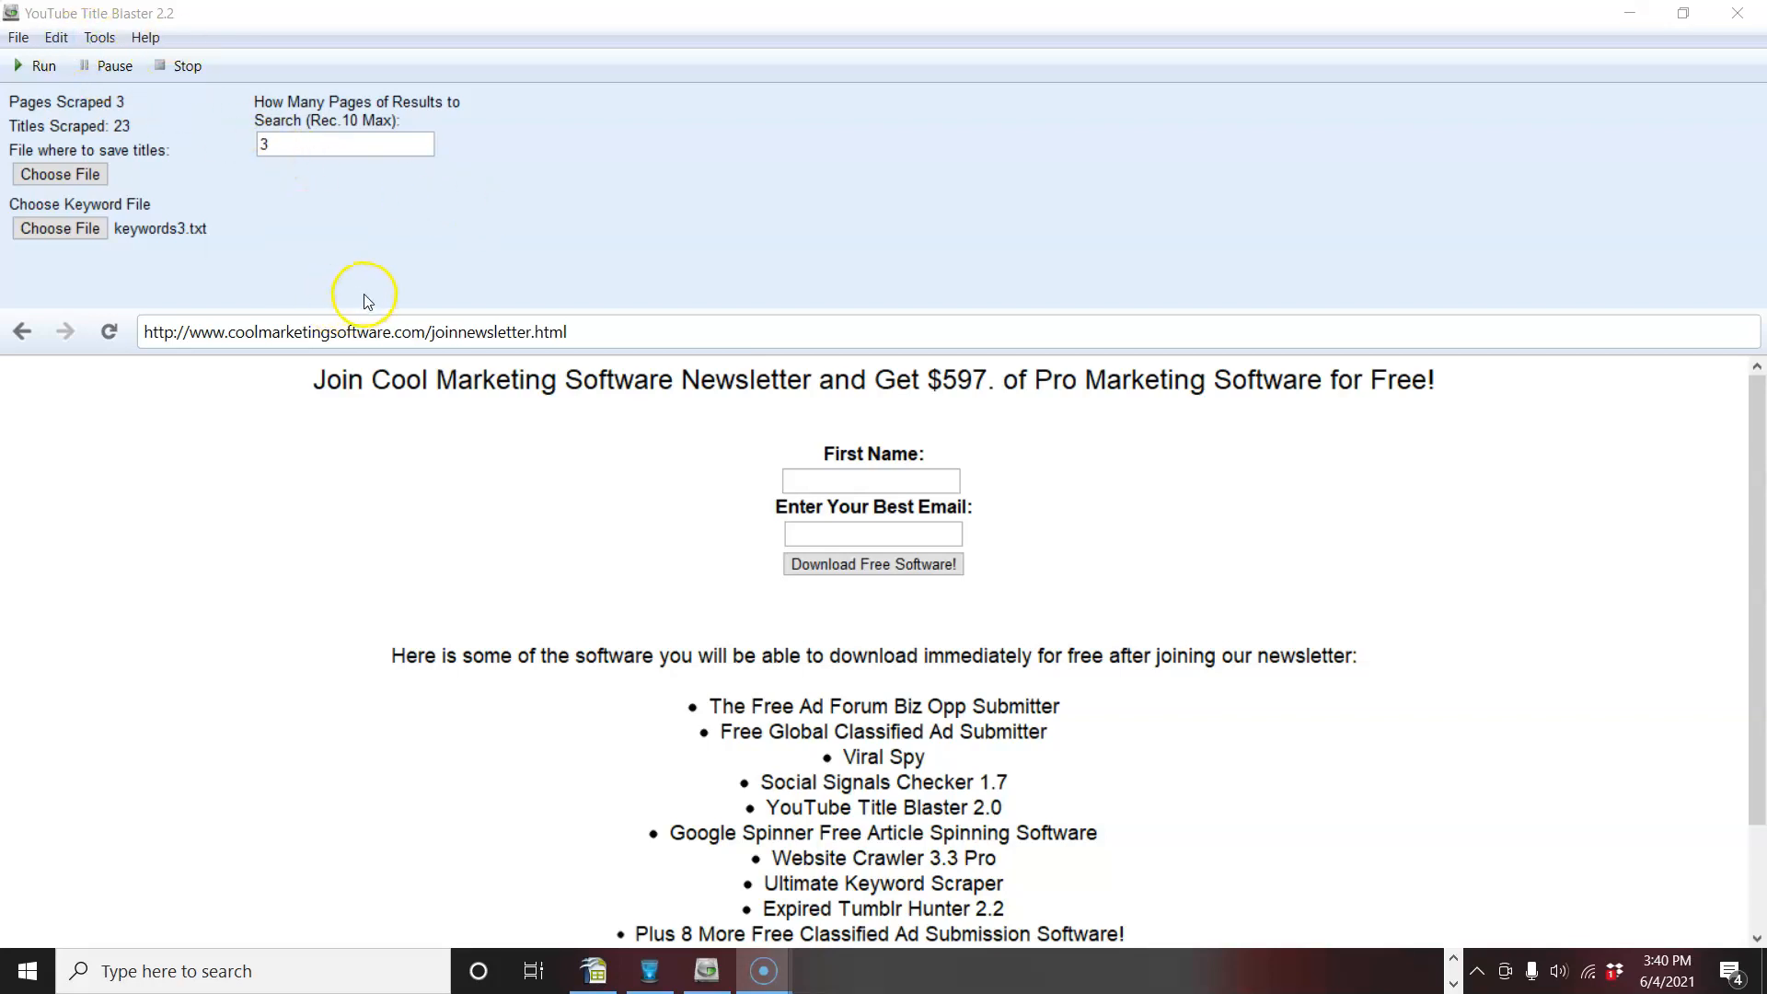
mouse_move(433, 259)
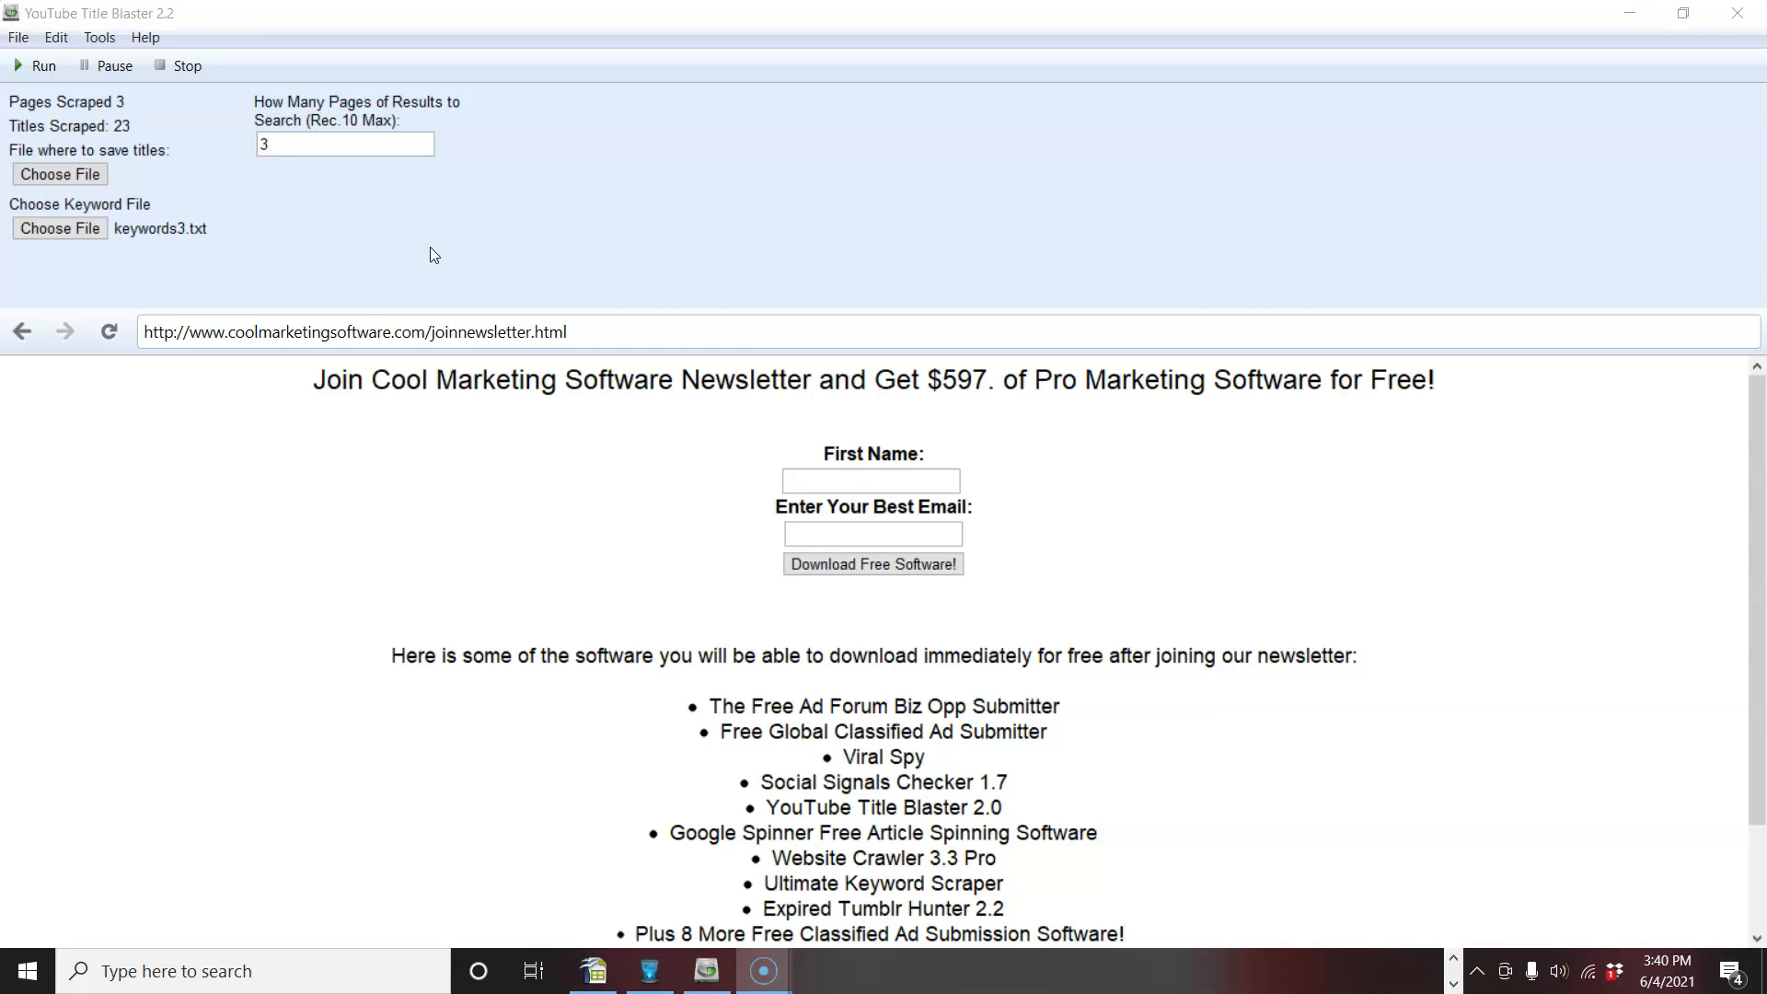
mouse_move(429, 250)
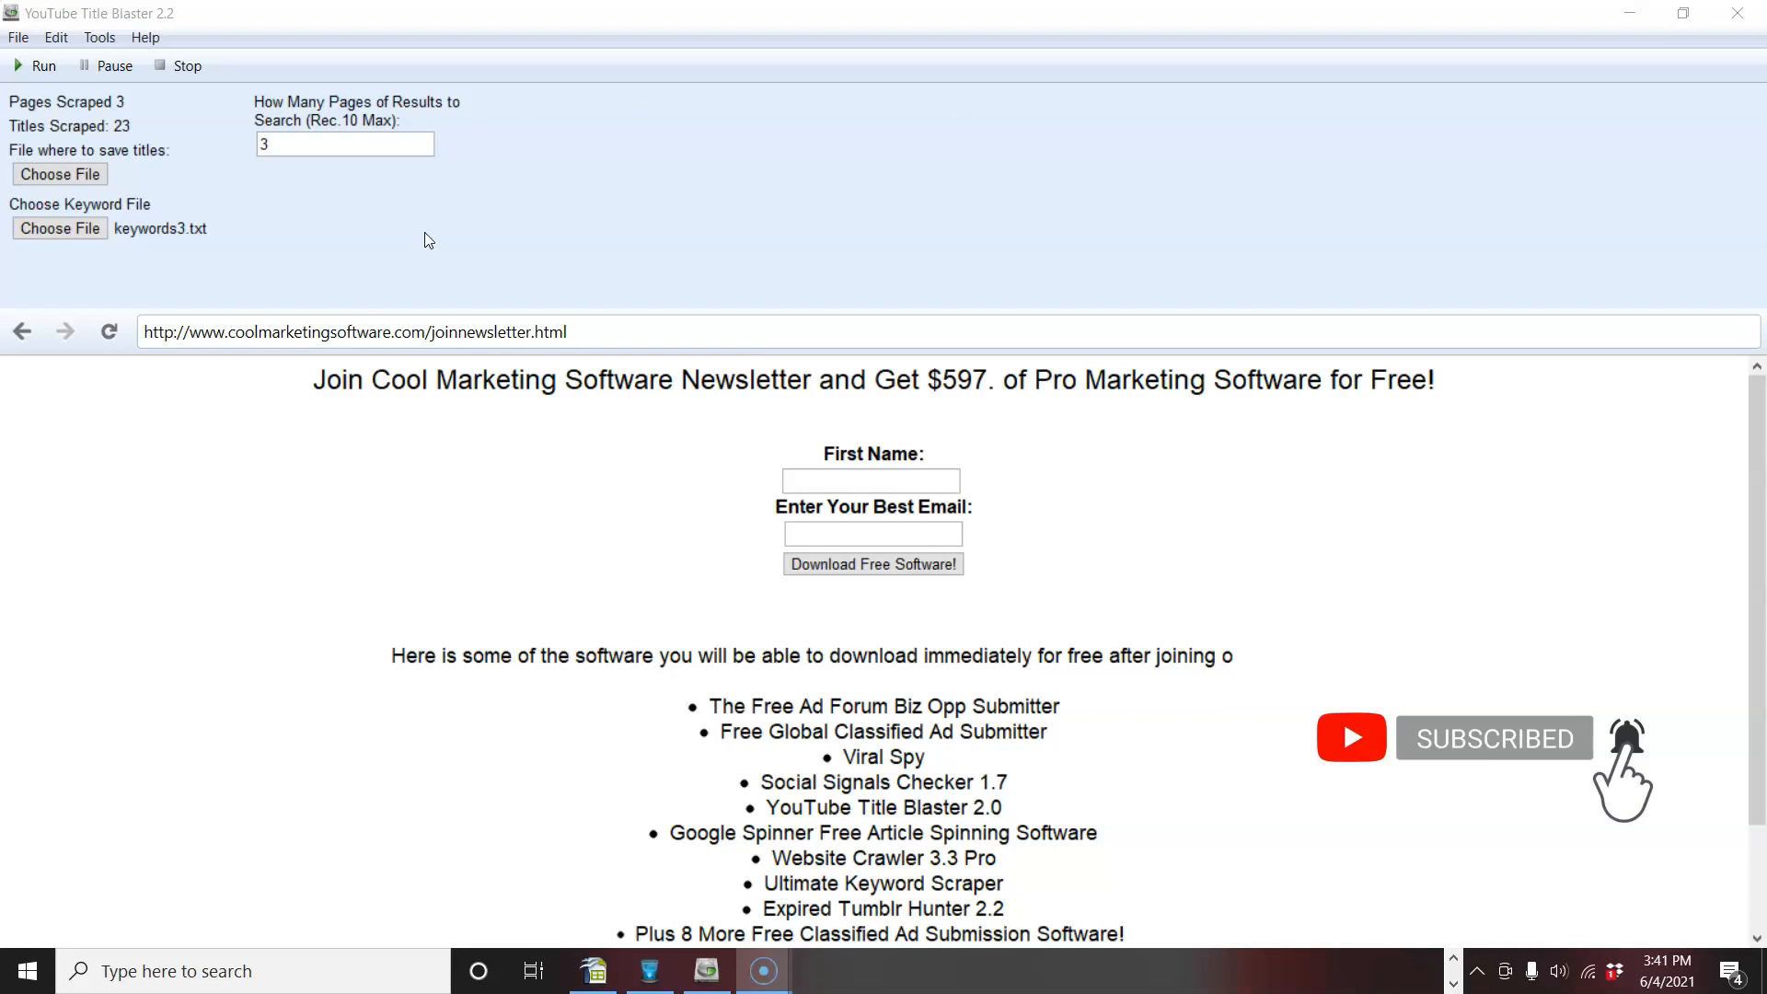
mouse_move(56, 935)
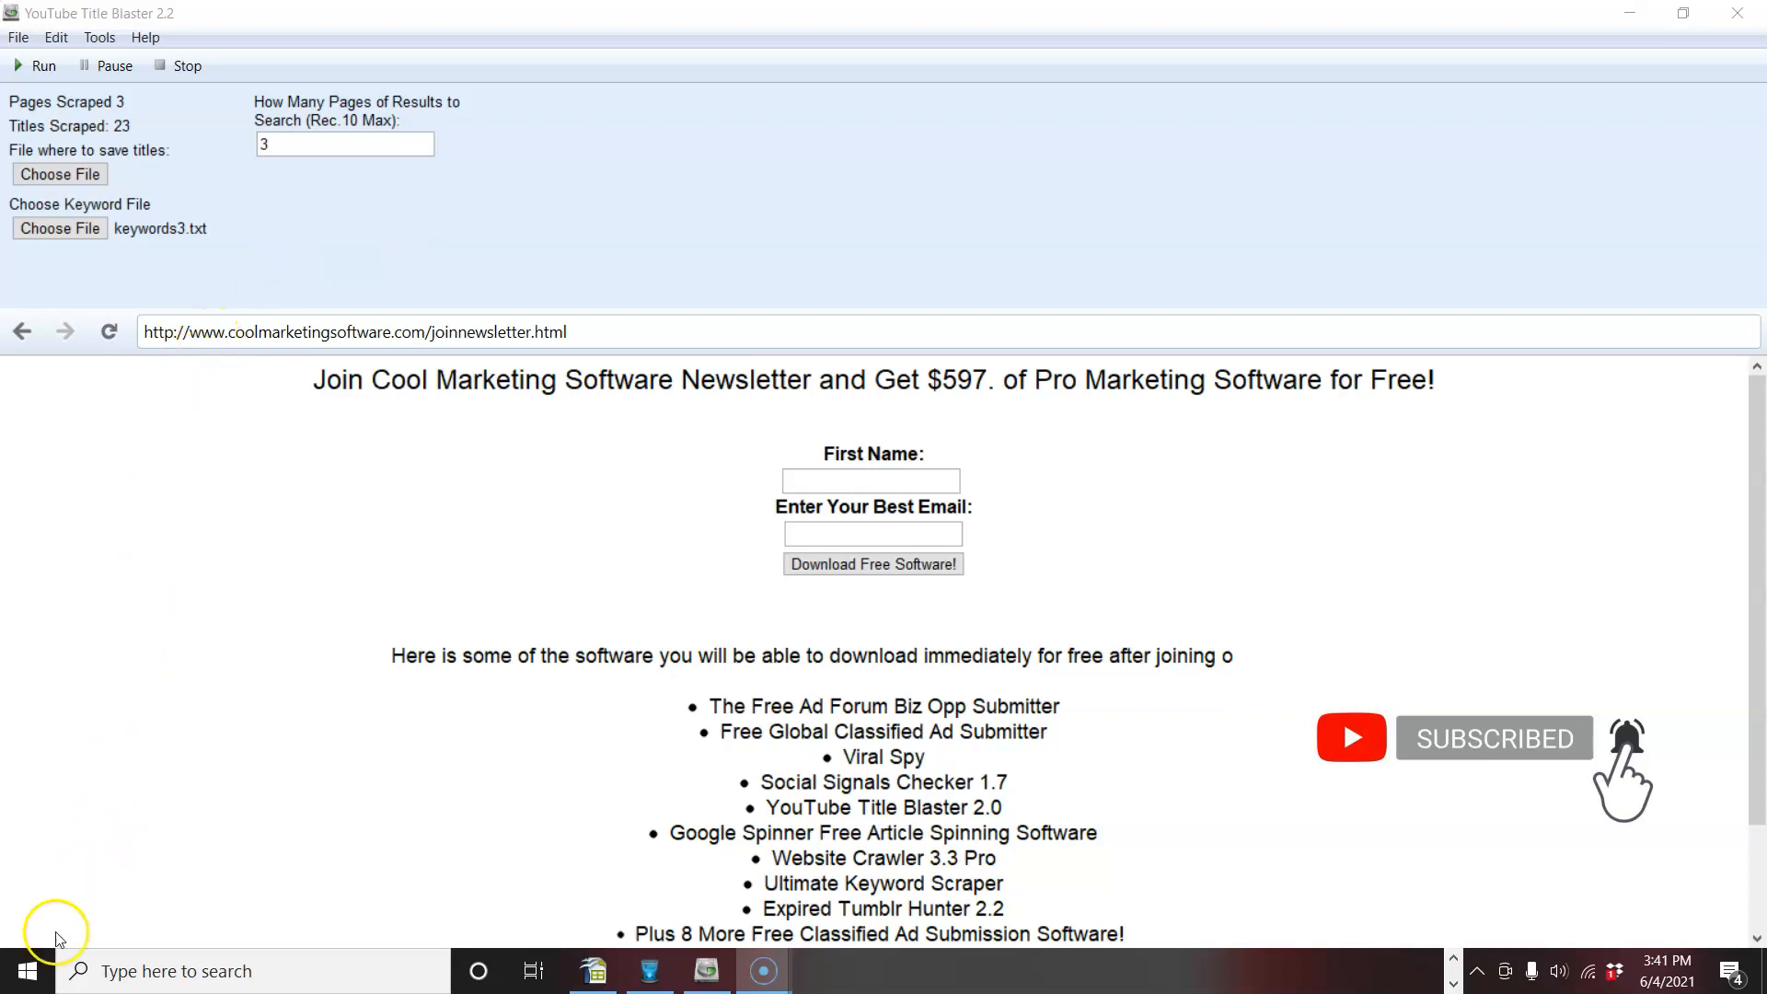